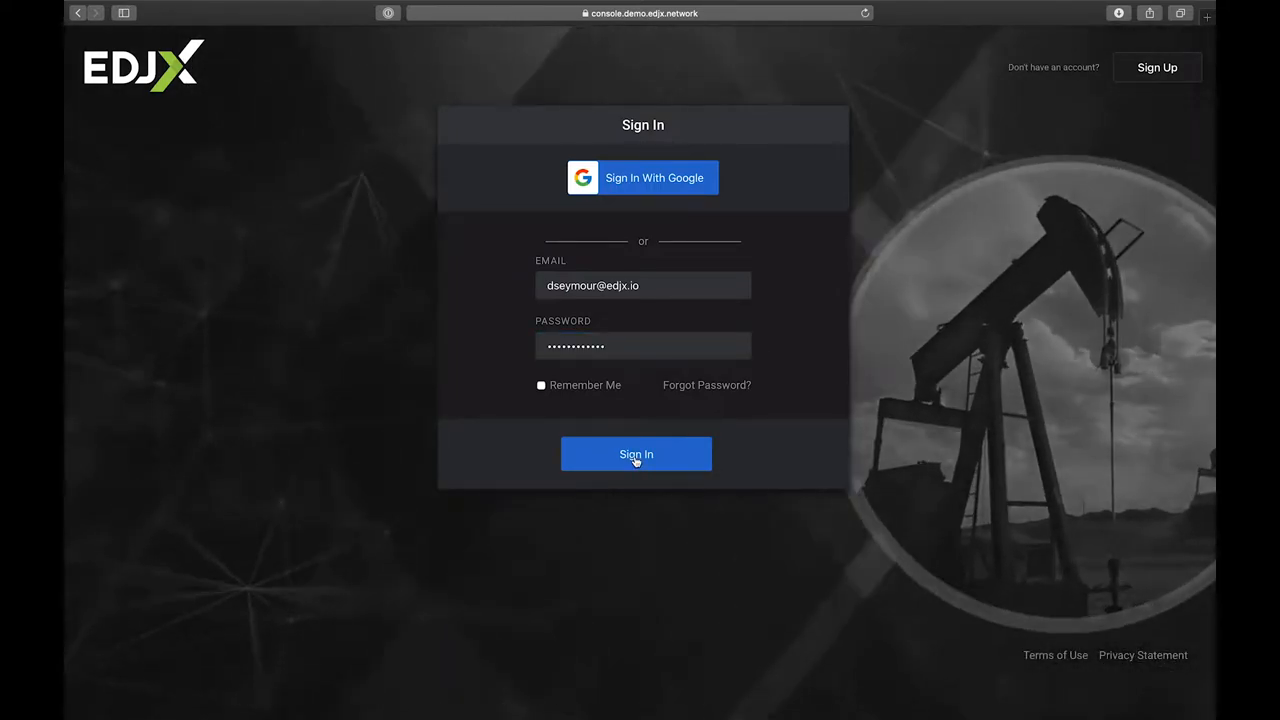
# Step: Sign in, decline saving the password, and continue past the welcome page to the dashboard
pyautogui.click(636, 454)
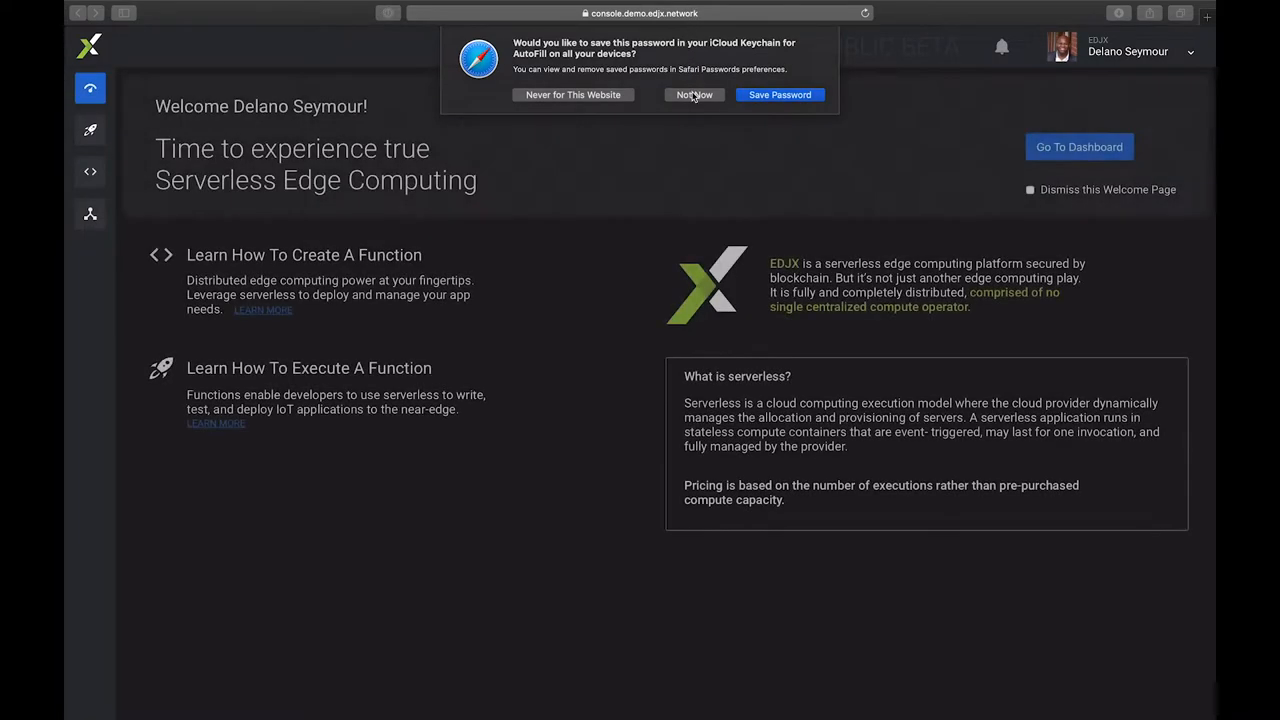
pyautogui.click(693, 95)
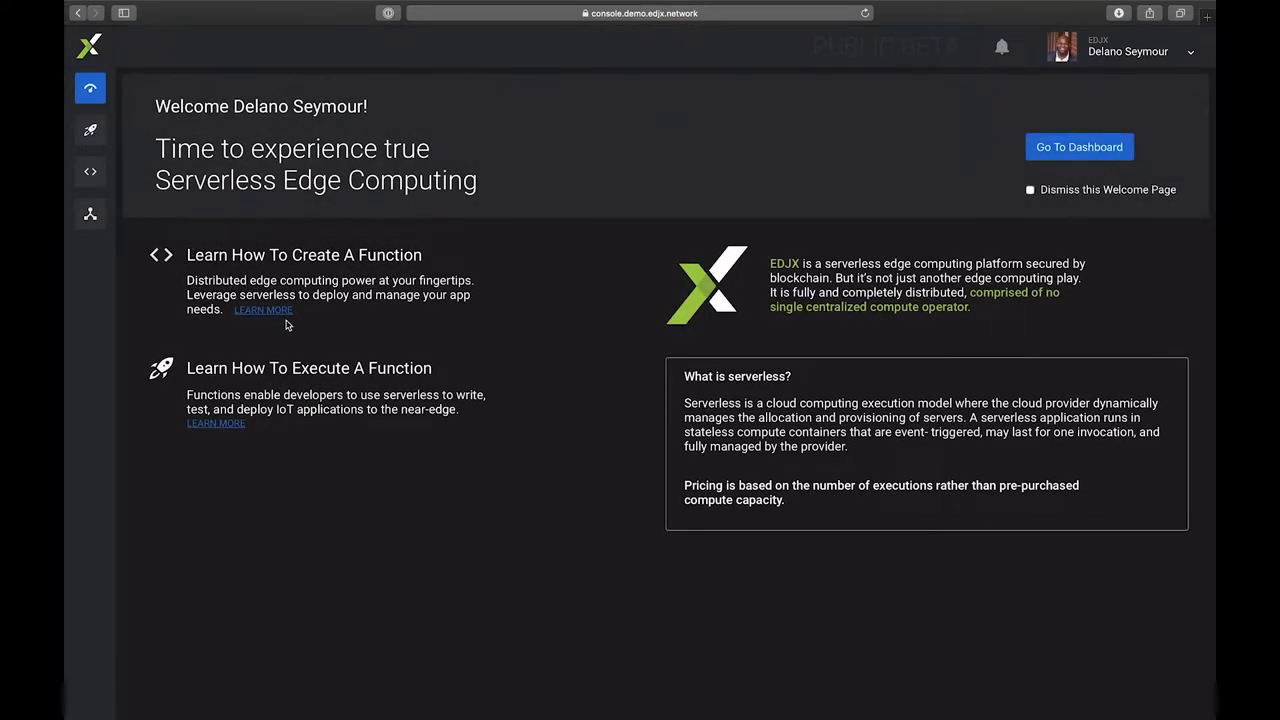
pyautogui.moveTo(200, 367)
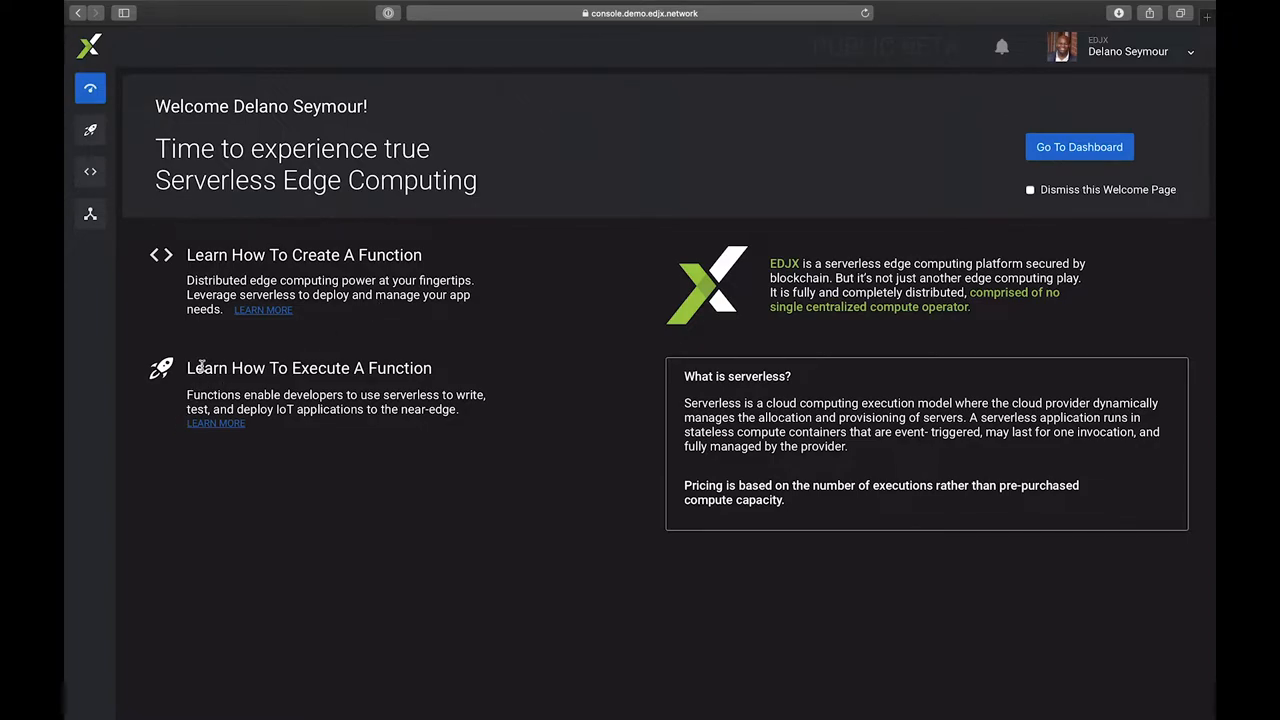
pyautogui.click(1079, 147)
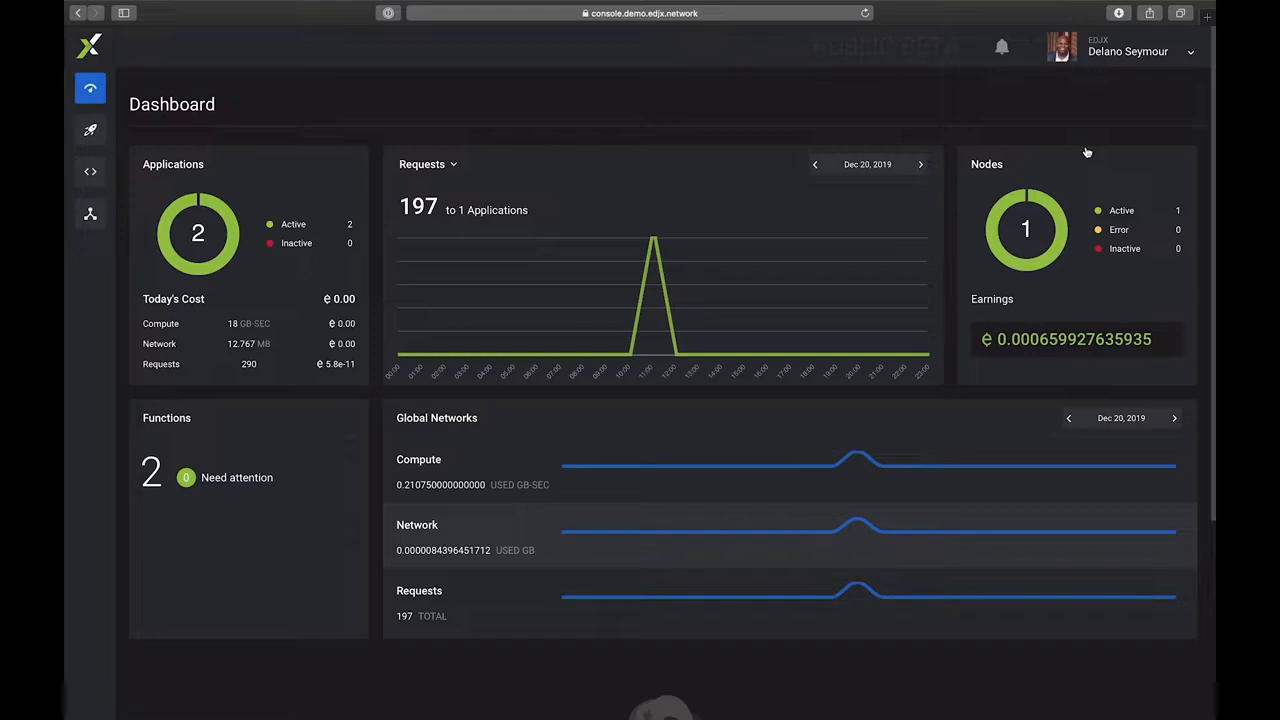
pyautogui.moveTo(1067, 154)
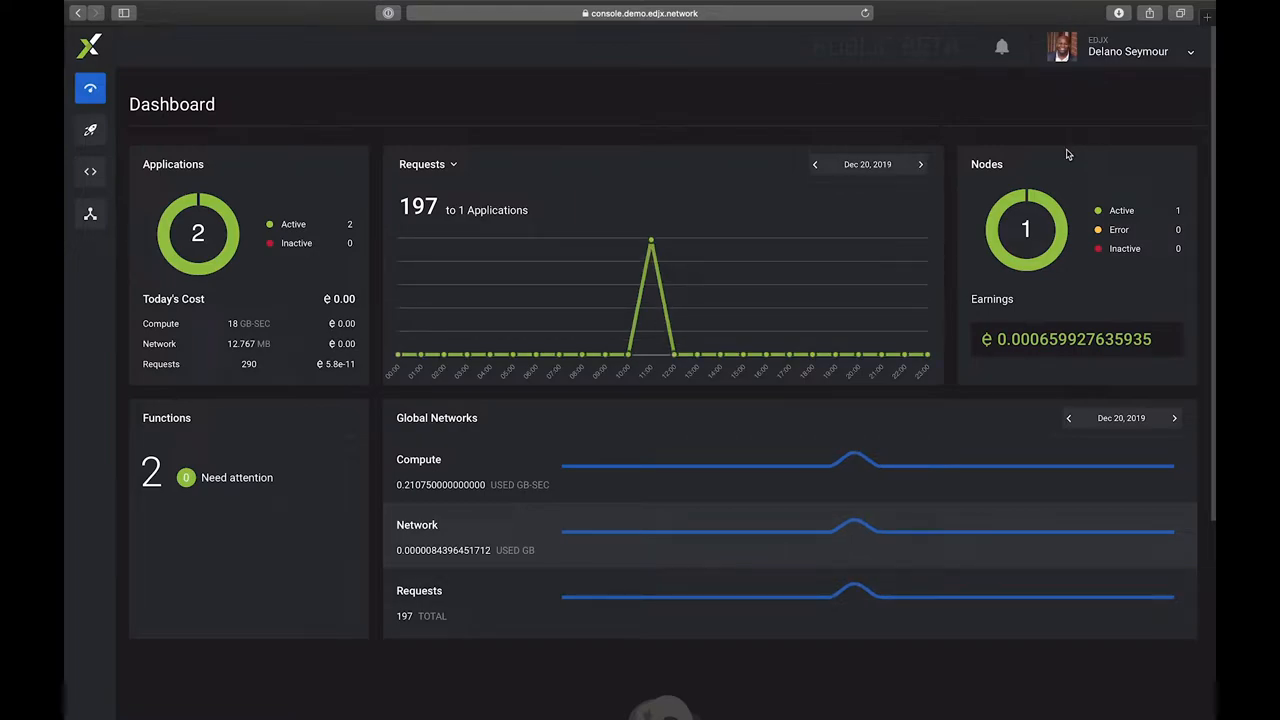
pyautogui.moveTo(227, 285)
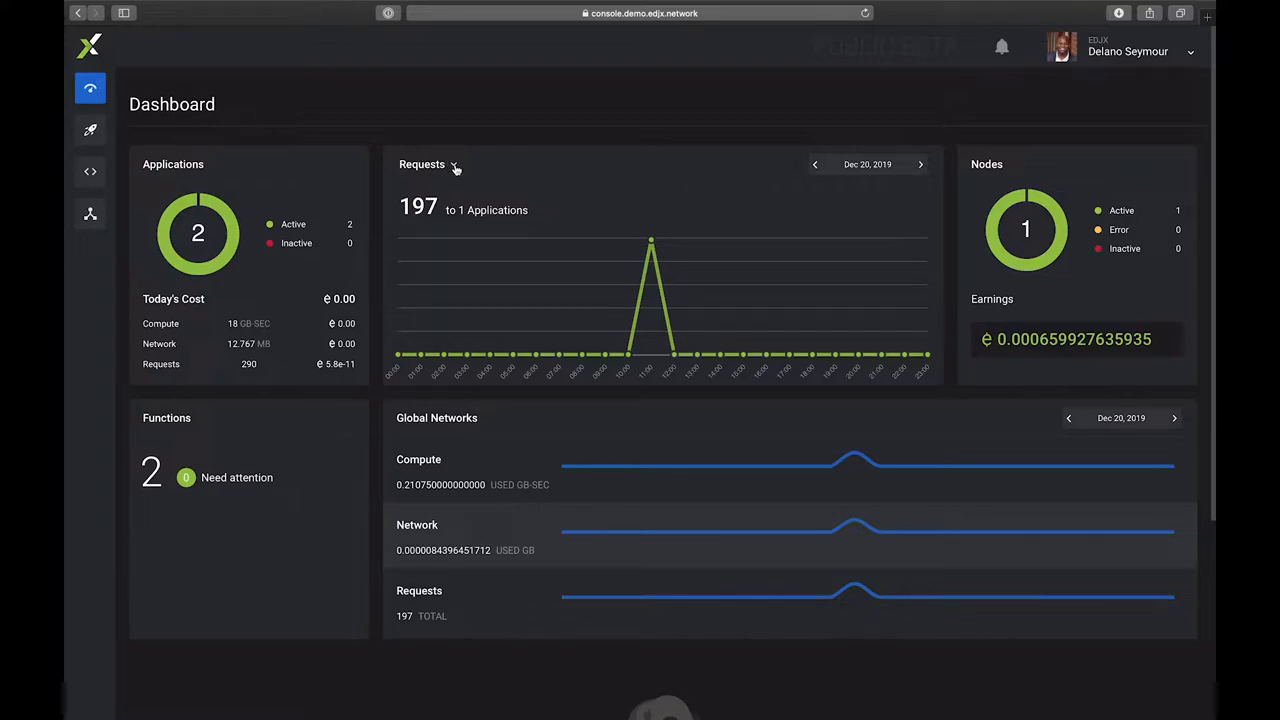
# Step: Switch the usage chart from Requests to Compute, then to Network (9 KB)
pyautogui.click(422, 164)
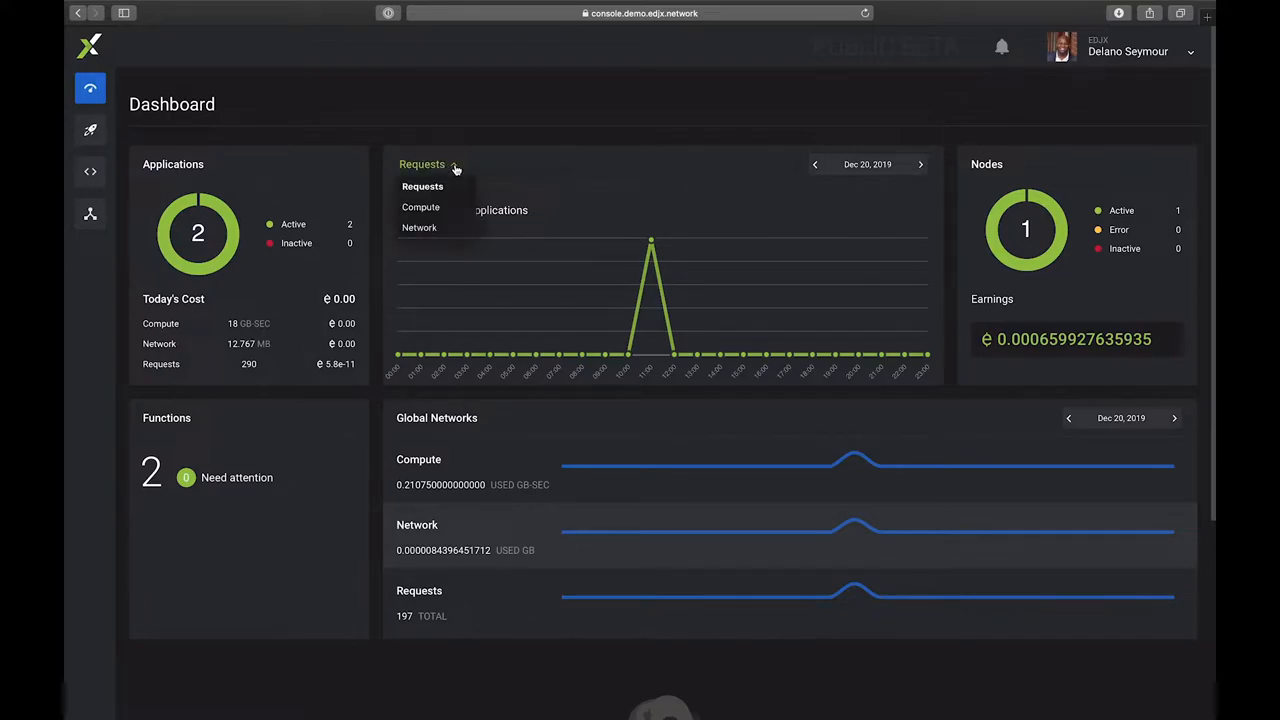
pyautogui.click(420, 207)
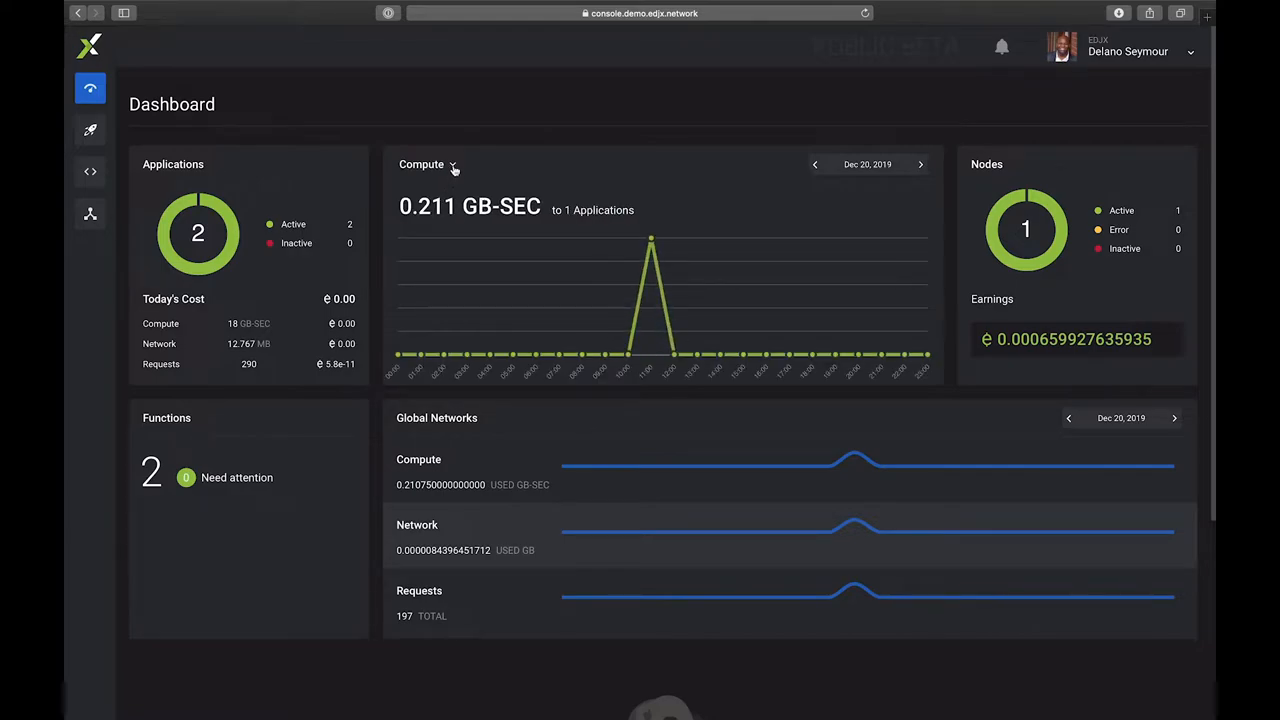
pyautogui.click(425, 164)
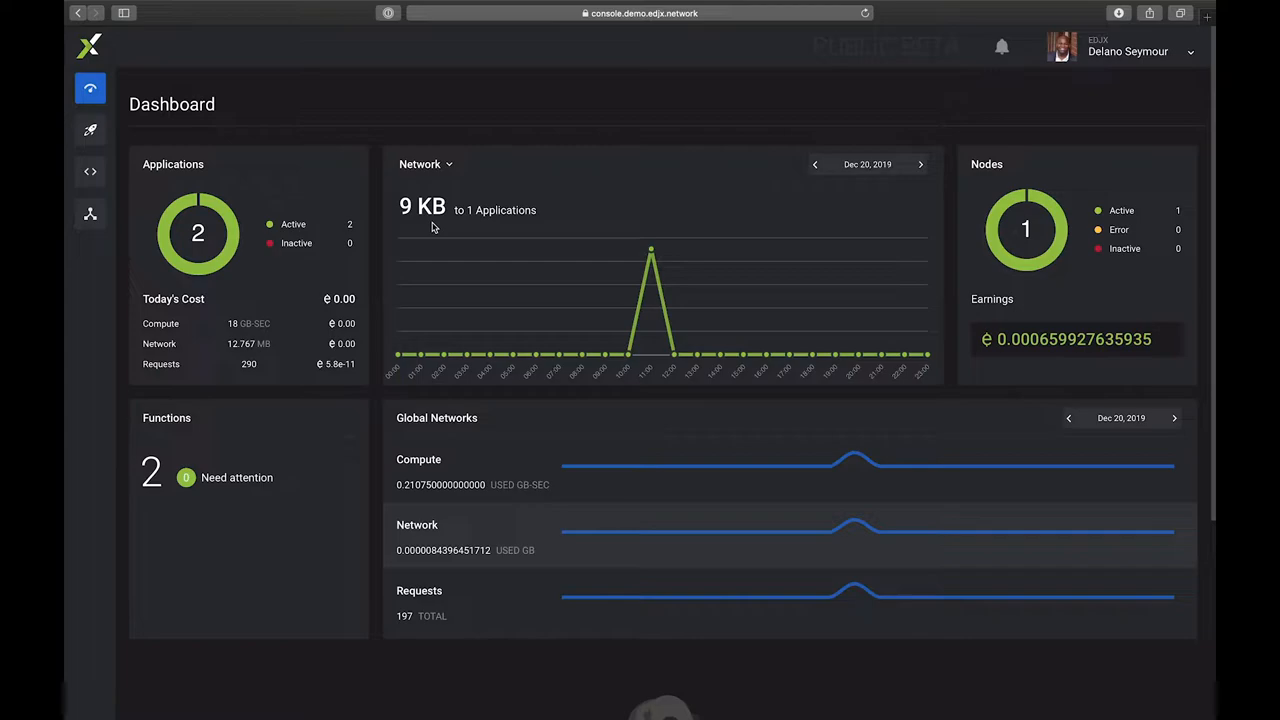
pyautogui.moveTo(152, 238)
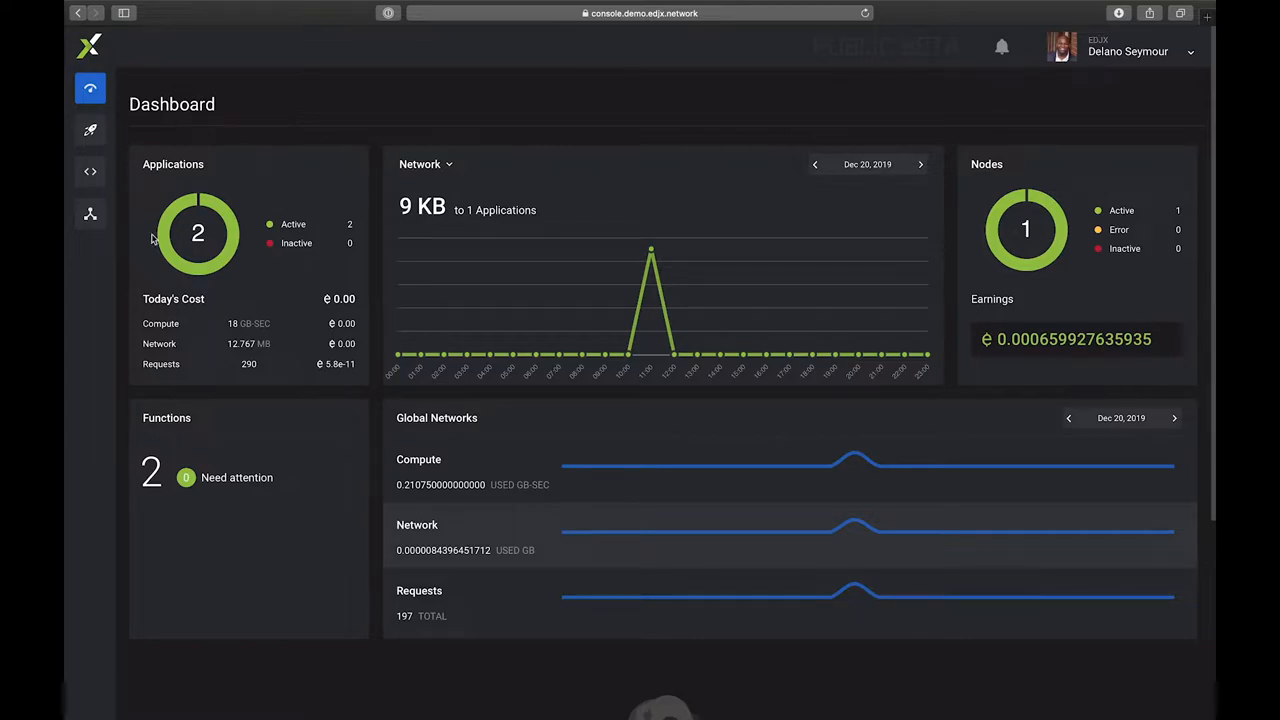
pyautogui.moveTo(150, 470)
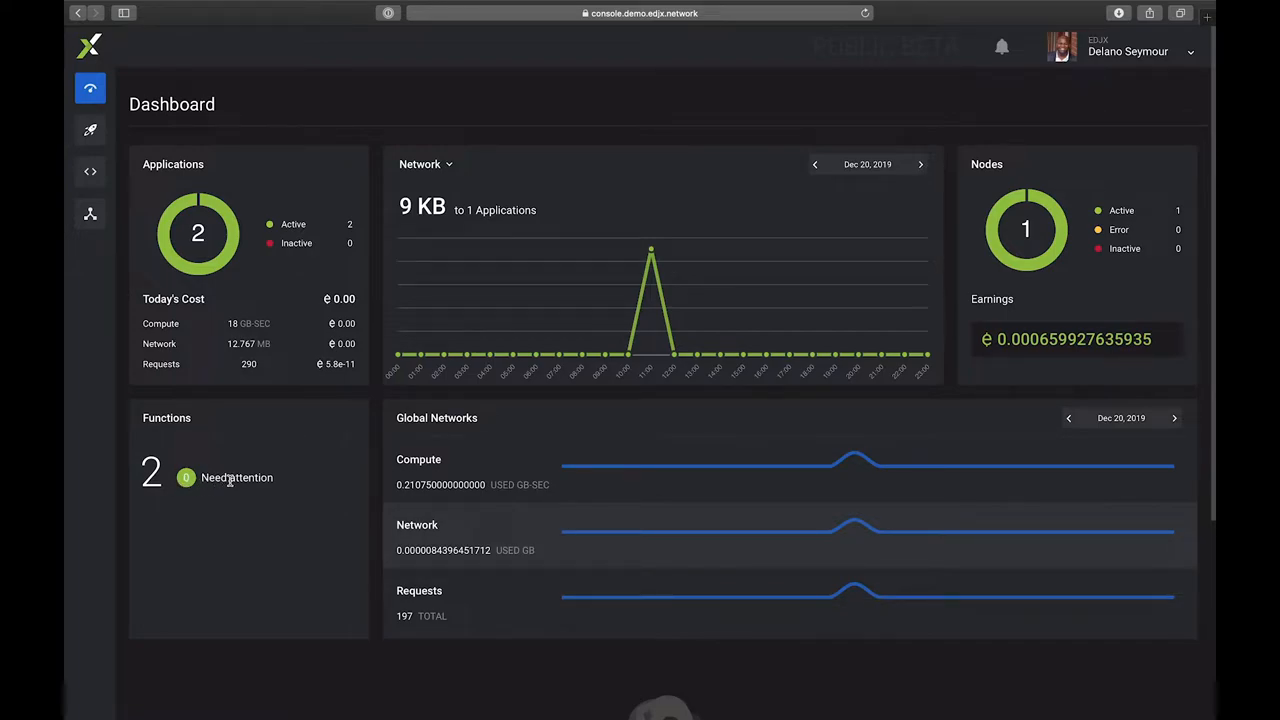
pyautogui.moveTo(1075, 513)
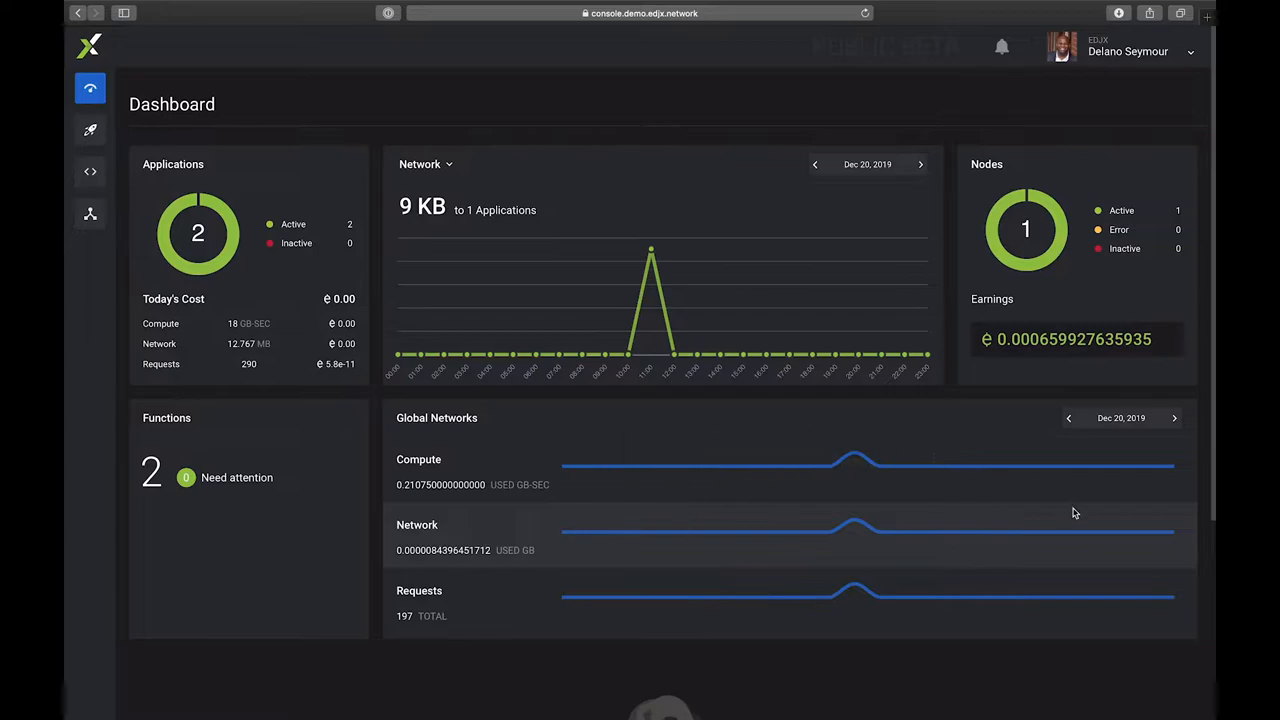
pyautogui.moveTo(691, 582)
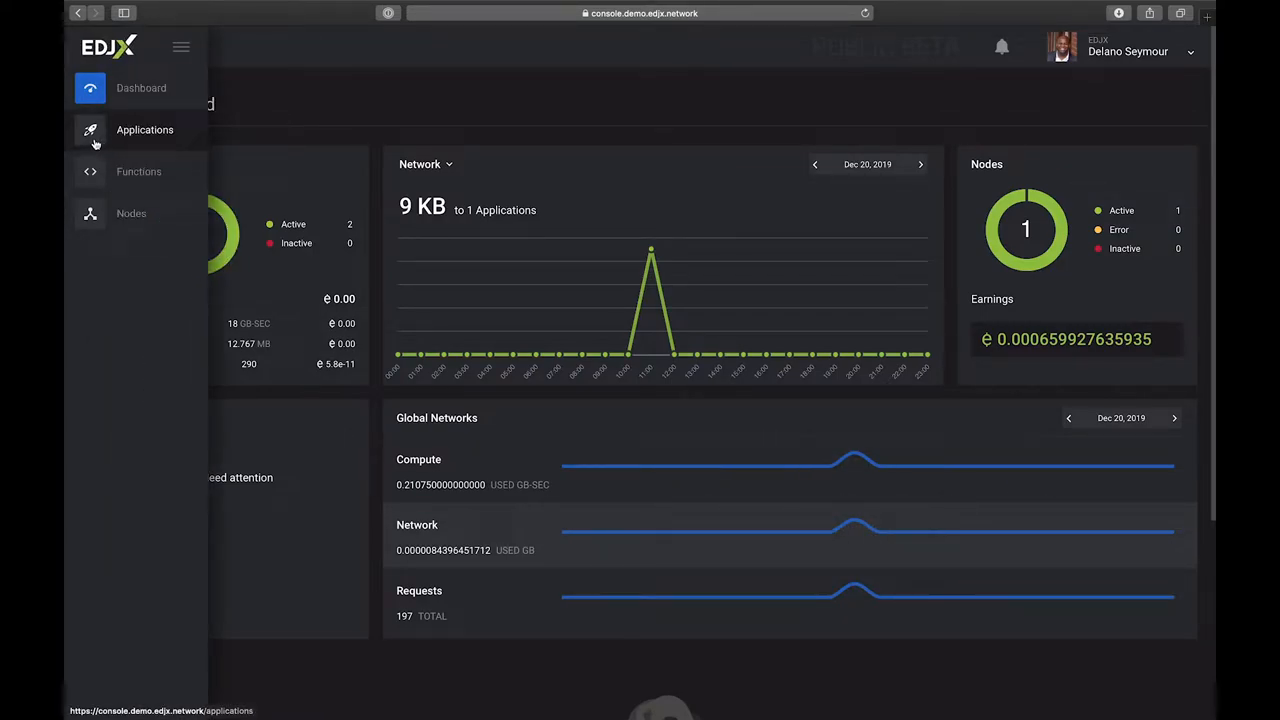
# Step: Open the Applications page listing the face and parrot applications
pyautogui.click(145, 129)
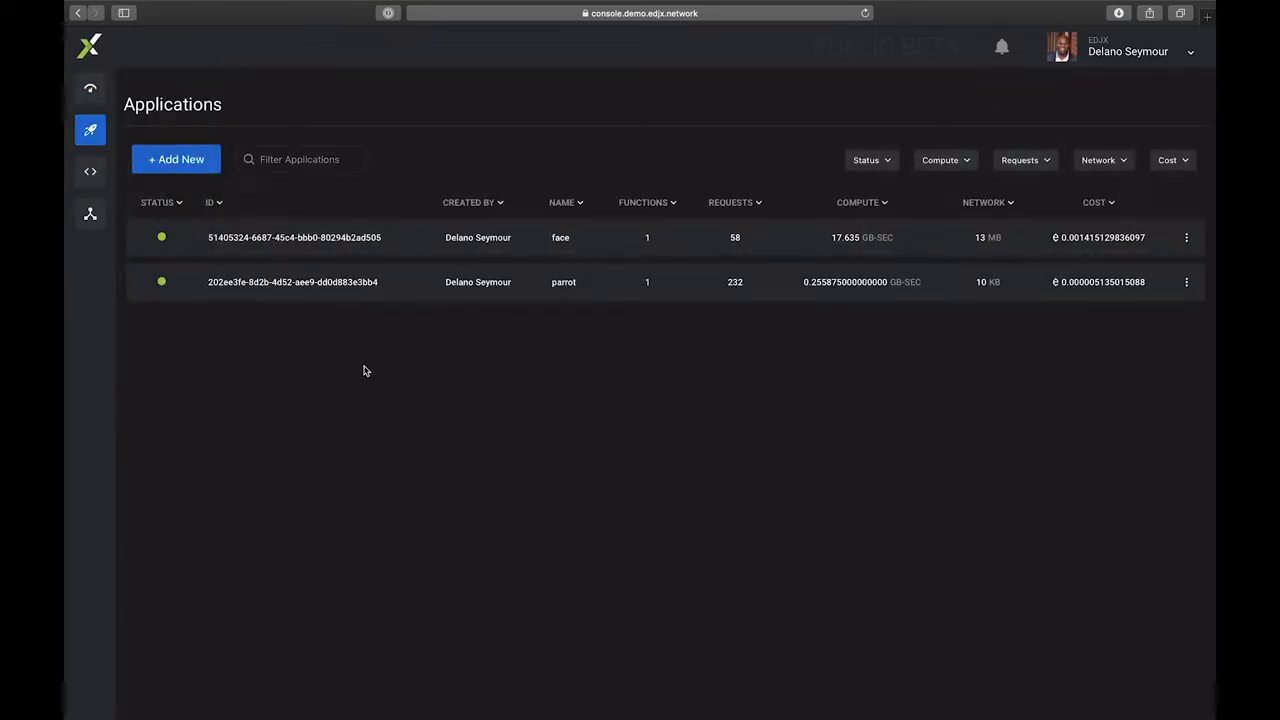
pyautogui.moveTo(578, 245)
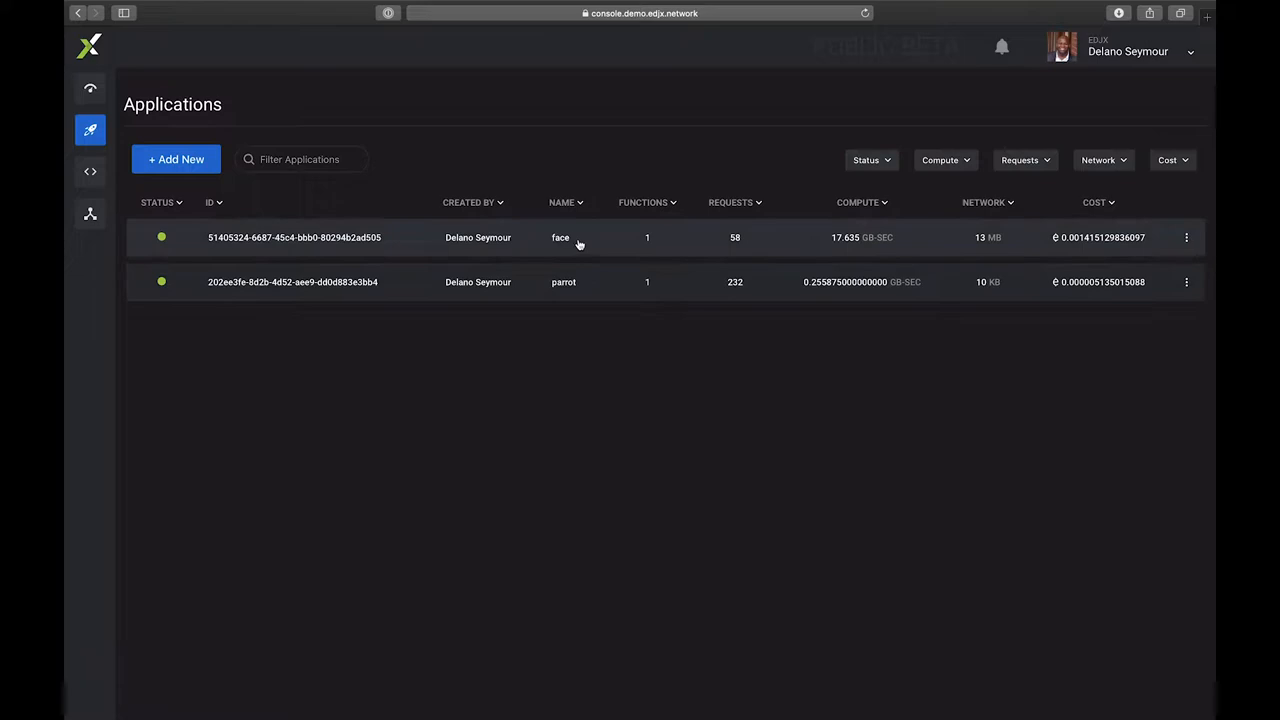
pyautogui.moveTo(570, 281)
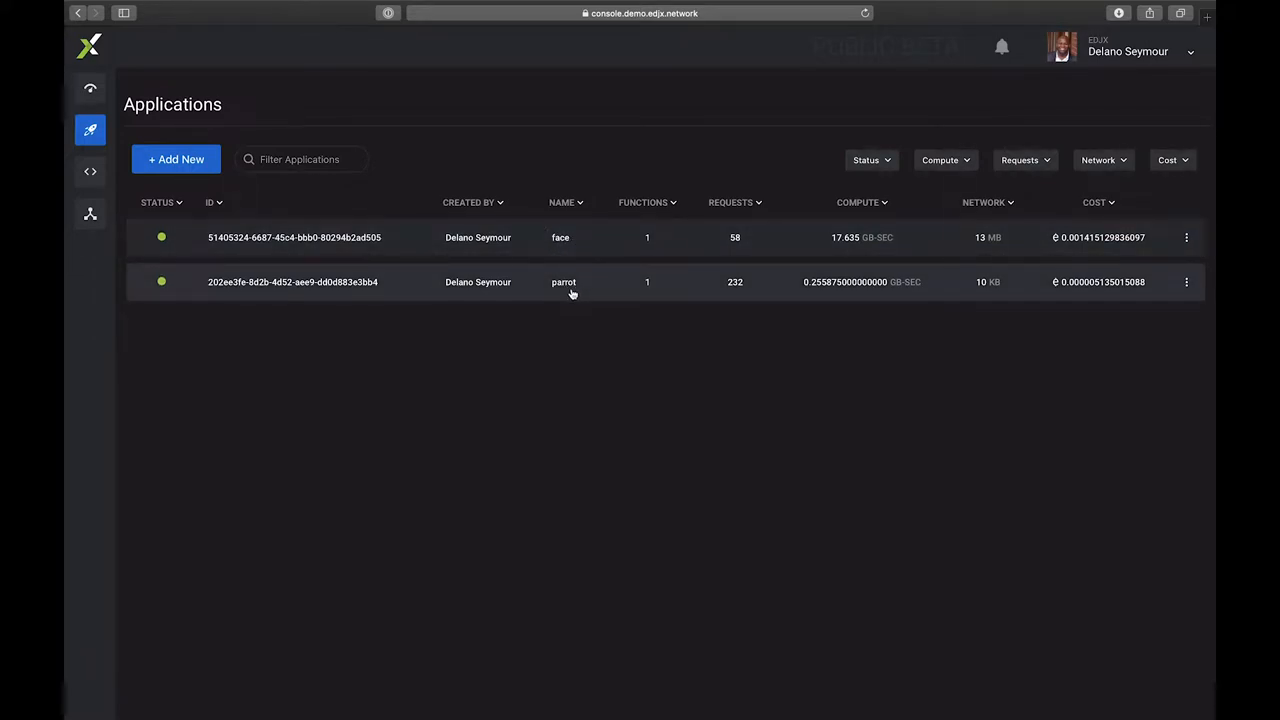
# Step: Open the parrot application and view its cost chart by Week and Year
pyautogui.click(563, 281)
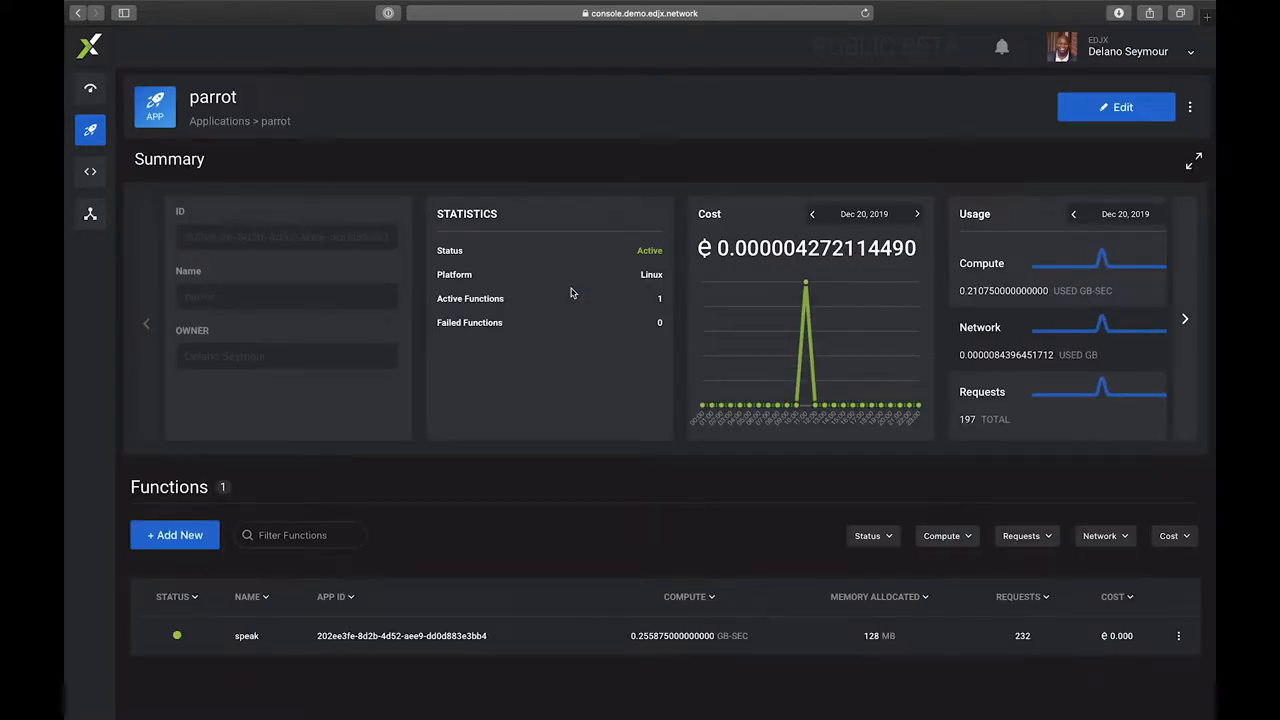
pyautogui.moveTo(638, 260)
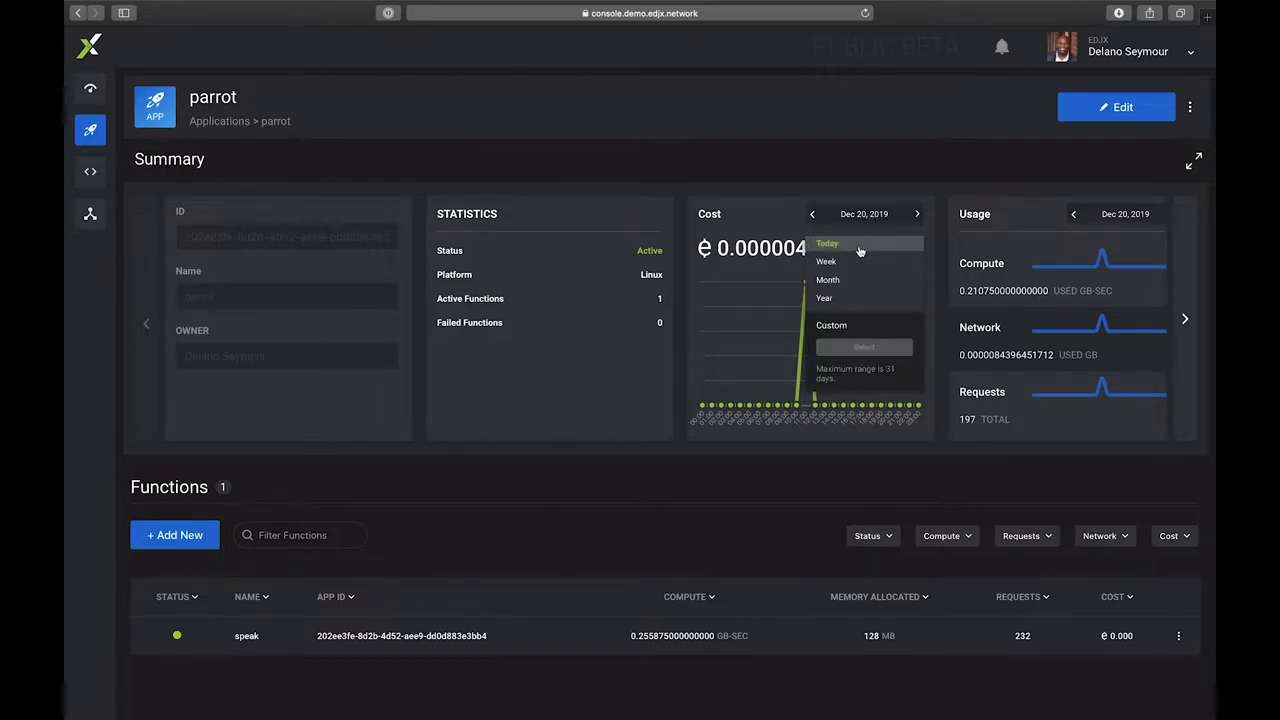
pyautogui.click(826, 261)
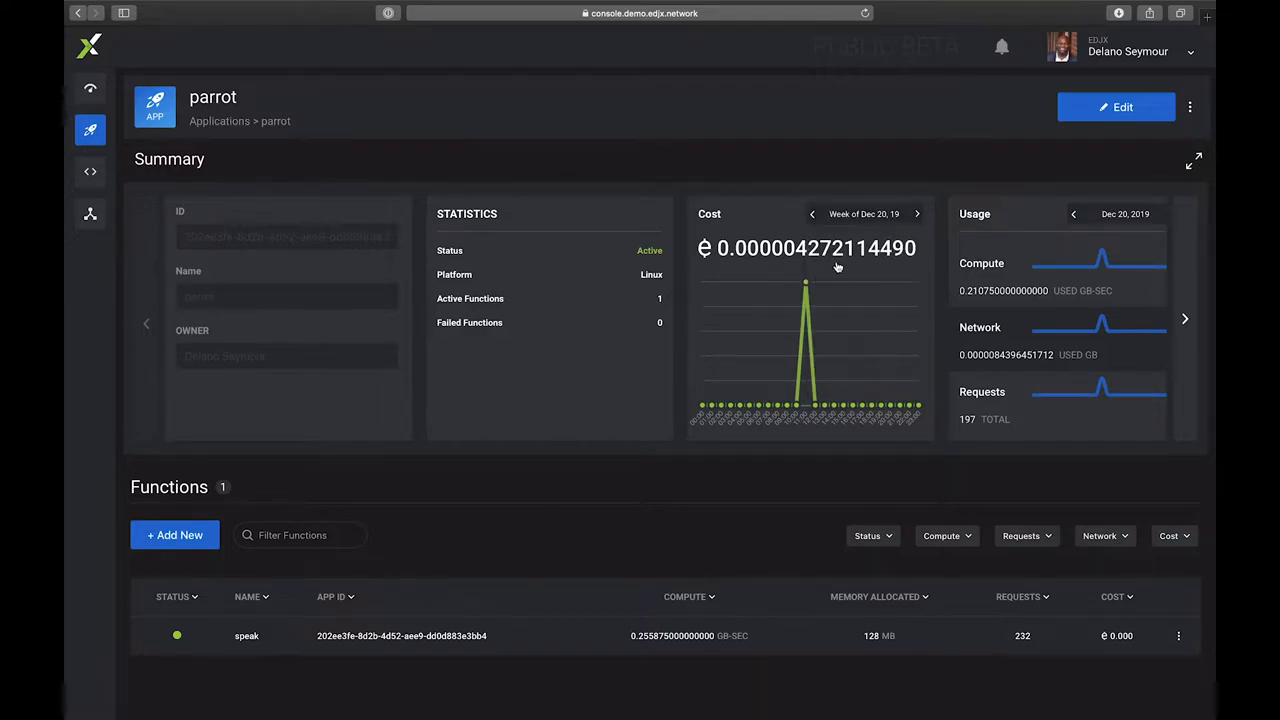
pyautogui.click(864, 213)
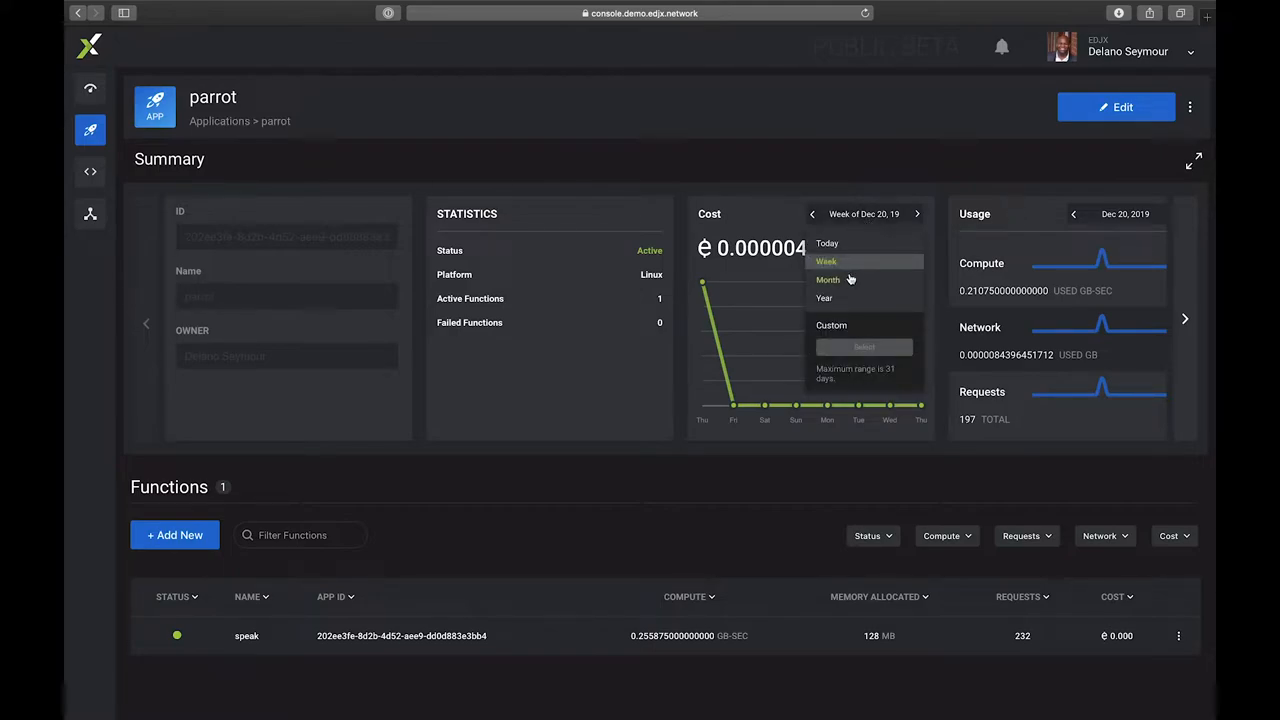
pyautogui.click(828, 279)
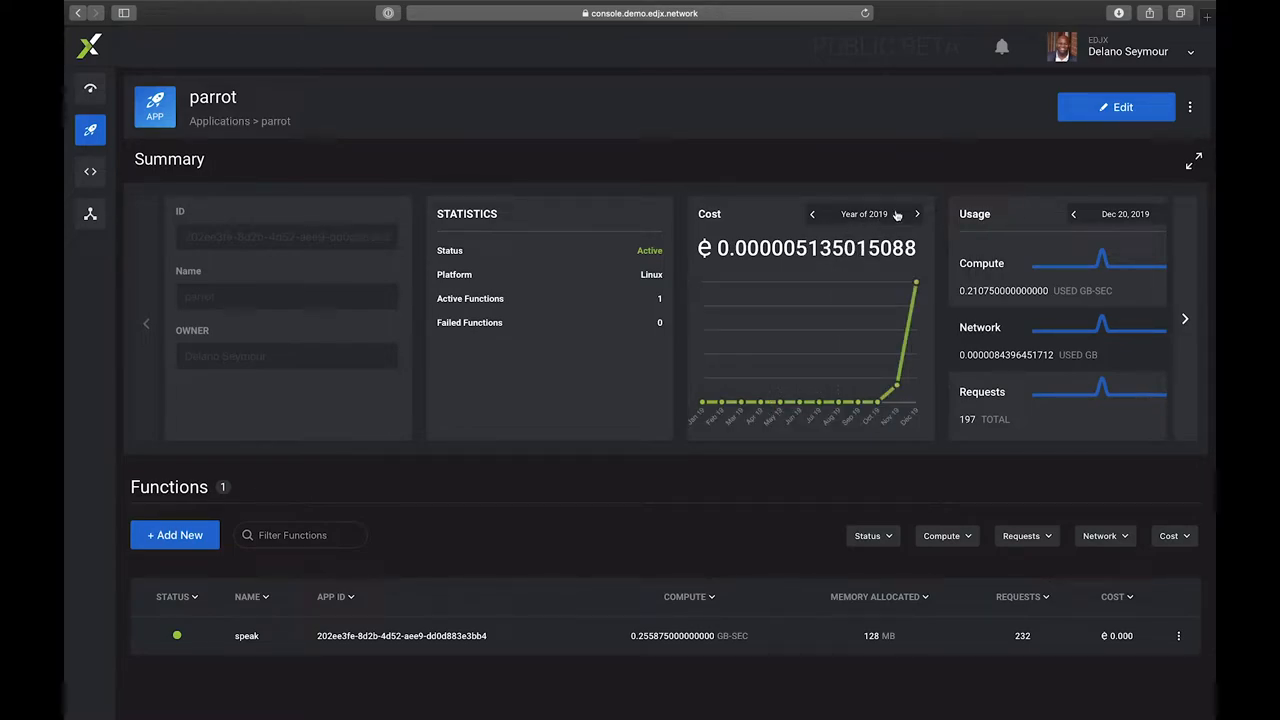
pyautogui.click(862, 213)
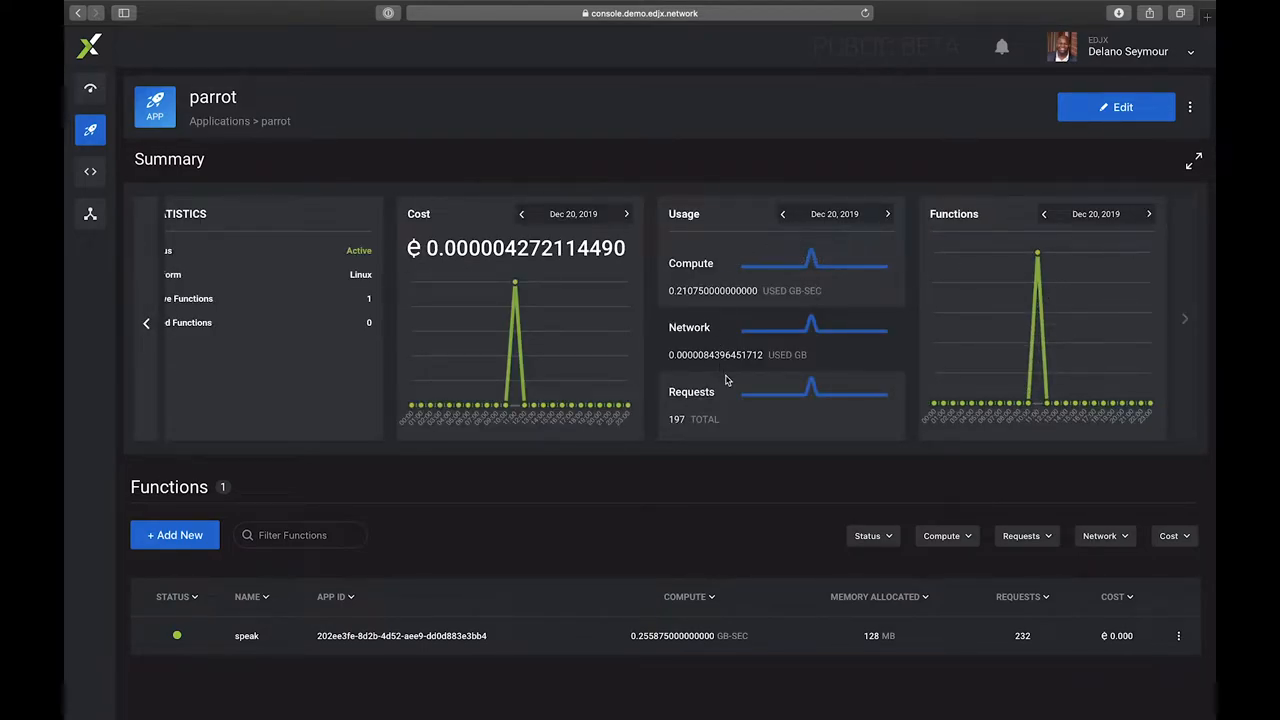
pyautogui.moveTo(1038, 290)
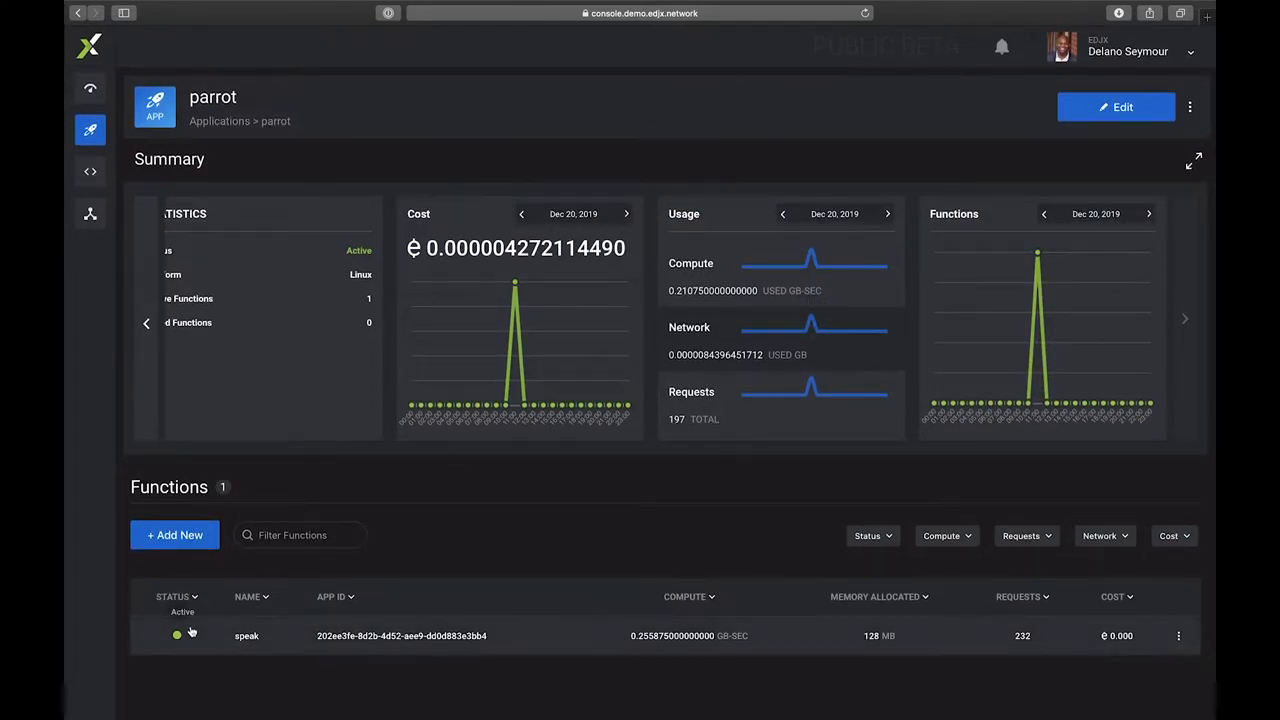
pyautogui.moveTo(310, 643)
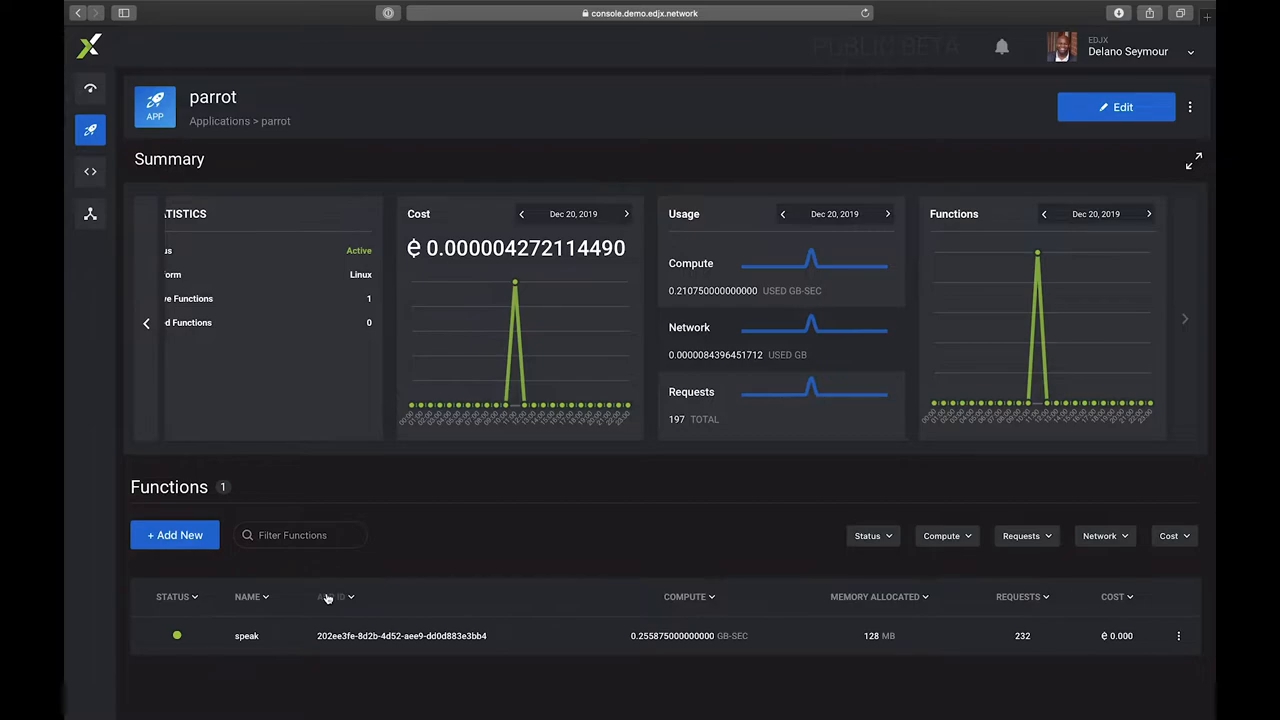
pyautogui.moveTo(341, 616)
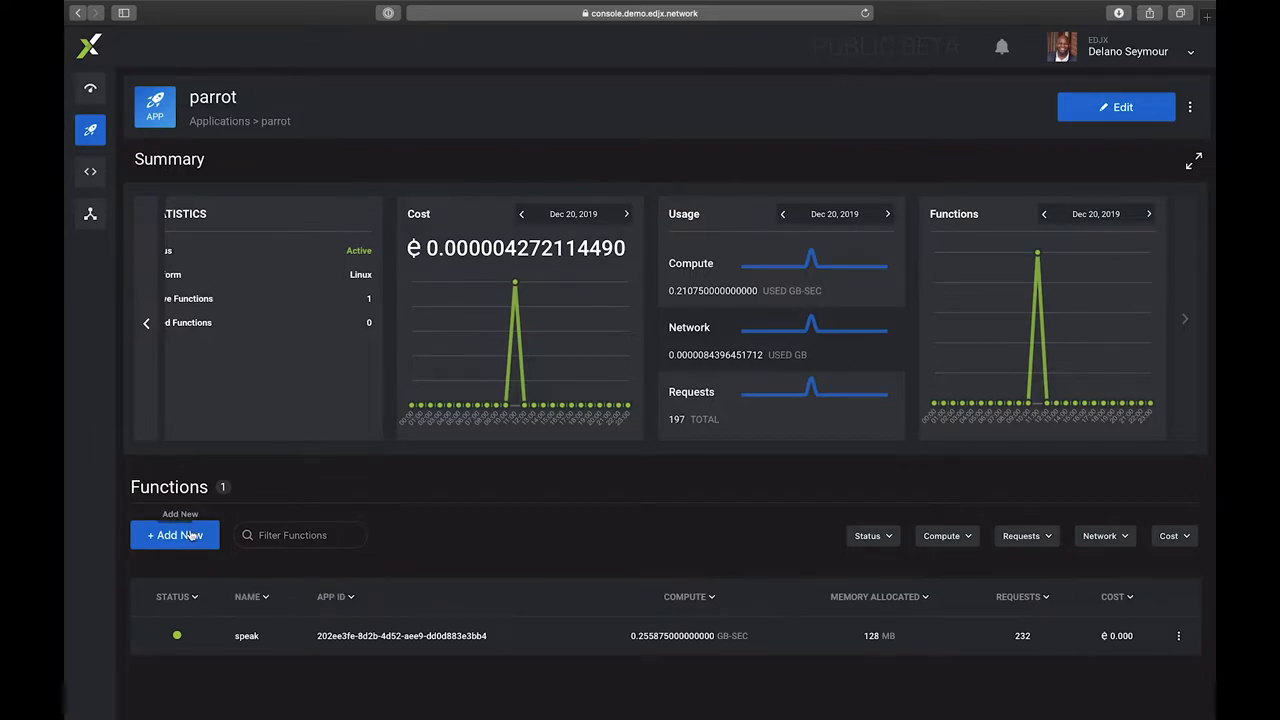
# Step: Start a new HTTP-triggered function for the parrot application
pyautogui.click(174, 535)
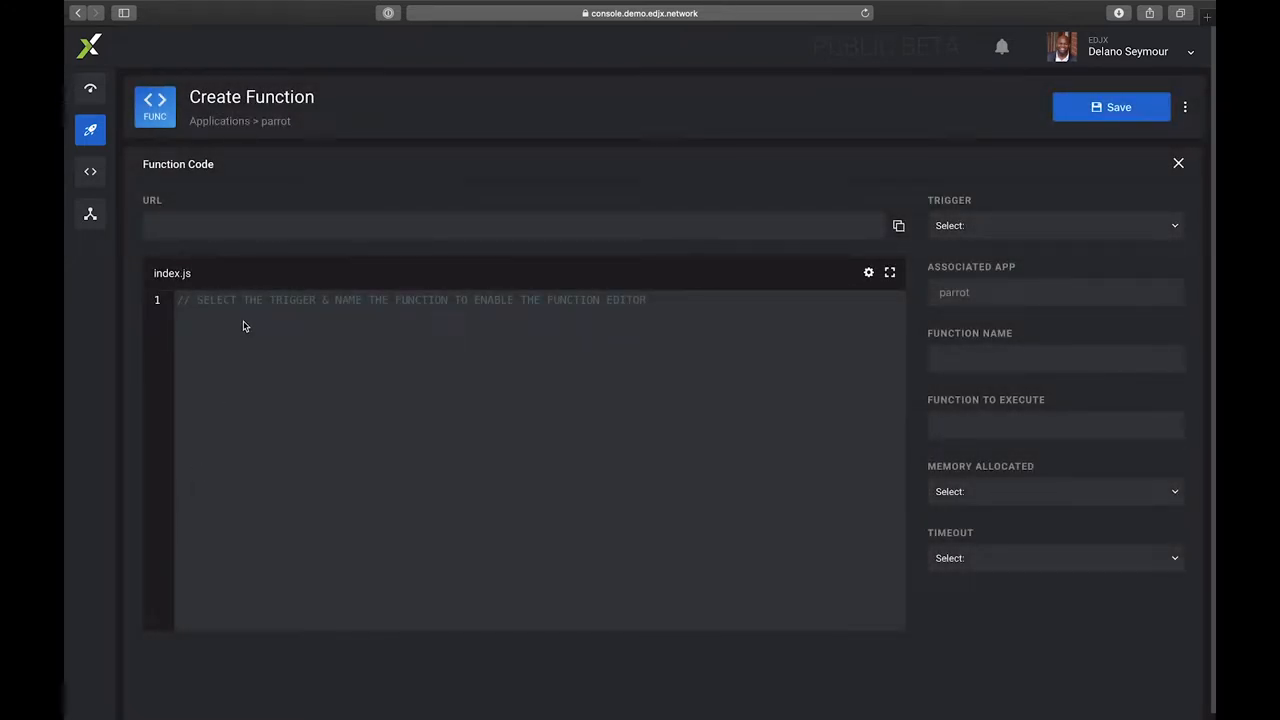
pyautogui.moveTo(578, 316)
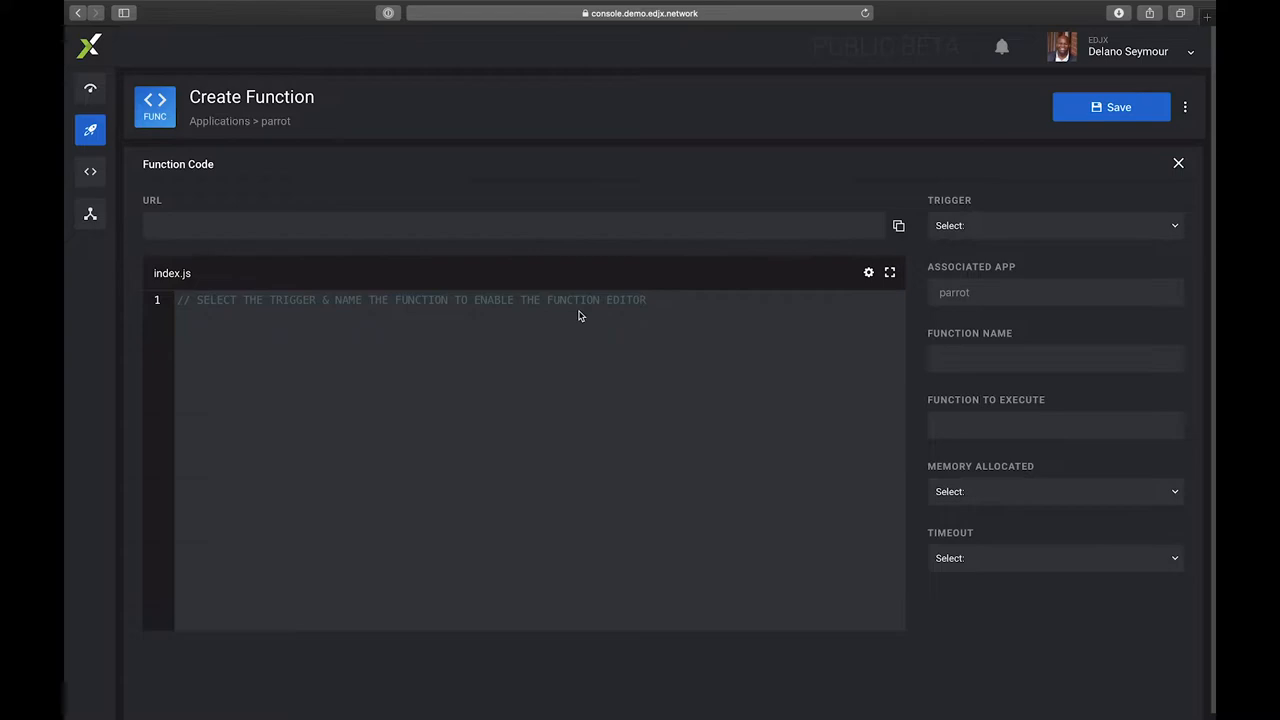
pyautogui.click(1050, 225)
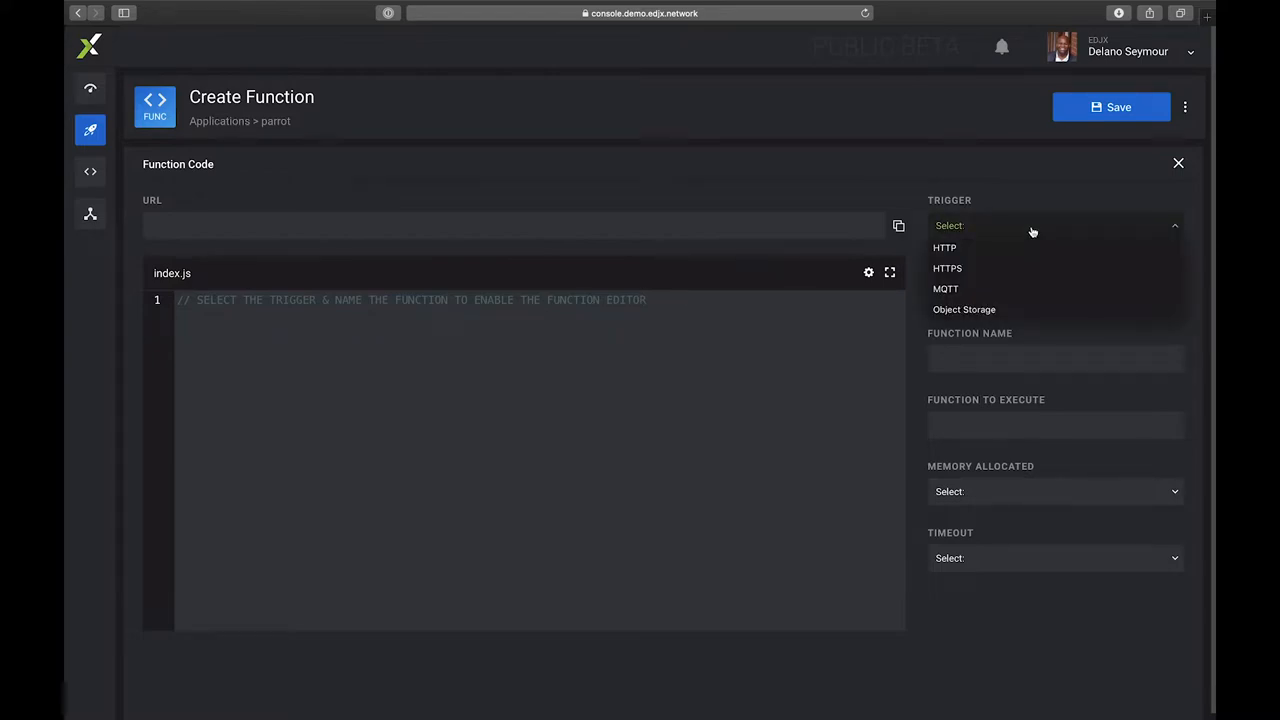
pyautogui.moveTo(977, 247)
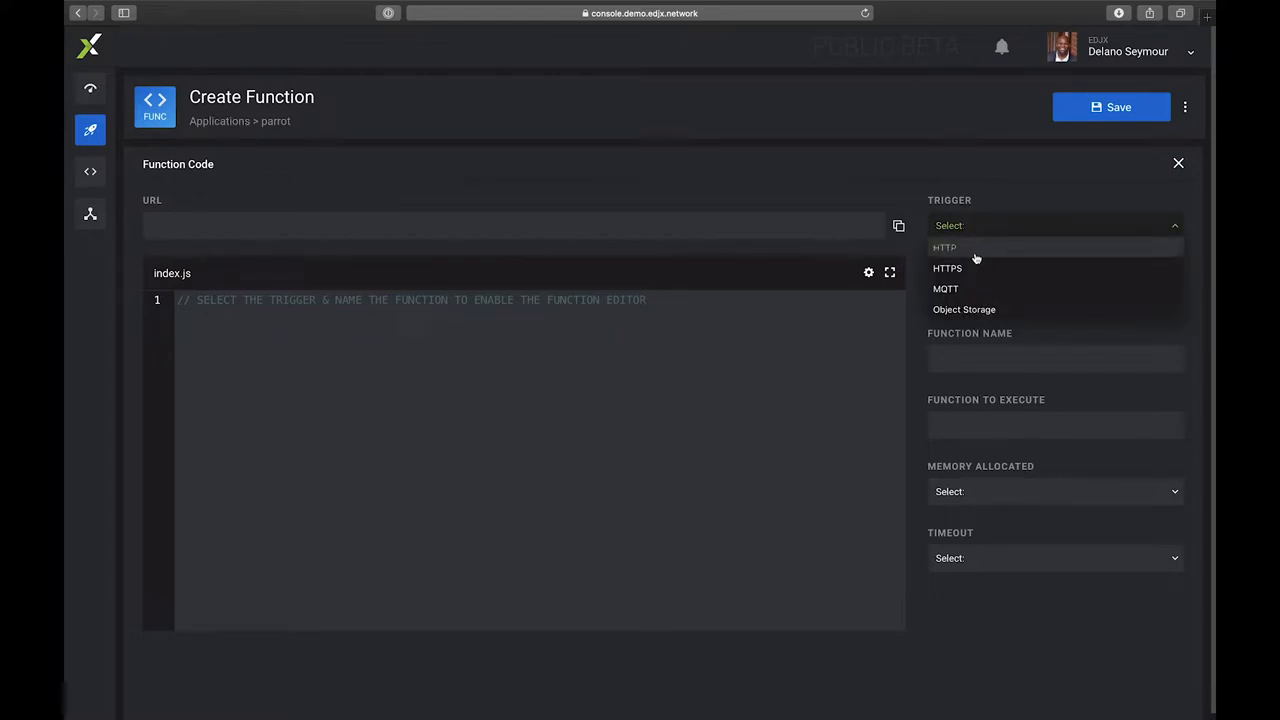
pyautogui.click(944, 247)
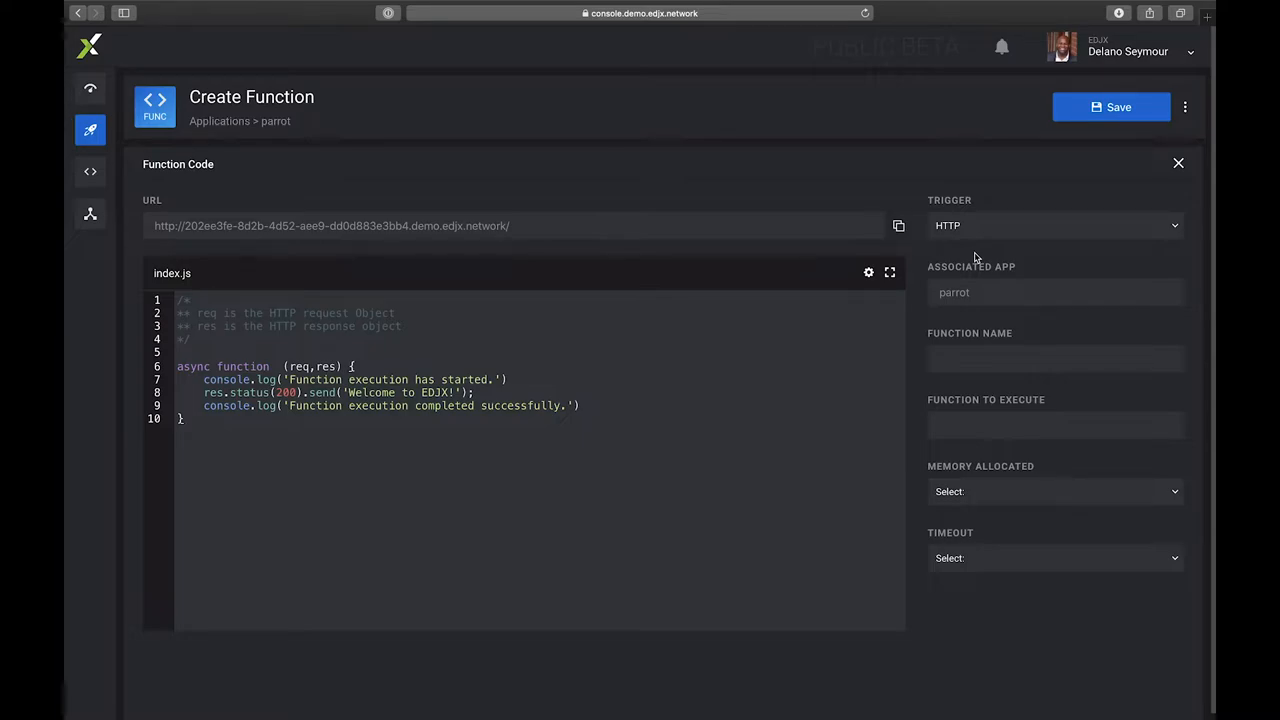
# Step: Name the function 'call' with 128 MB memory and a 5 sec timeout
pyautogui.click(1055, 359)
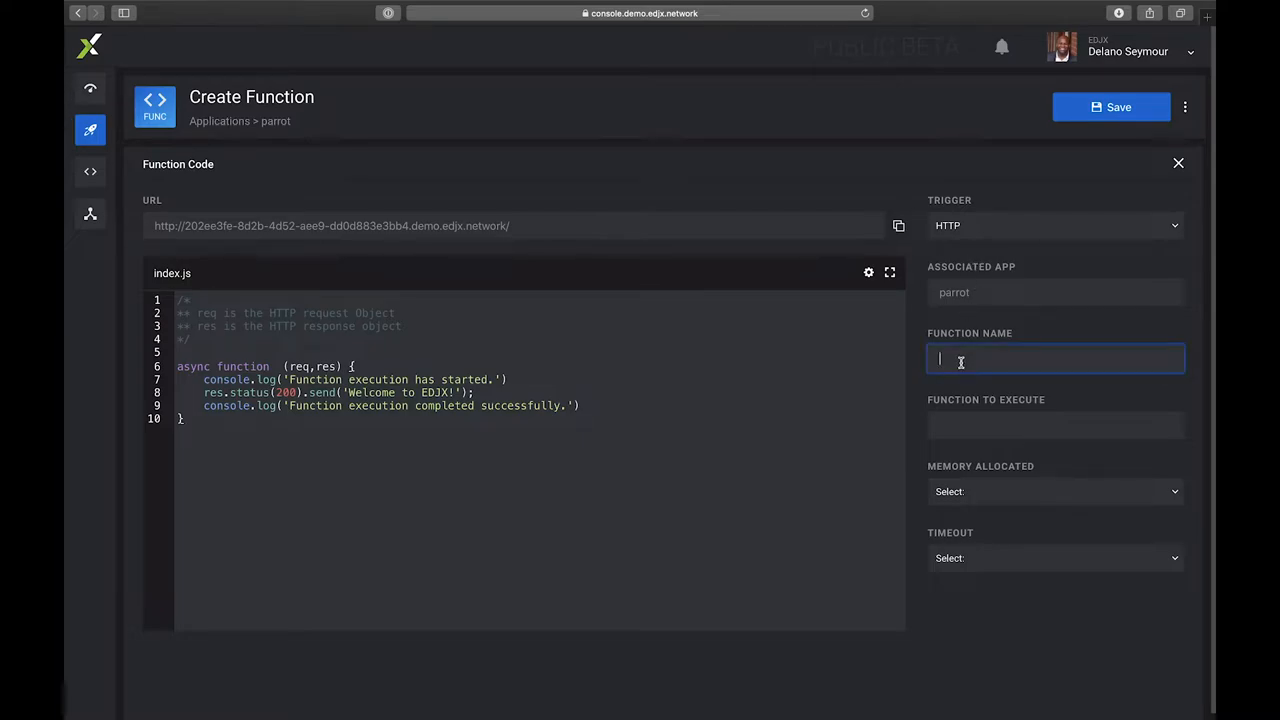
pyautogui.write('call')
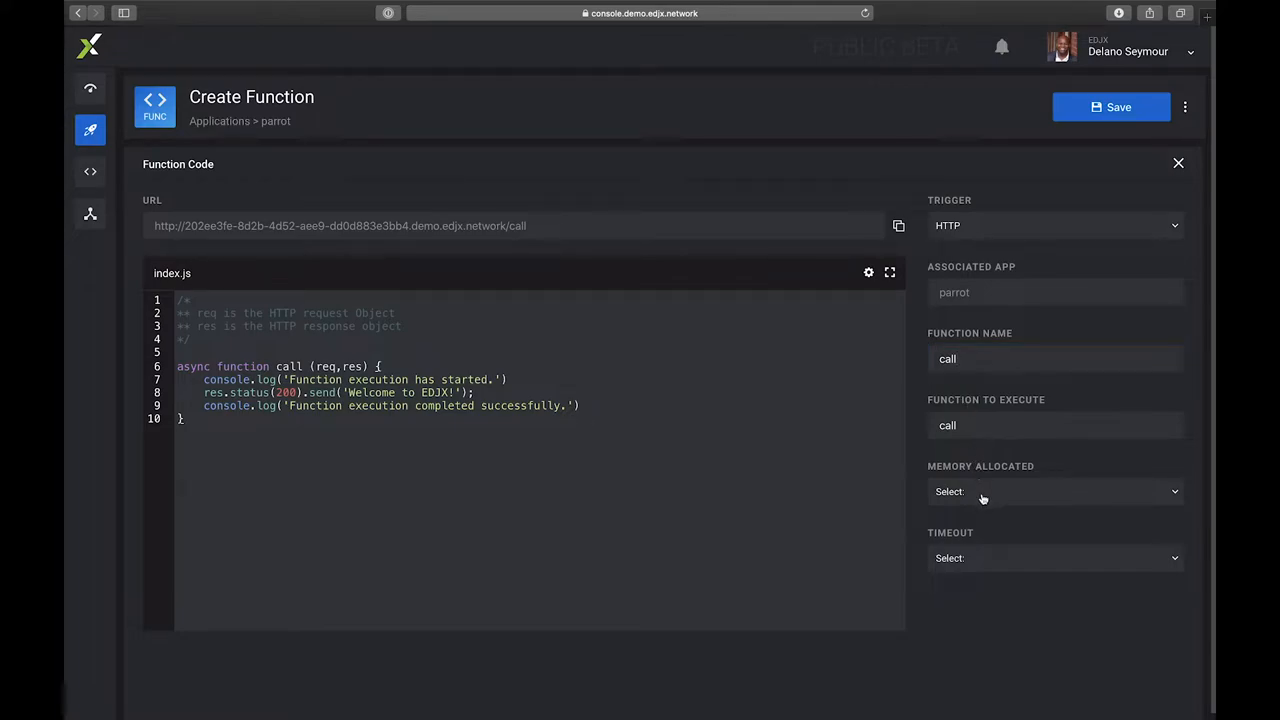
pyautogui.click(1055, 491)
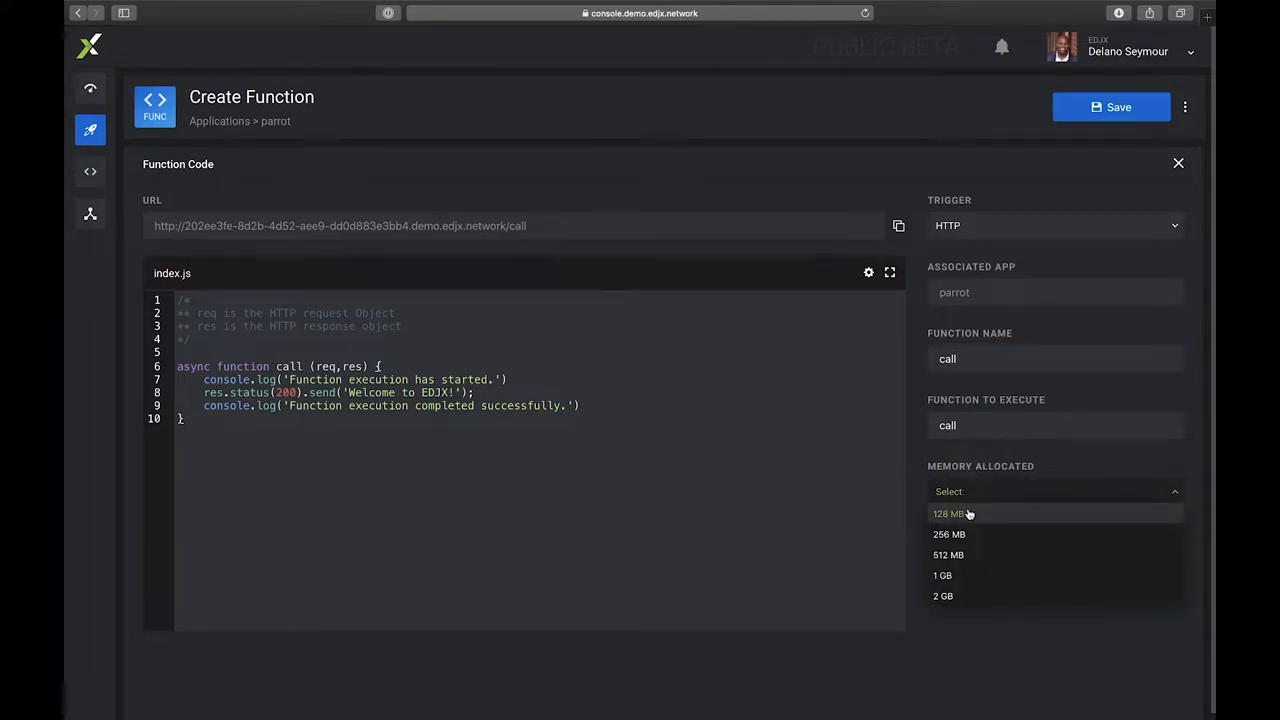
pyautogui.click(948, 513)
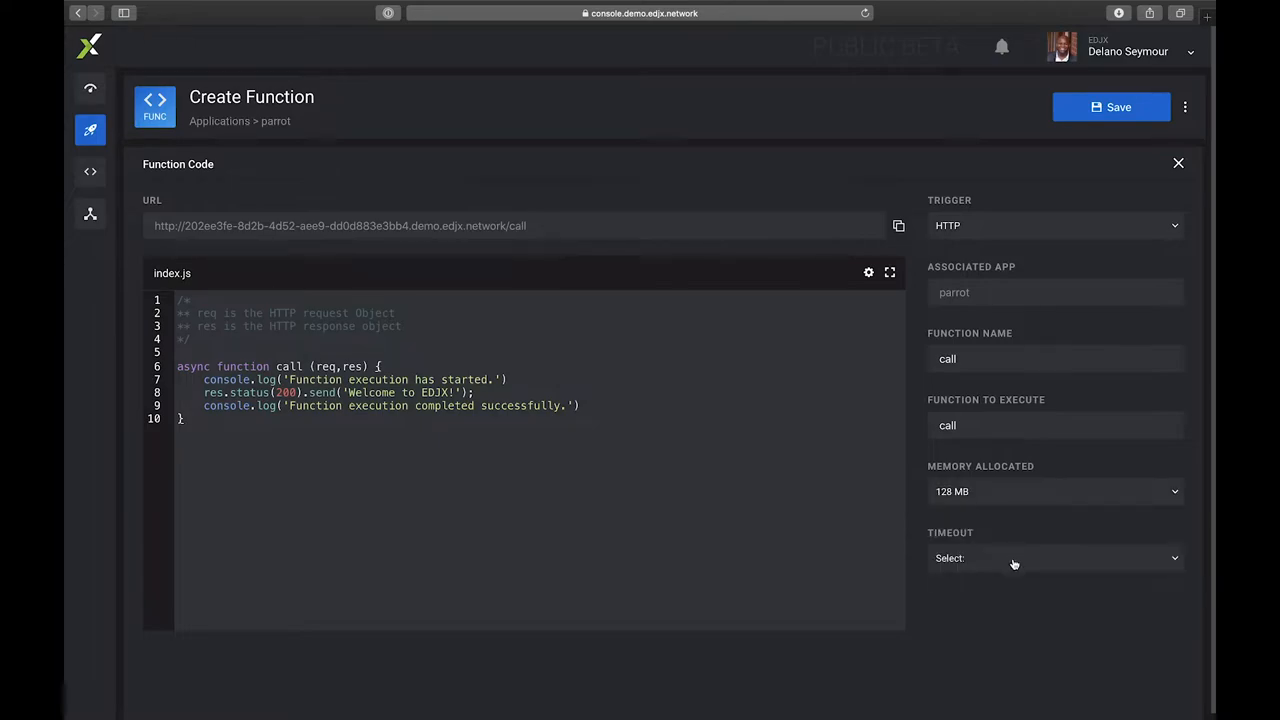
pyautogui.click(1054, 558)
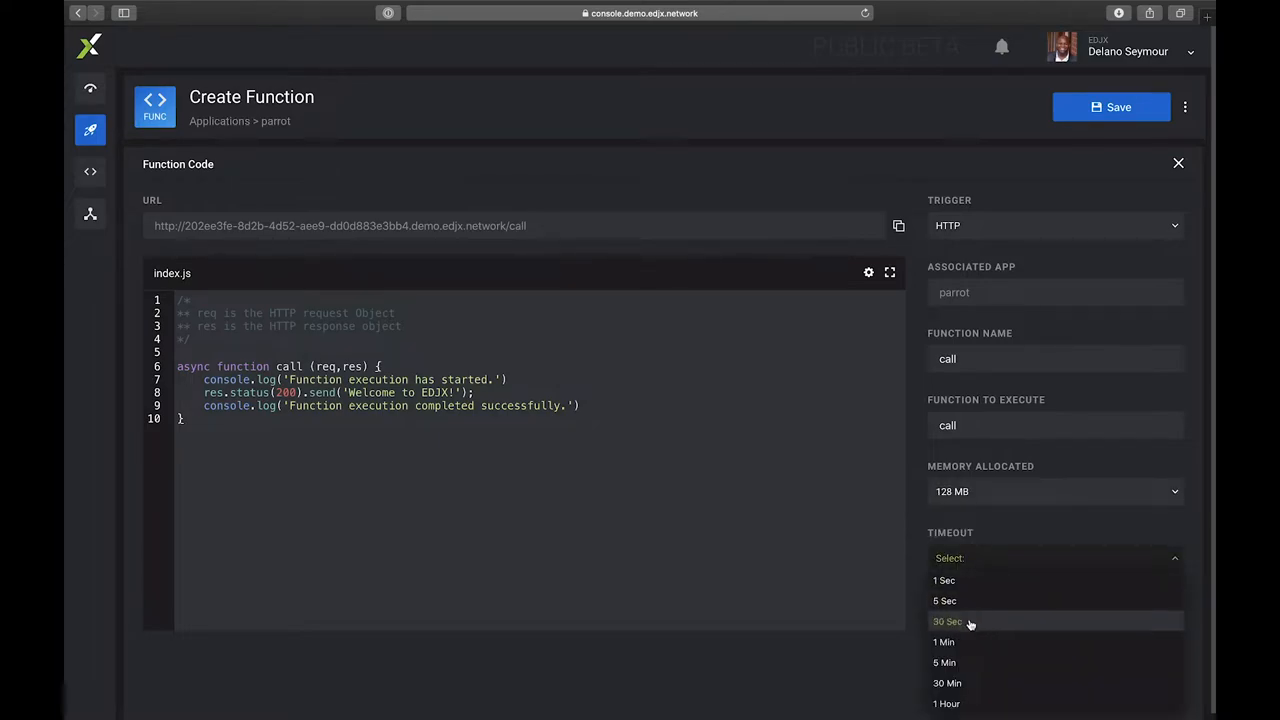
pyautogui.click(944, 600)
pyautogui.write('console.log')
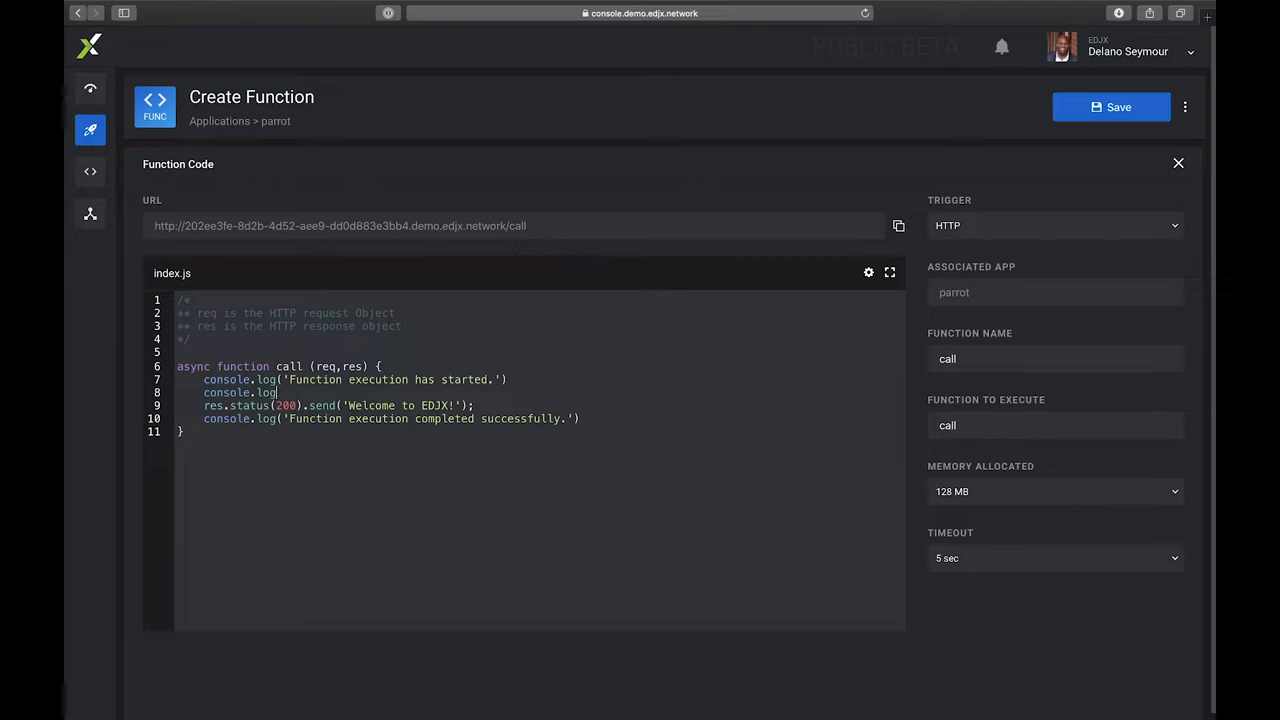
# Step: Complete line 8 as console.log('Hello') and save the call function
pyautogui.write('(')
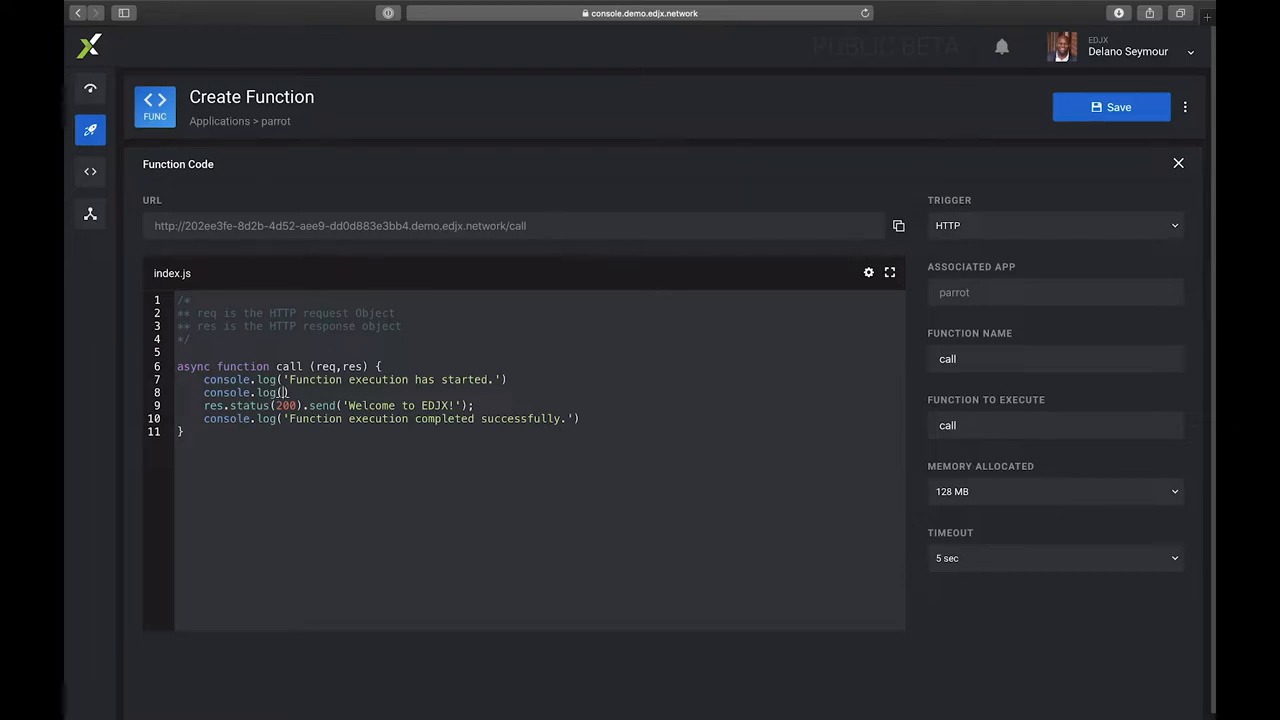
pyautogui.write("''")
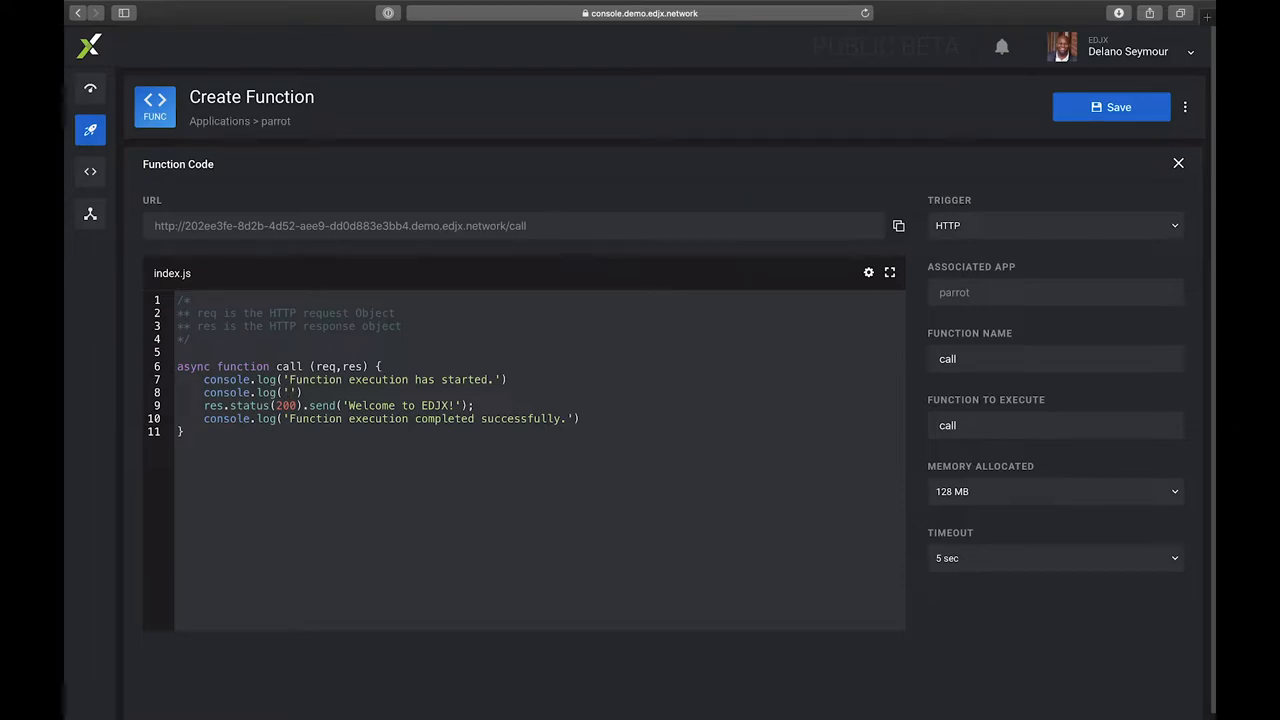
pyautogui.write('Hello')
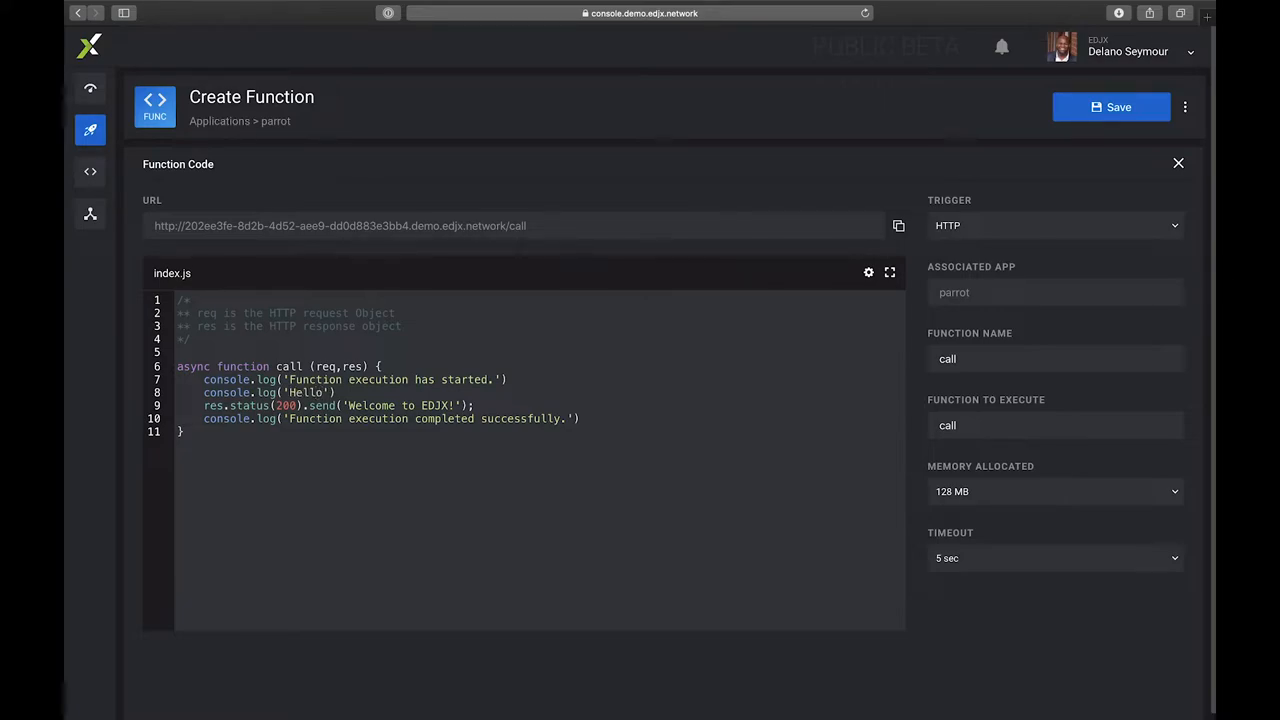
pyautogui.click(1111, 107)
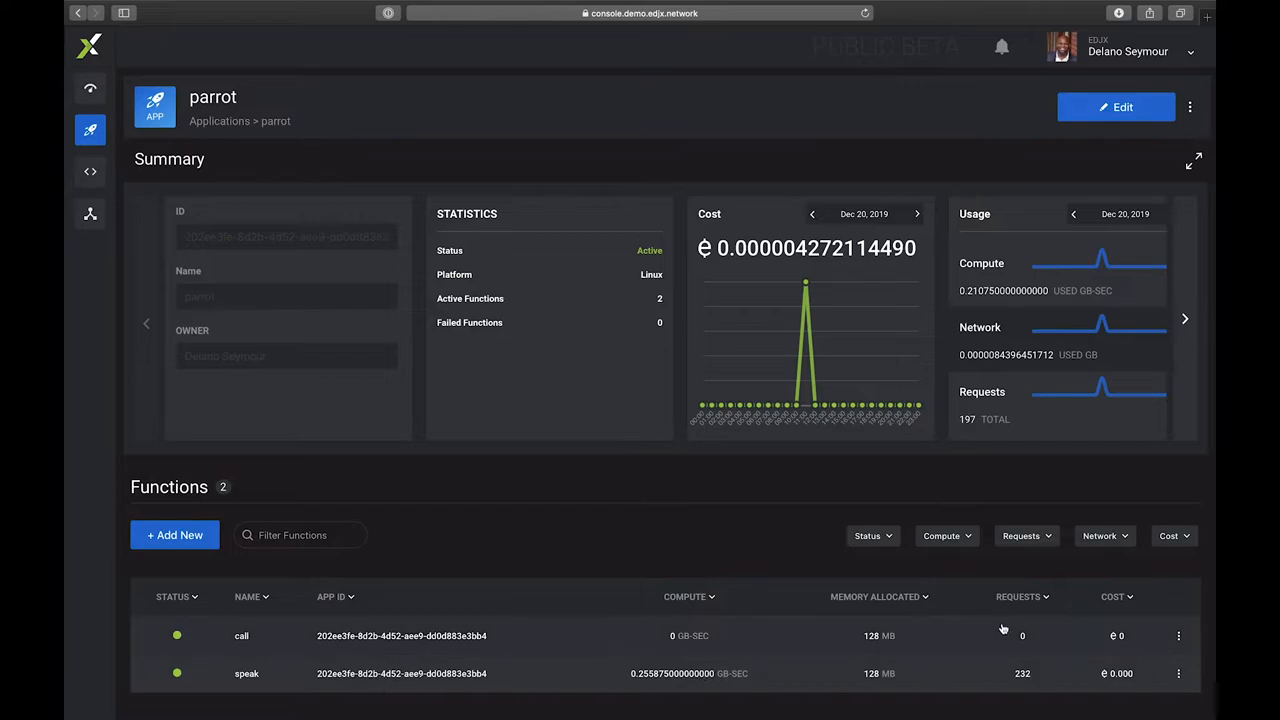
# Step: Edit the call function from its row menu and copy its invocation URL
pyautogui.click(1178, 635)
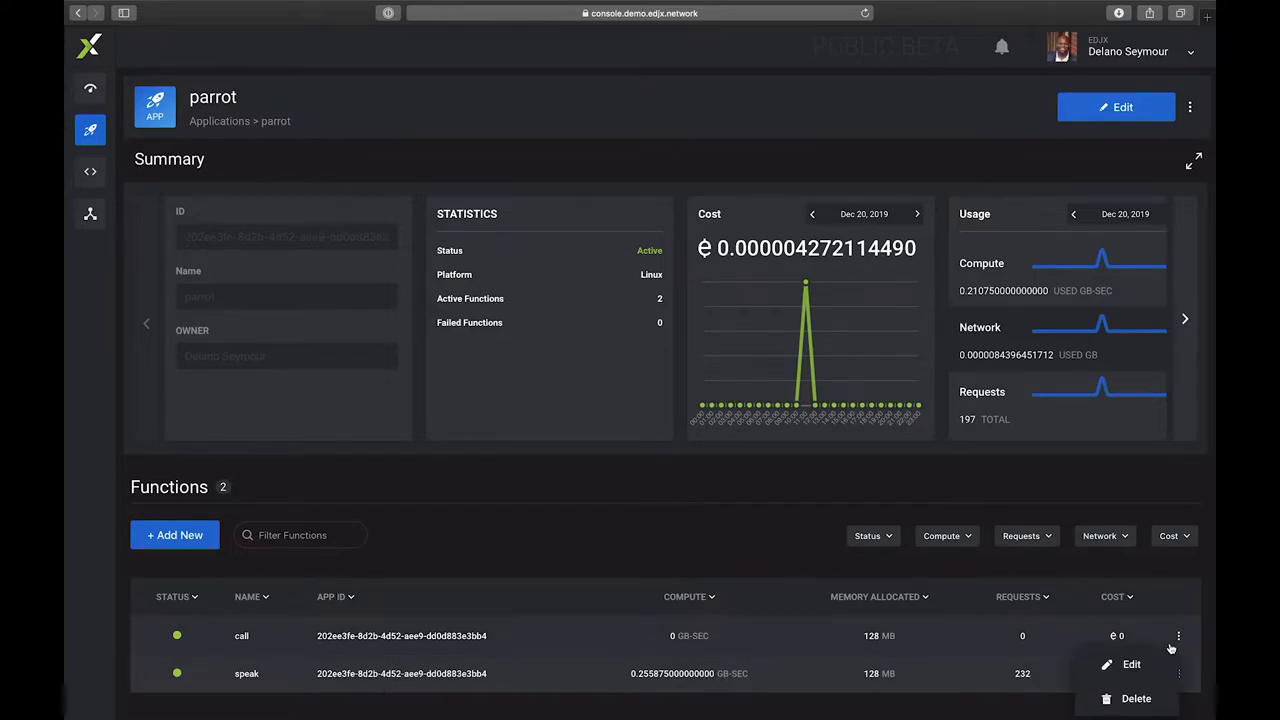
pyautogui.click(1131, 664)
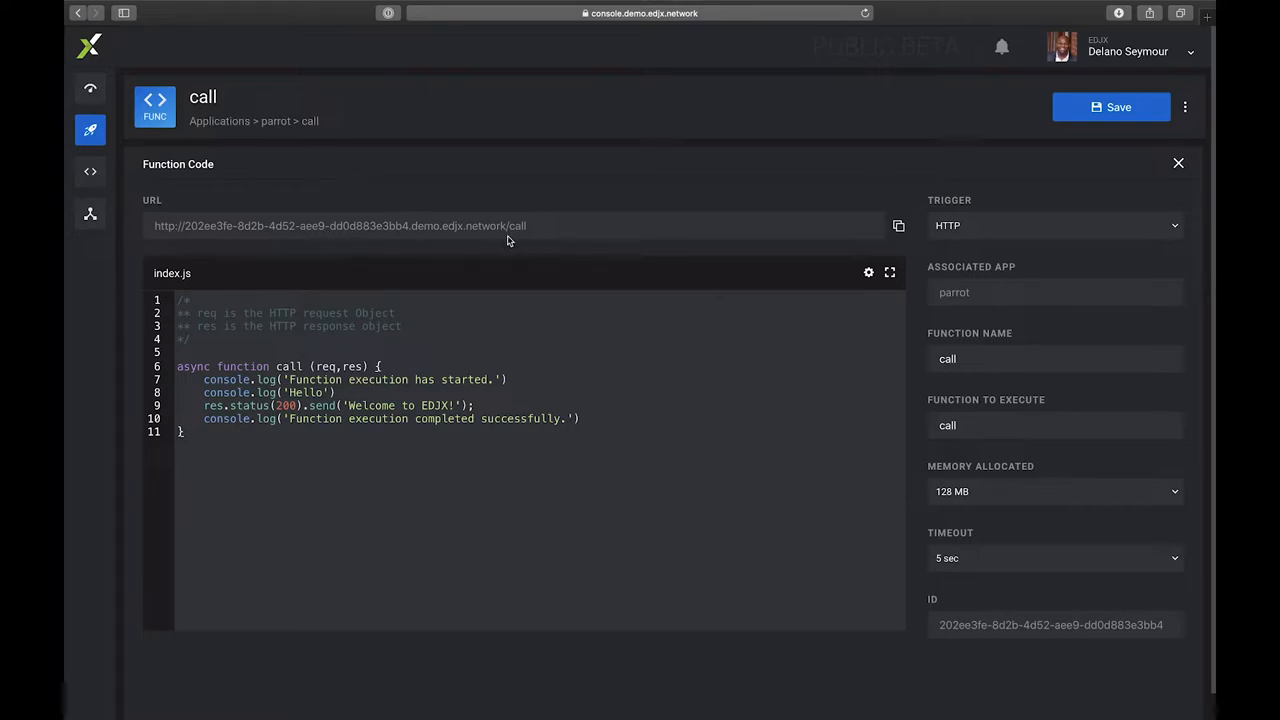
pyautogui.moveTo(534, 237)
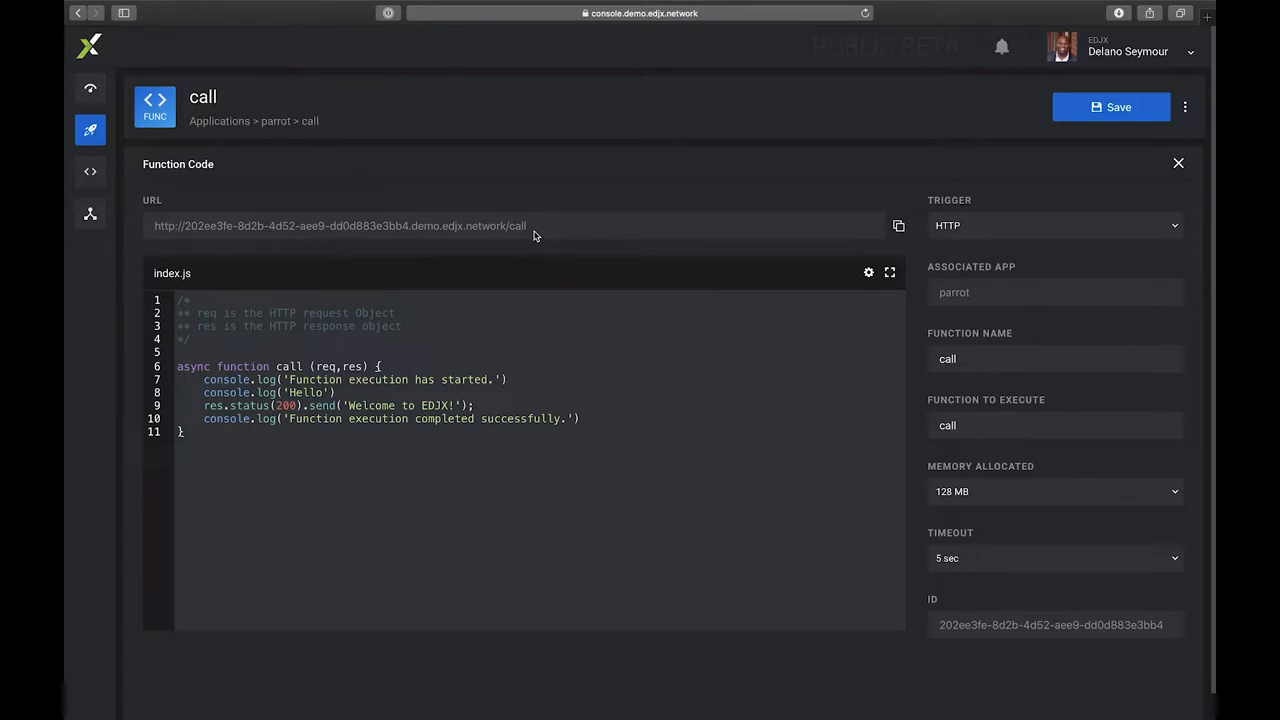
pyautogui.moveTo(640, 230)
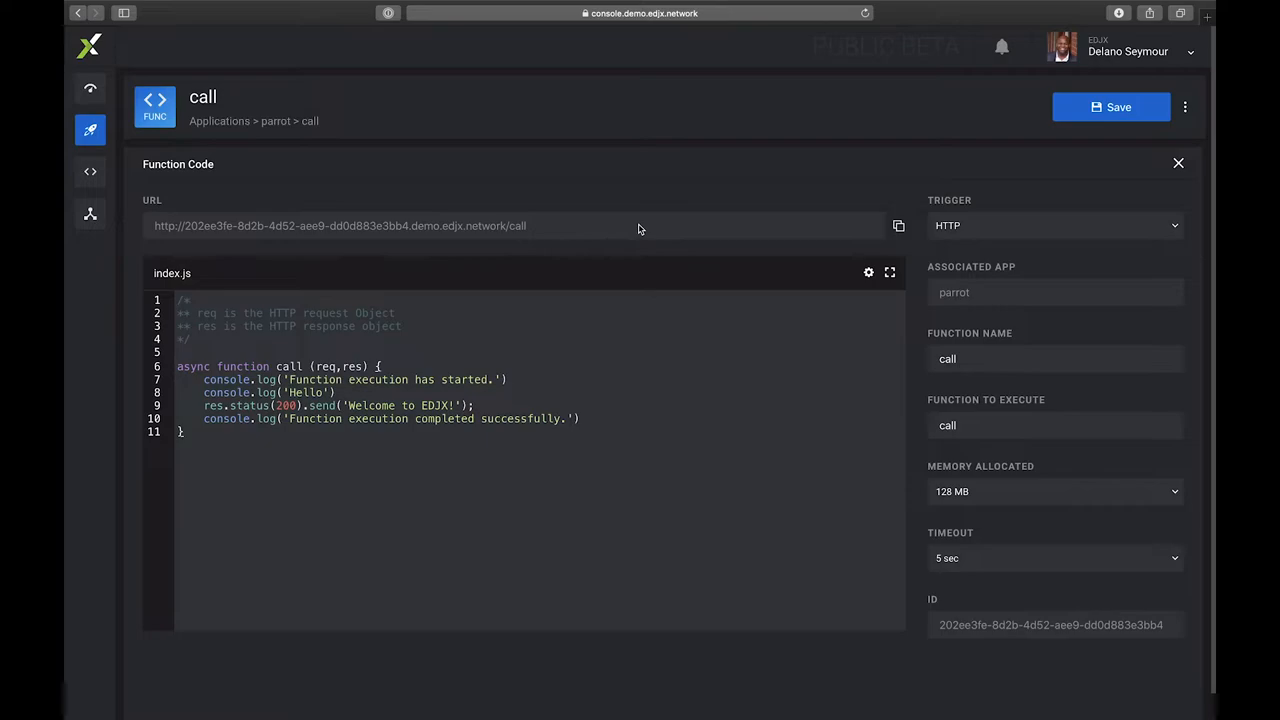
pyautogui.moveTo(815, 234)
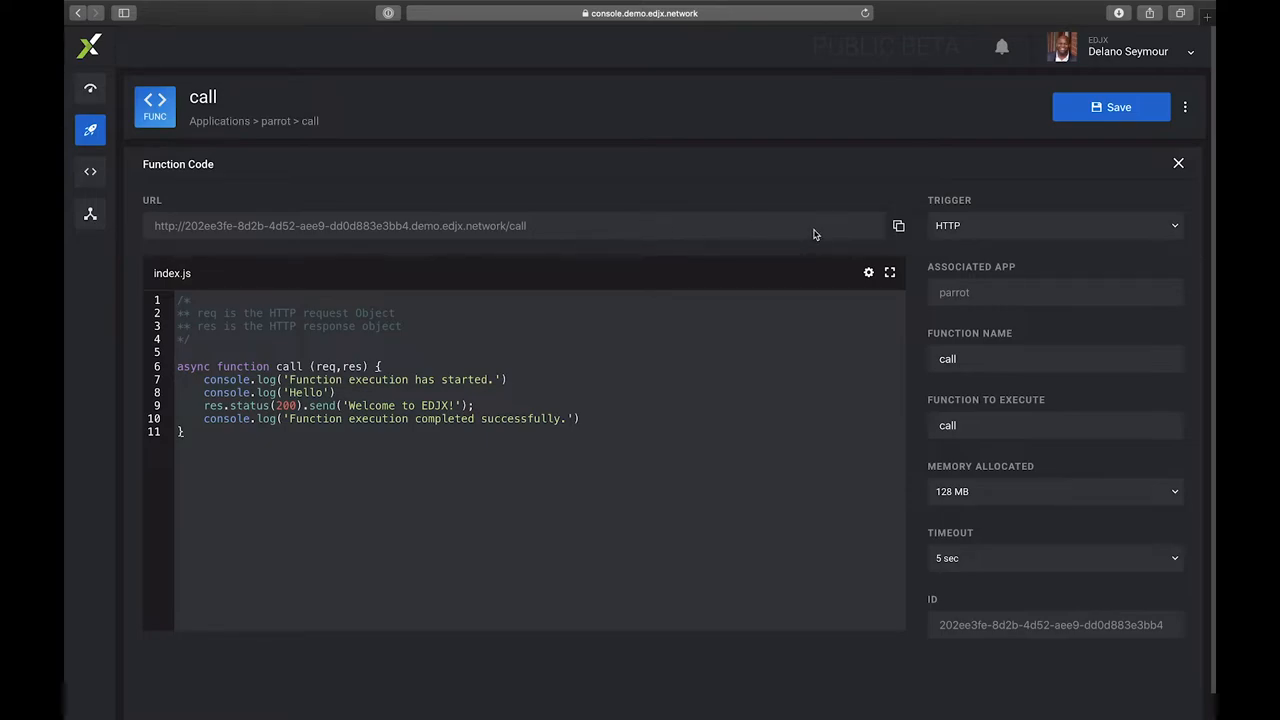
pyautogui.moveTo(898, 225)
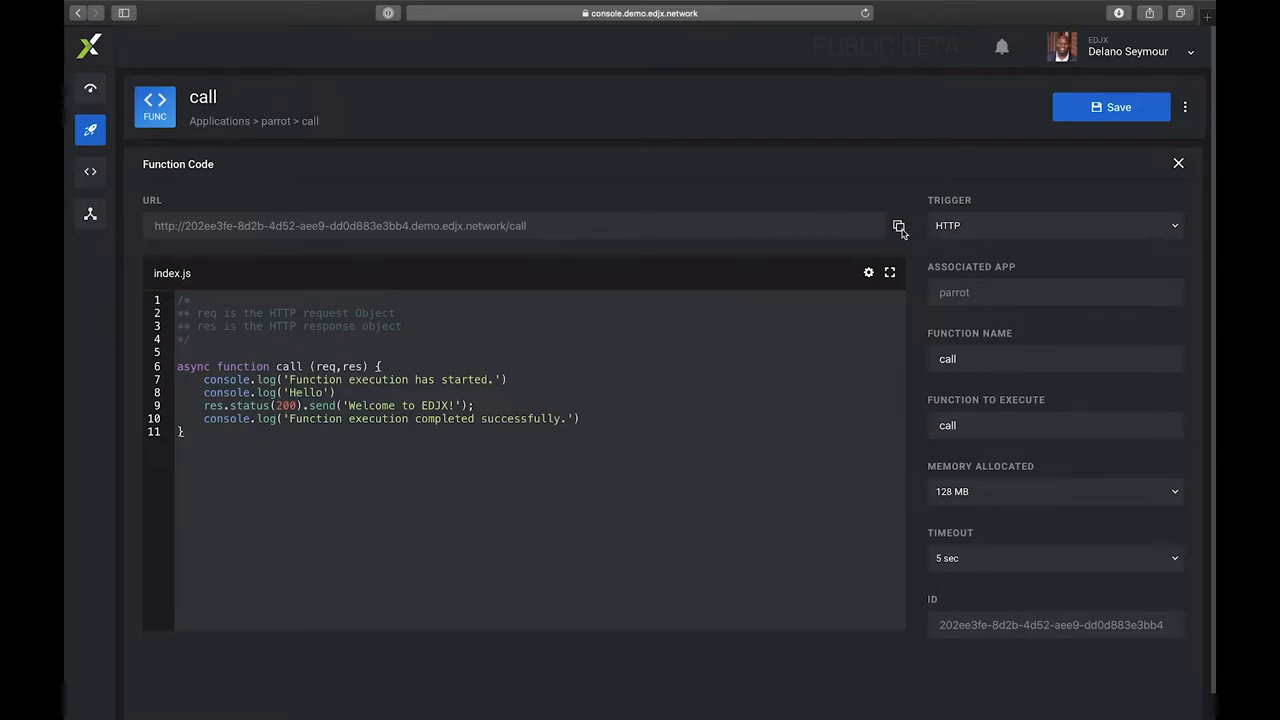
pyautogui.click(898, 225)
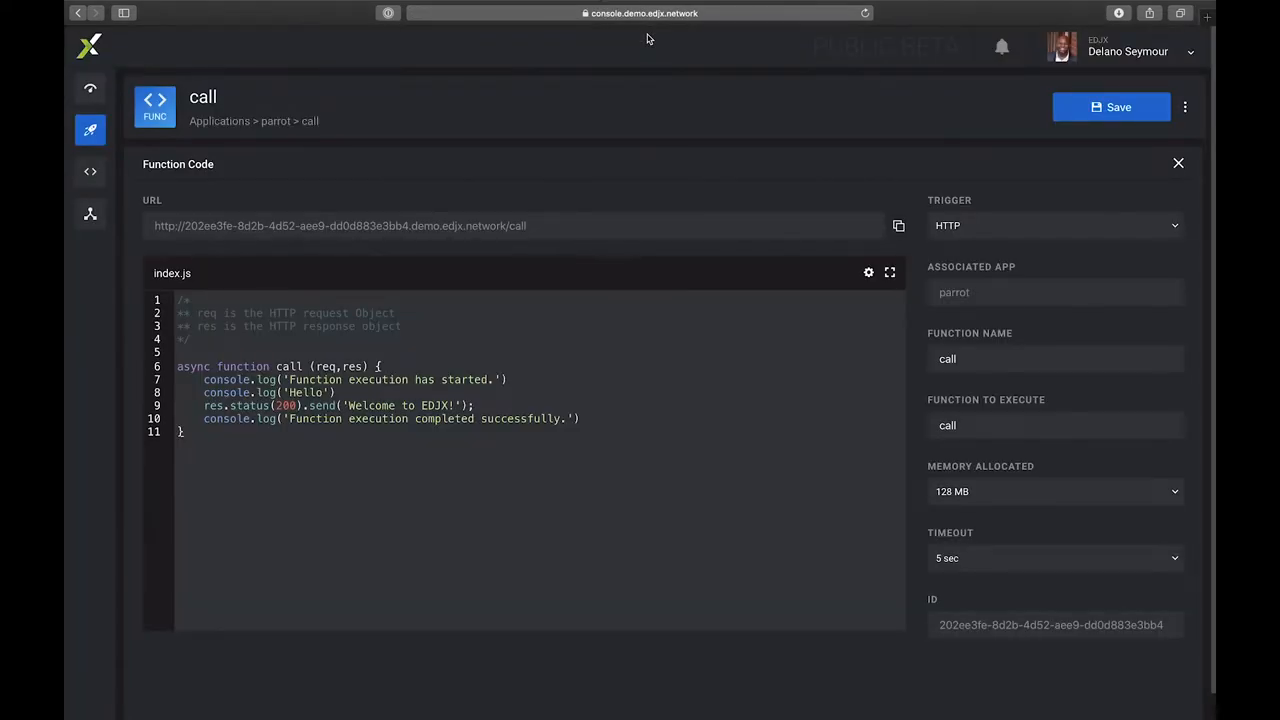
pyautogui.click(90, 129)
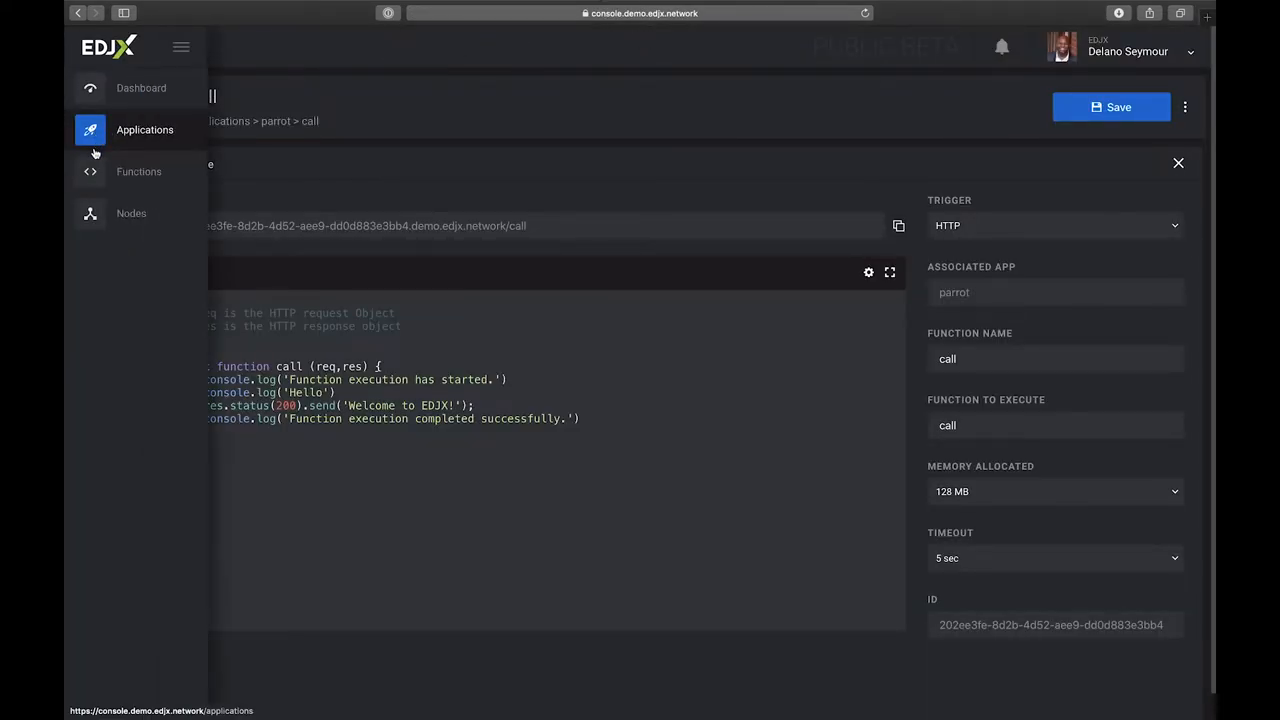
# Step: Open the Functions page listing call, detect and speak, with call at 1 request
pyautogui.click(138, 171)
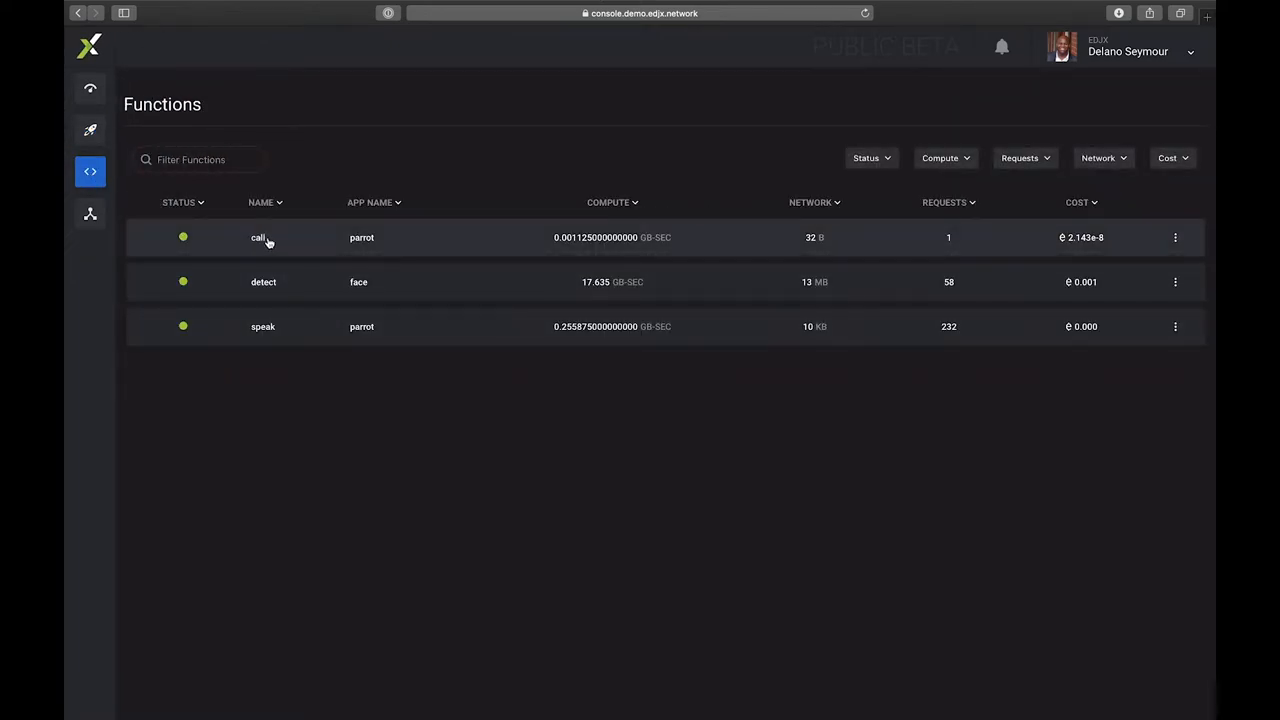
pyautogui.moveTo(370, 245)
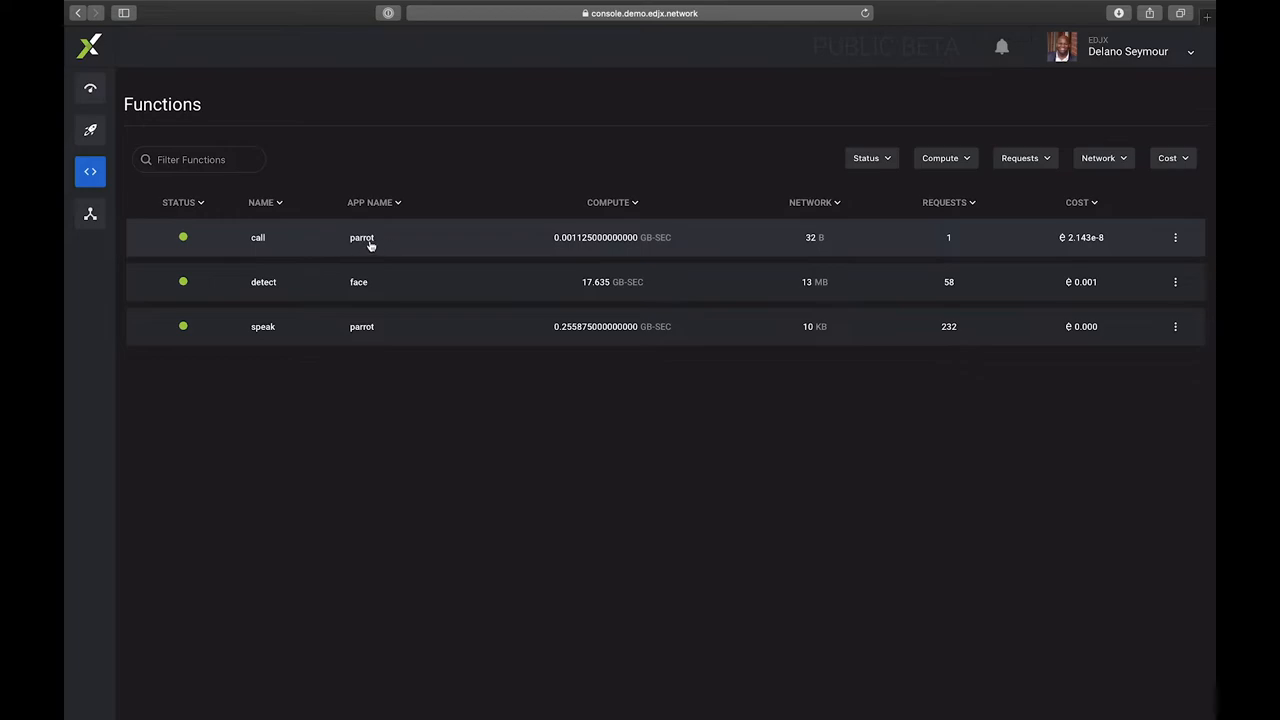
pyautogui.moveTo(559, 247)
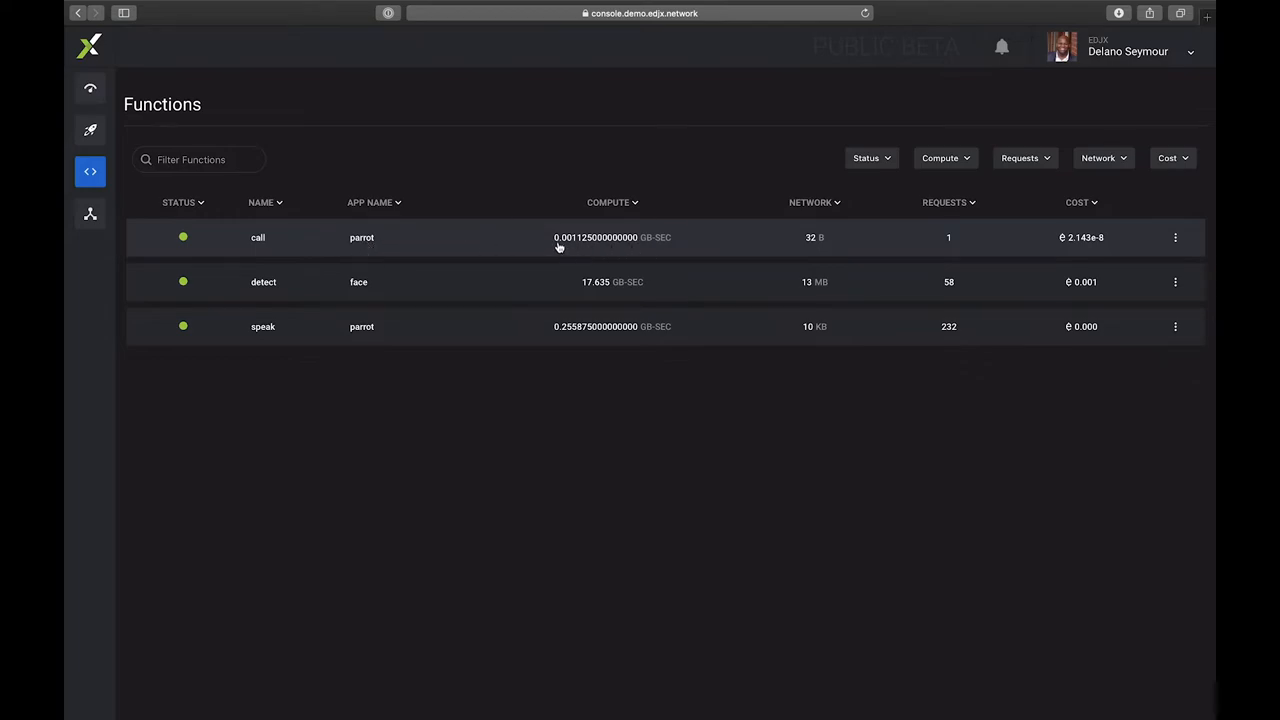
pyautogui.moveTo(556, 248)
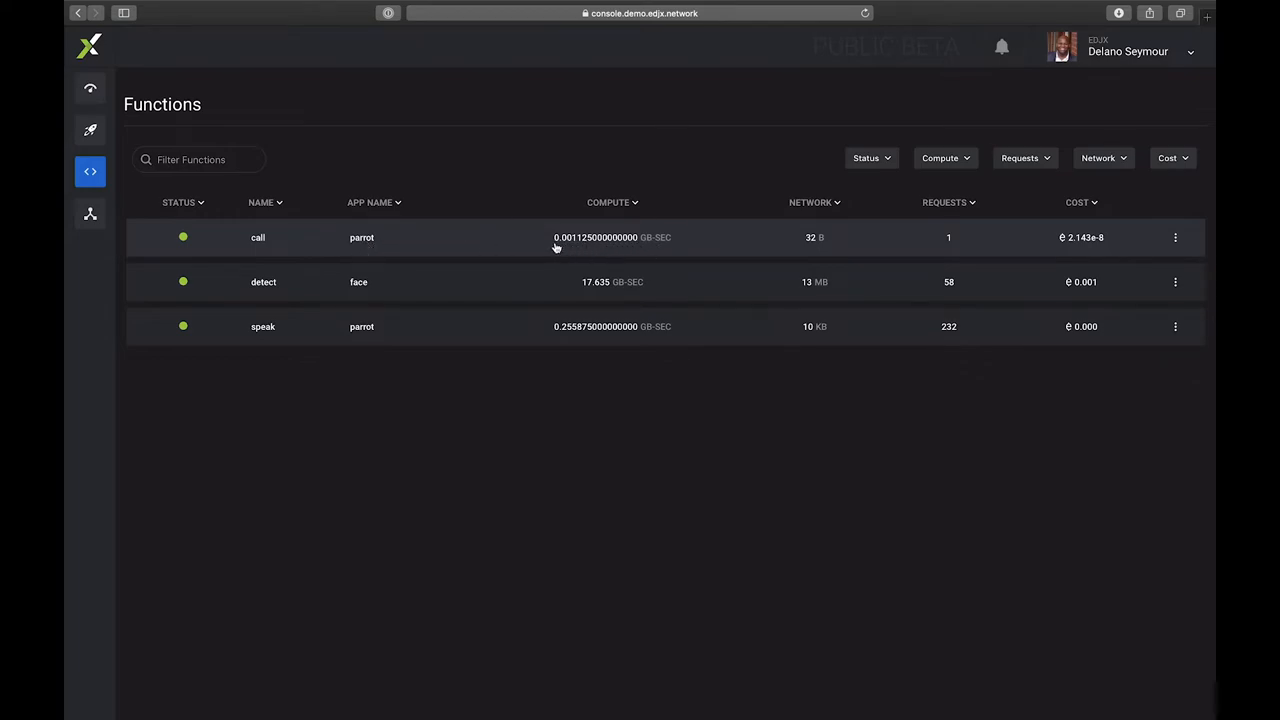
pyautogui.moveTo(775, 237)
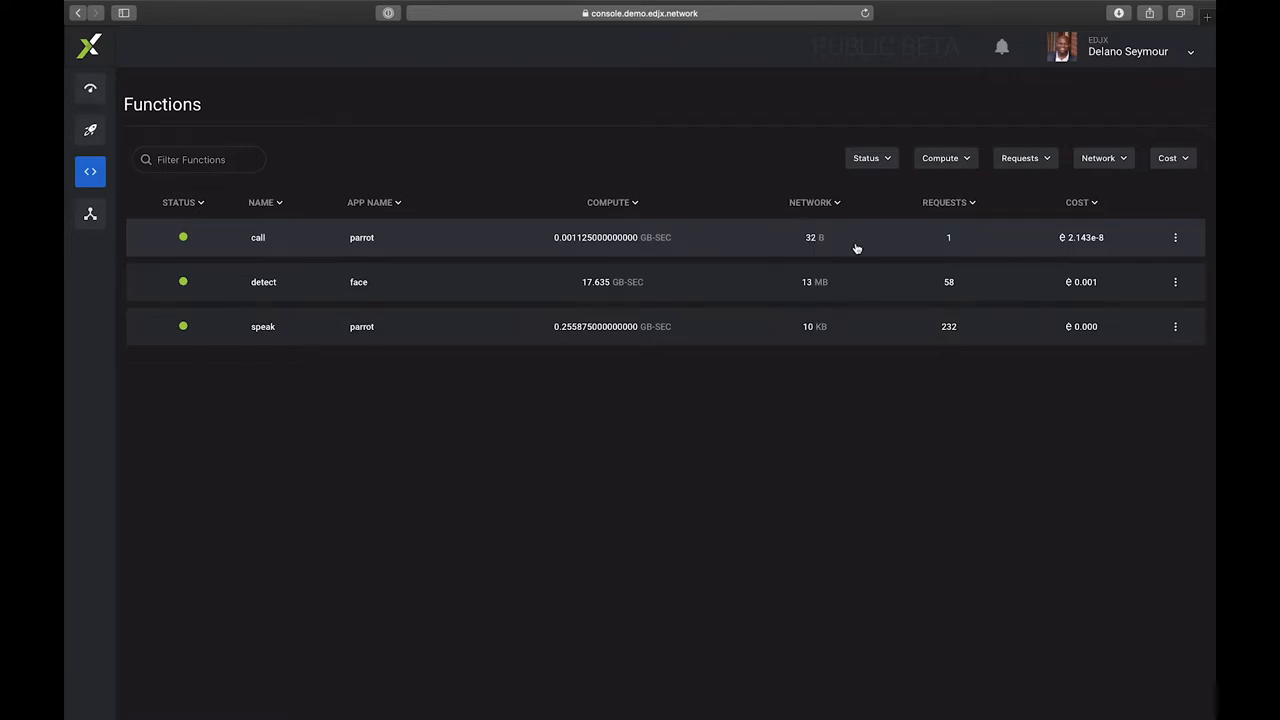
pyautogui.moveTo(948, 247)
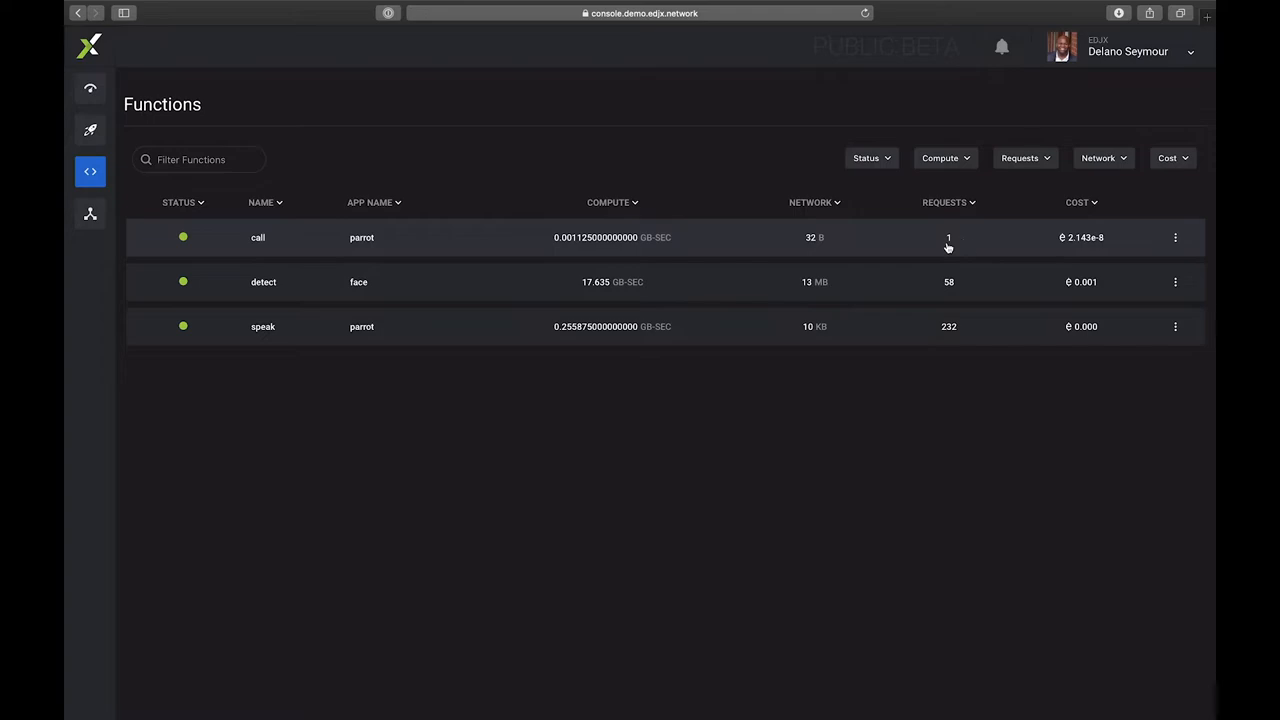
pyautogui.moveTo(1097, 247)
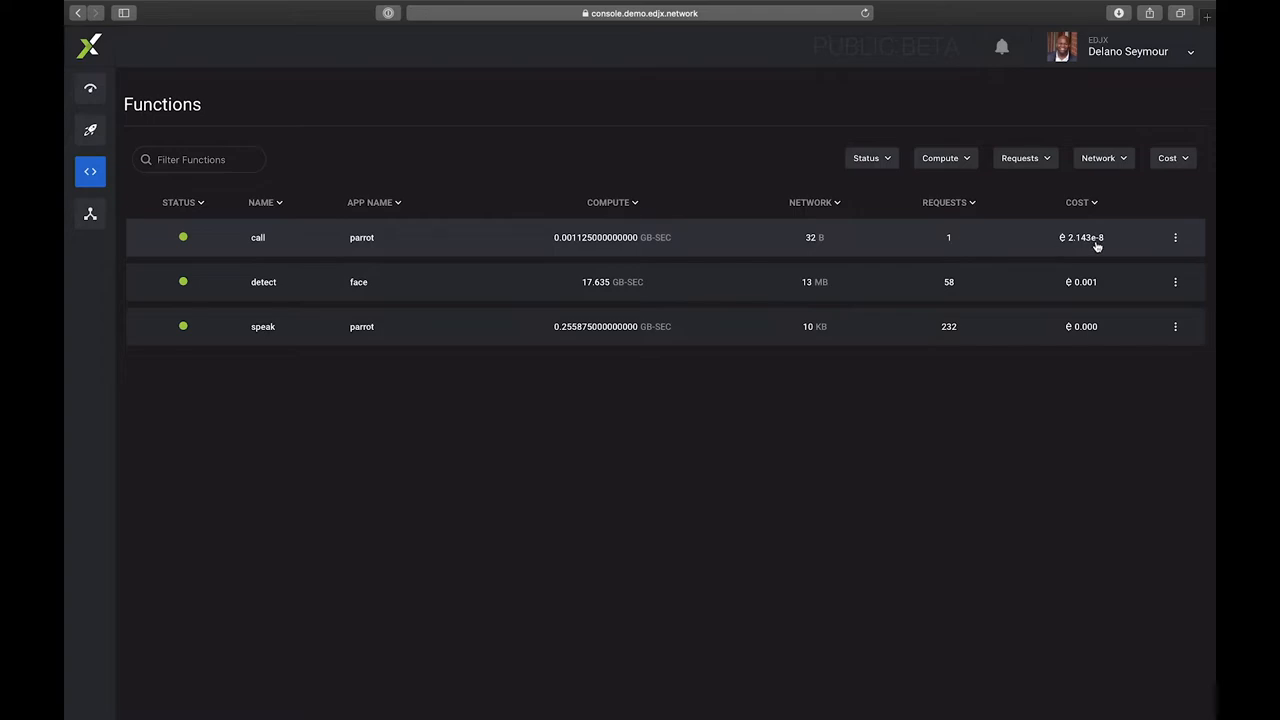
# Step: Open the call function's summary and its HTTP request log showing Hello
pyautogui.click(258, 237)
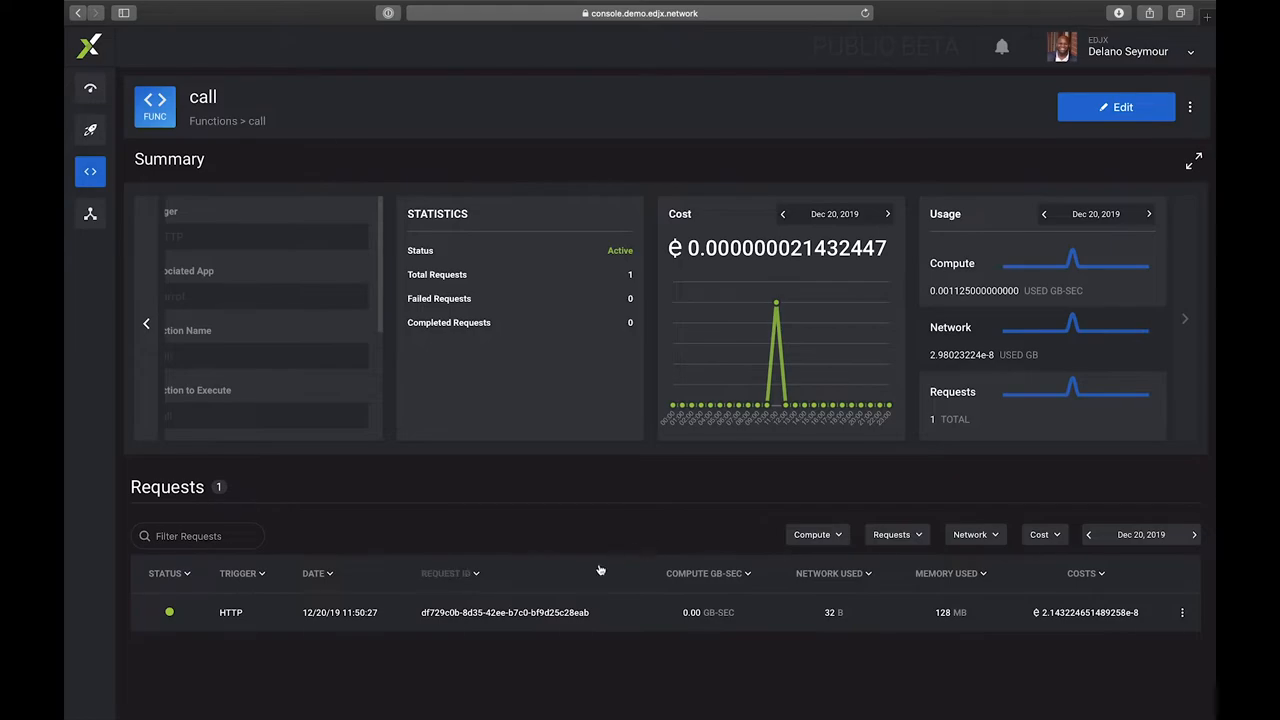
pyautogui.moveTo(490, 618)
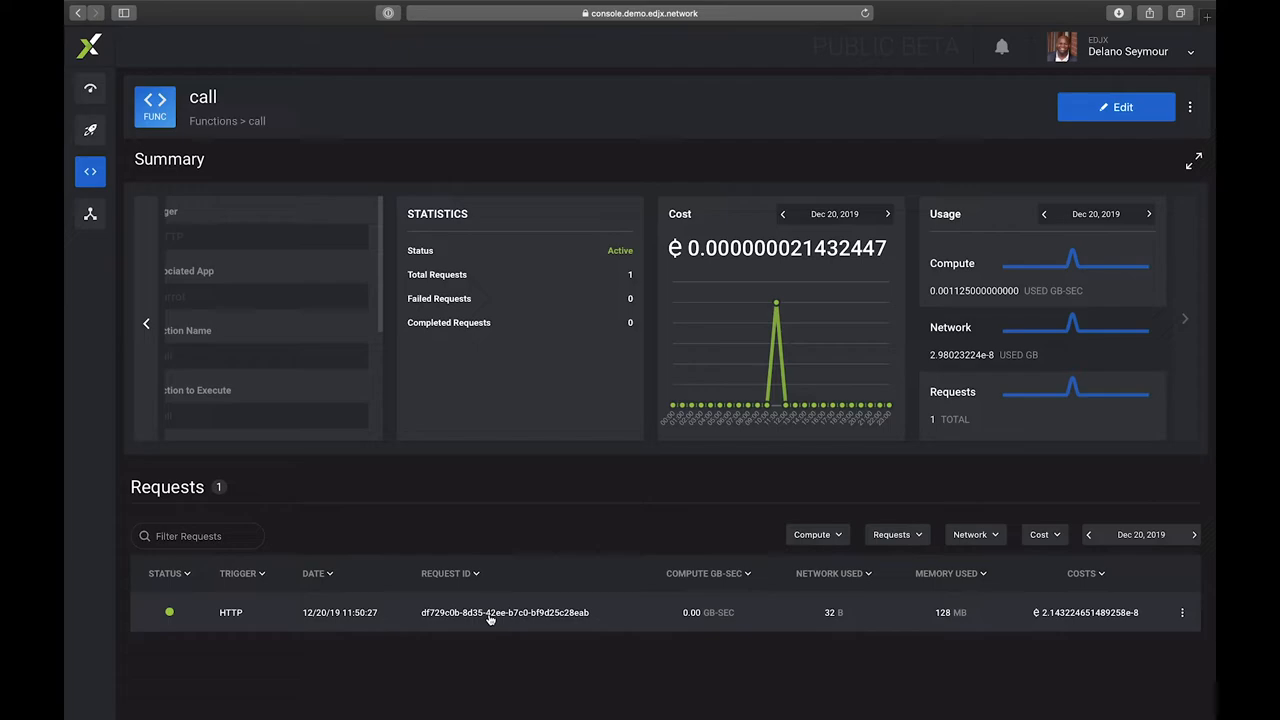
pyautogui.click(505, 612)
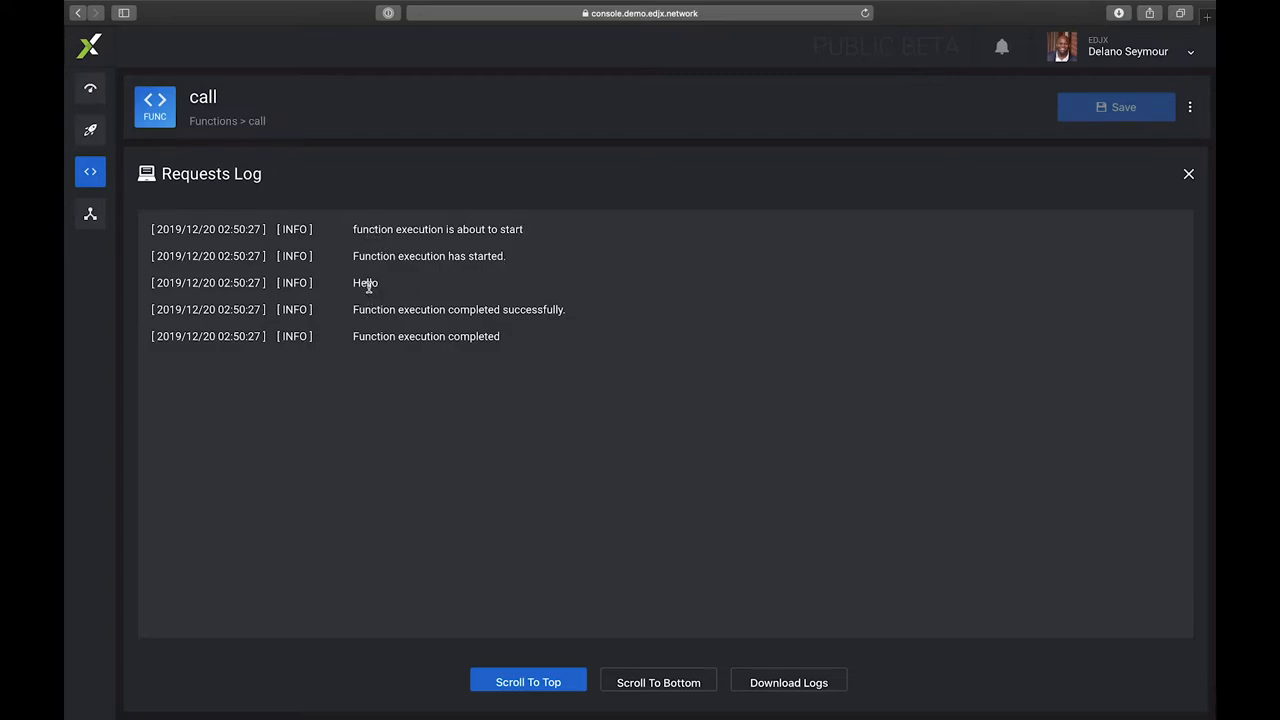
# Step: Select the Hello log entry, then close the Requests Log
pyautogui.doubleClick(365, 282)
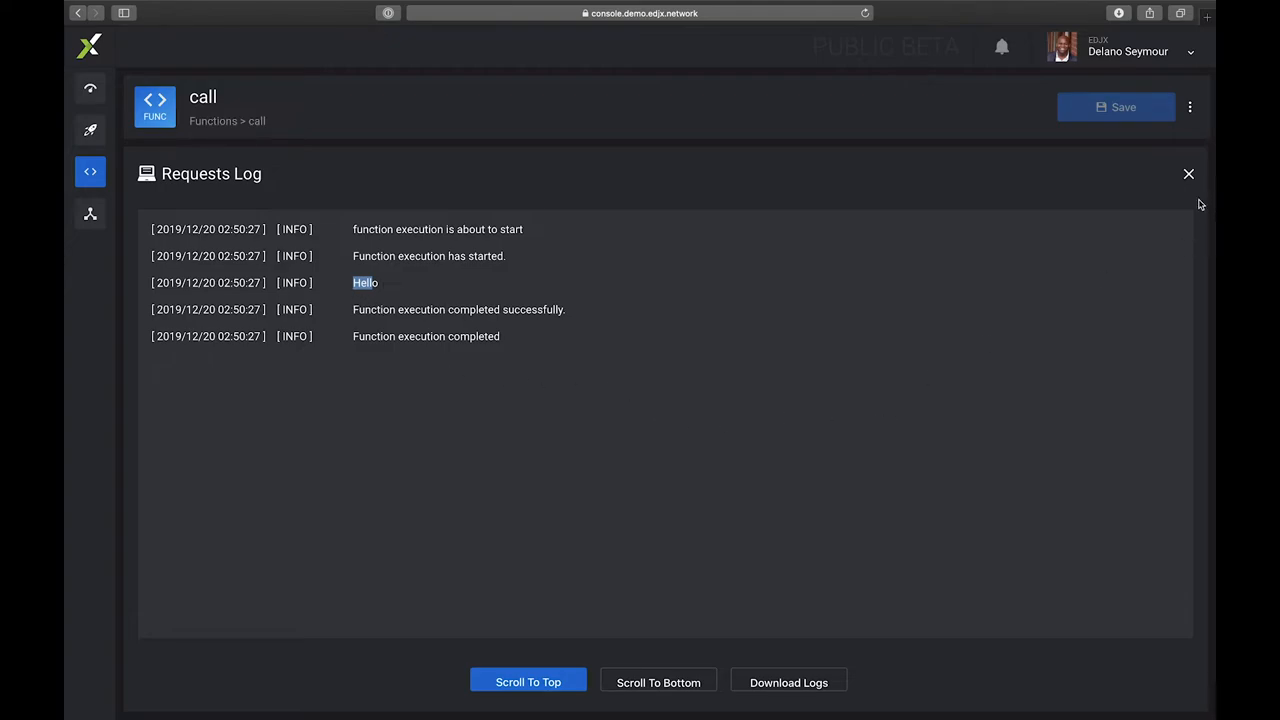
pyautogui.click(1188, 173)
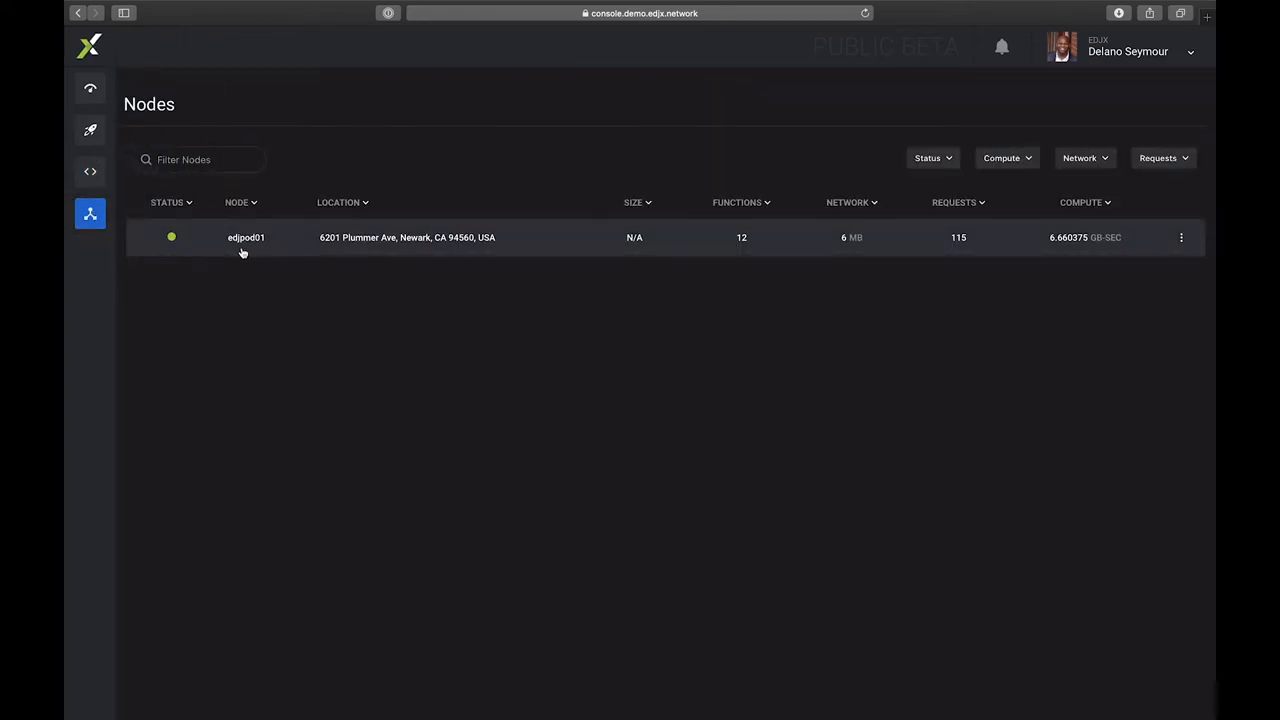
pyautogui.click(246, 237)
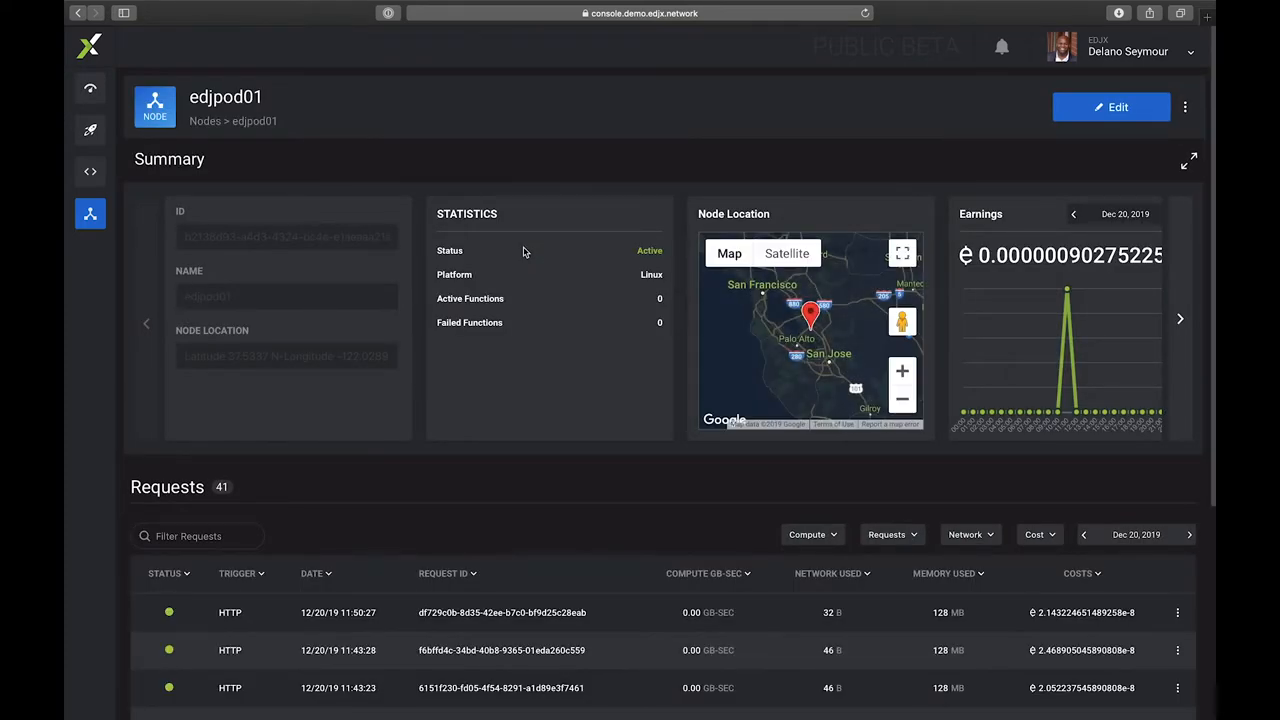
pyautogui.moveTo(706, 375)
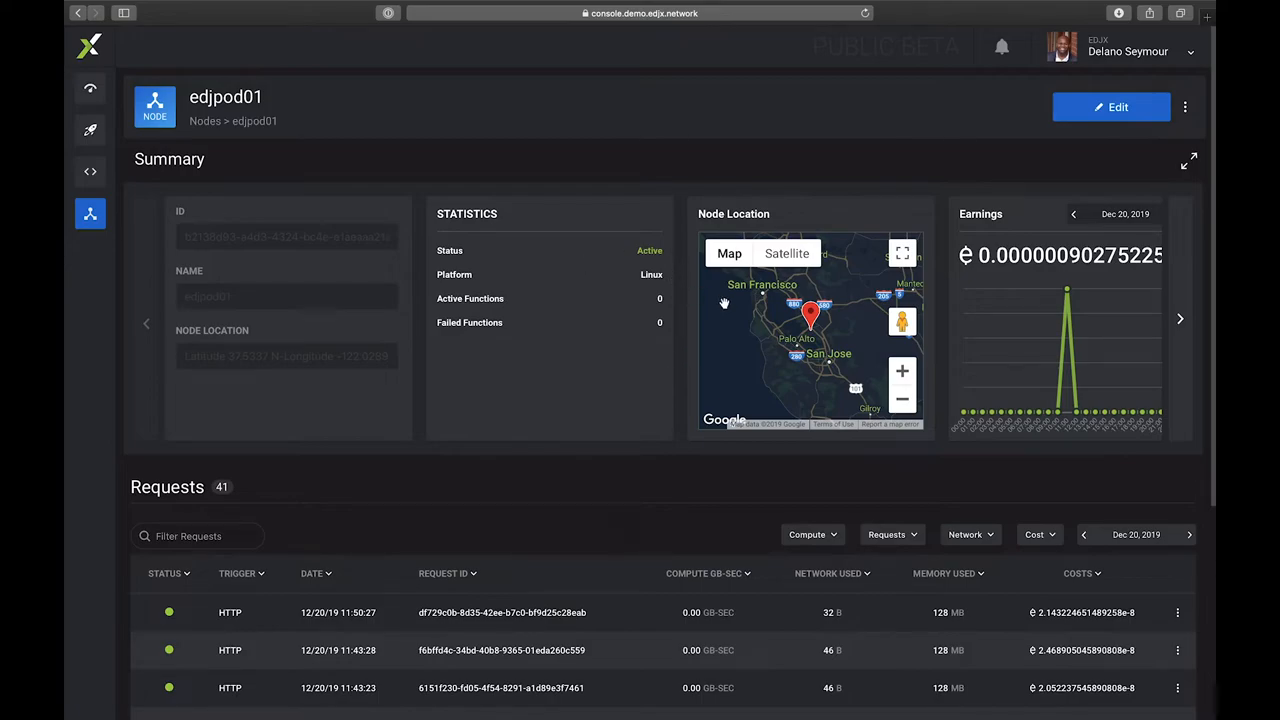
pyautogui.moveTo(902, 263)
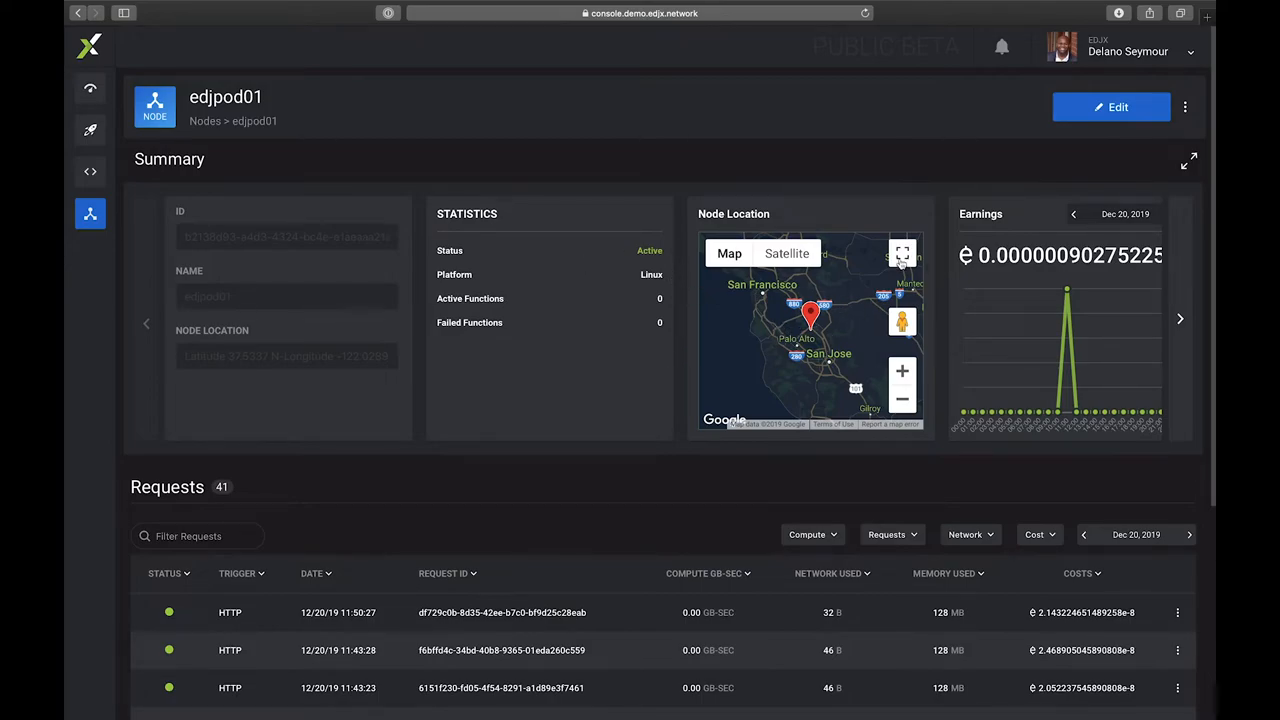
# Step: Enlarge the edjpod01 location map to full screen and zoom in on Newark
pyautogui.click(901, 253)
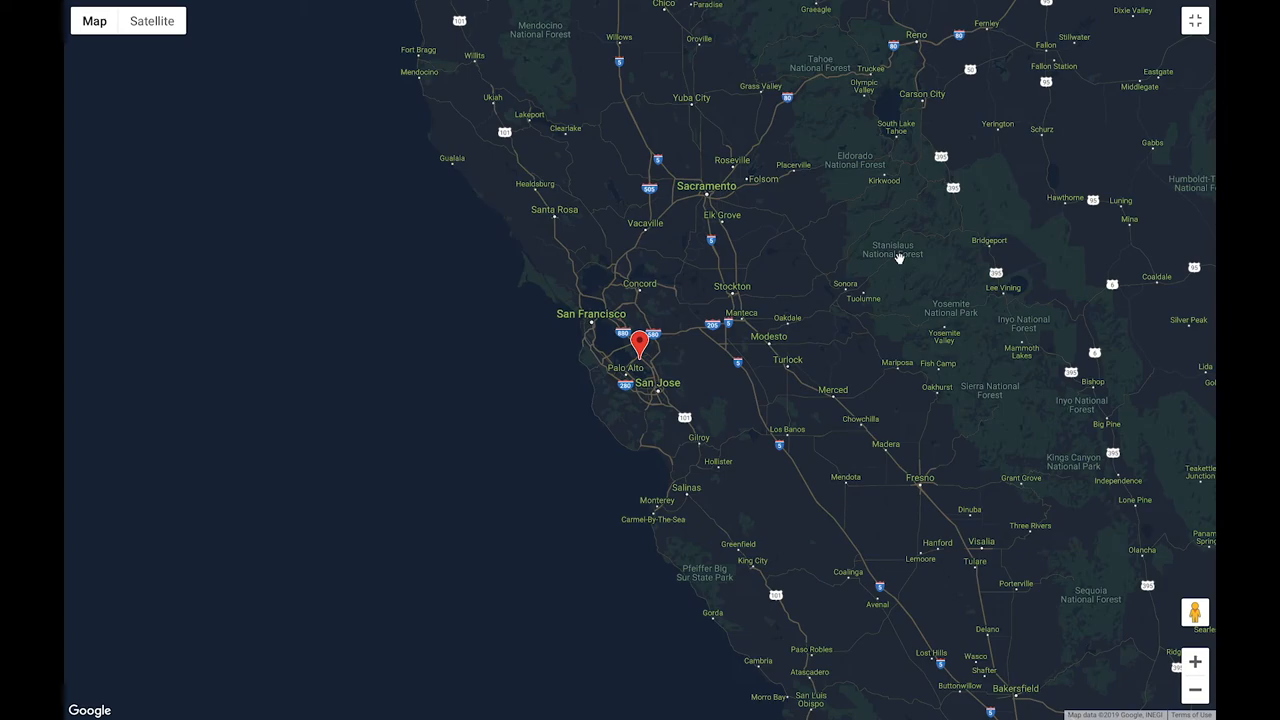
pyautogui.moveTo(798, 338)
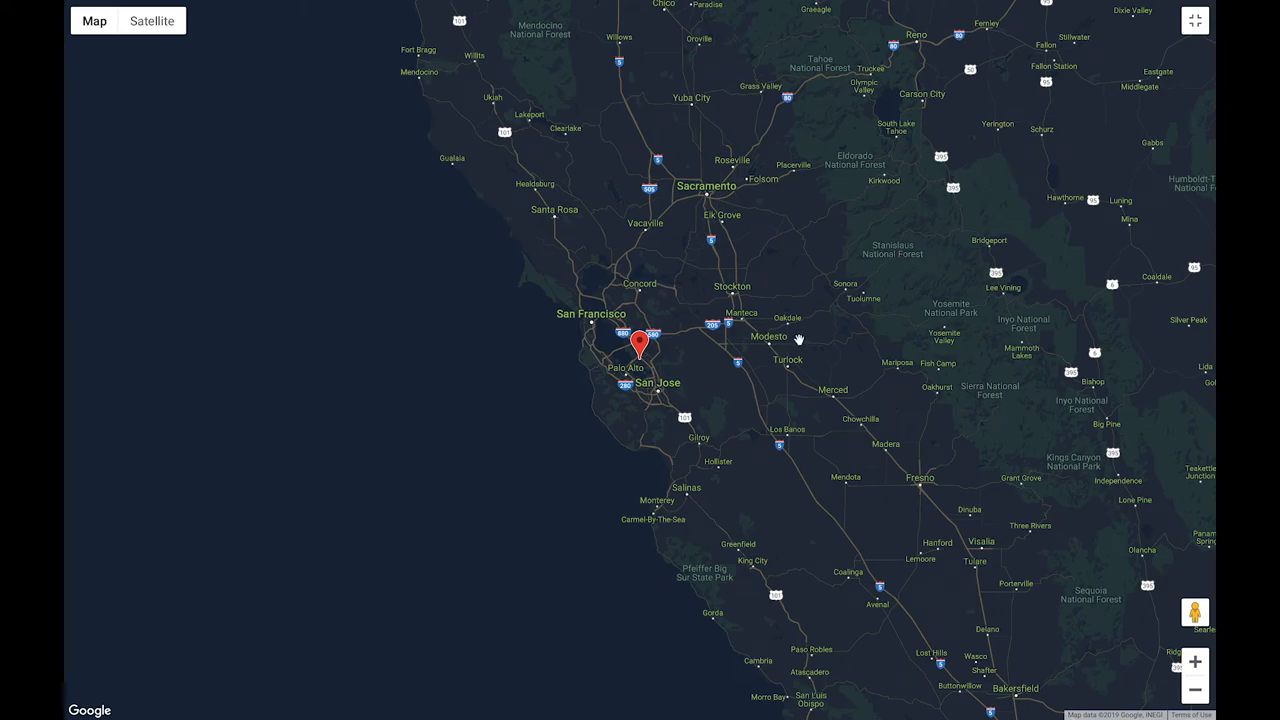
pyautogui.click(1195, 661)
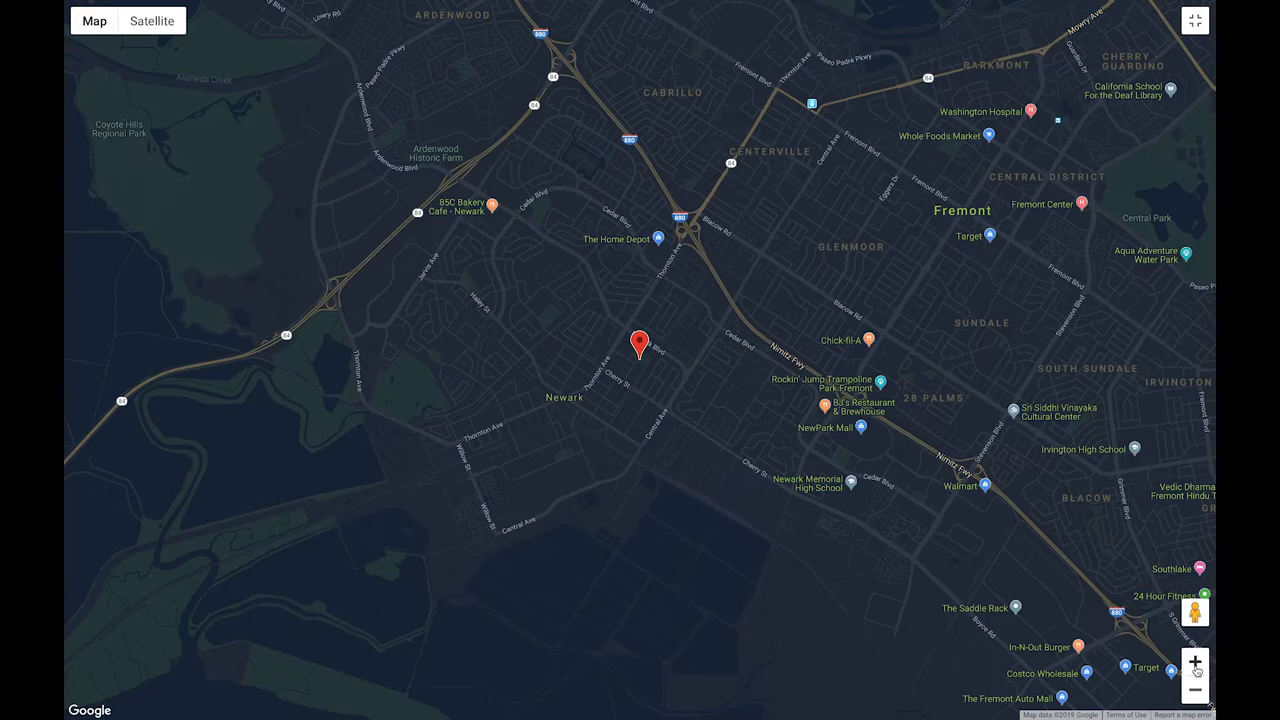
pyautogui.moveTo(1164, 187)
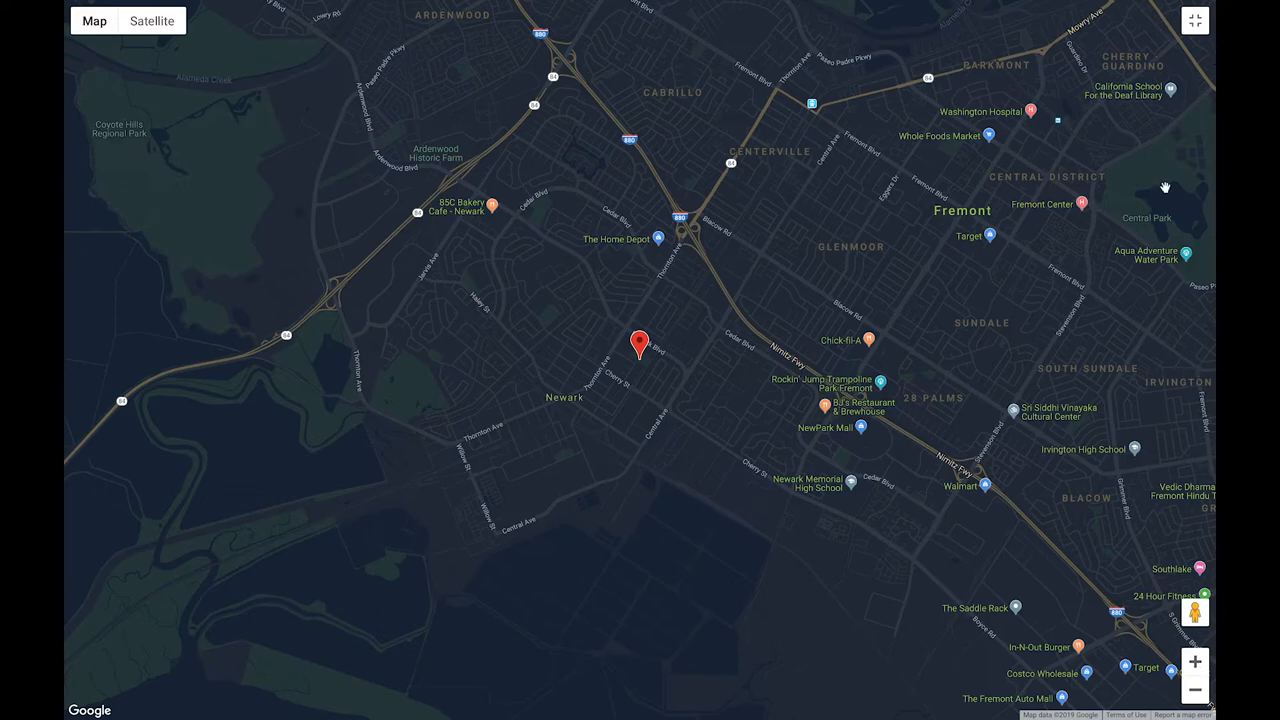
pyautogui.moveTo(1175, 42)
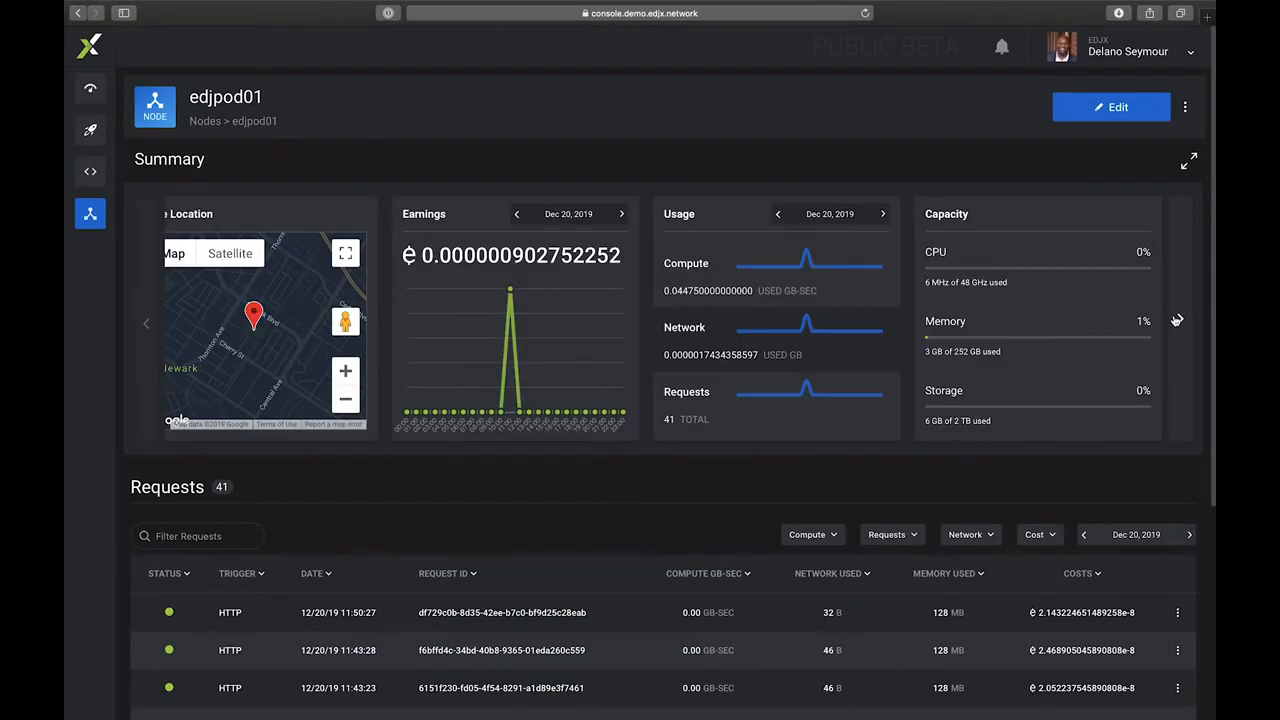
pyautogui.moveTo(518, 333)
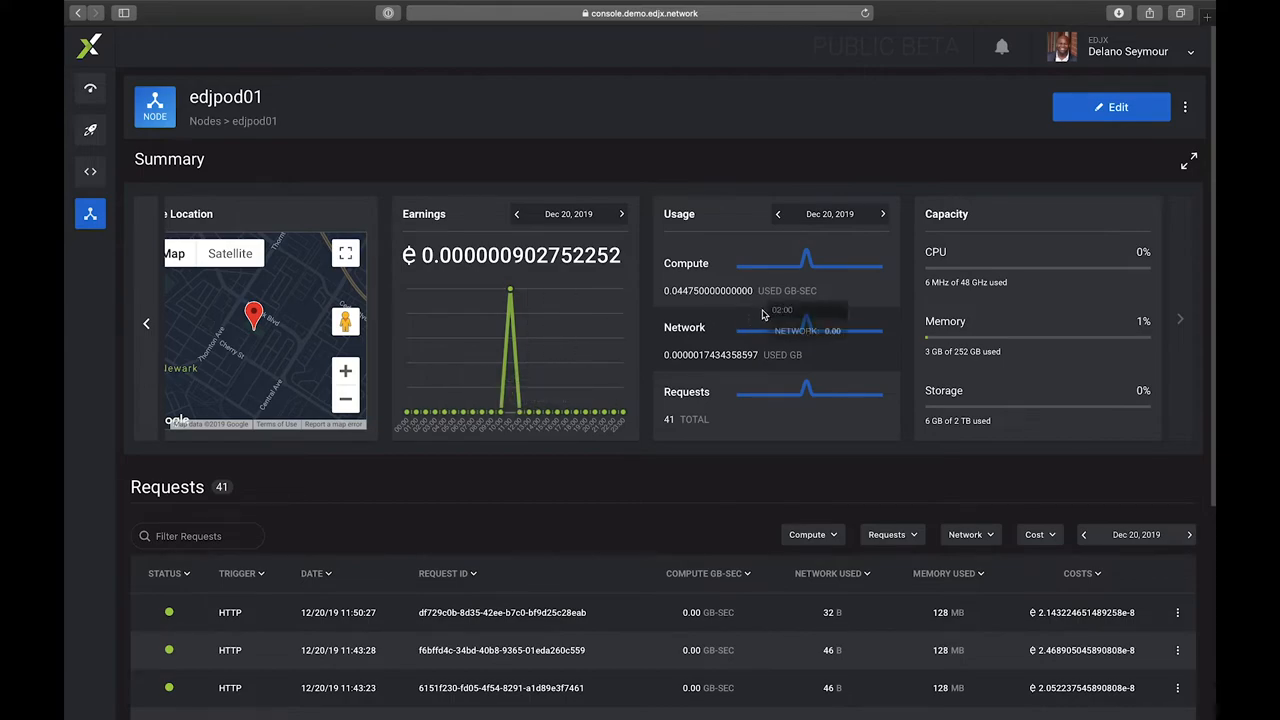
pyautogui.moveTo(1049, 382)
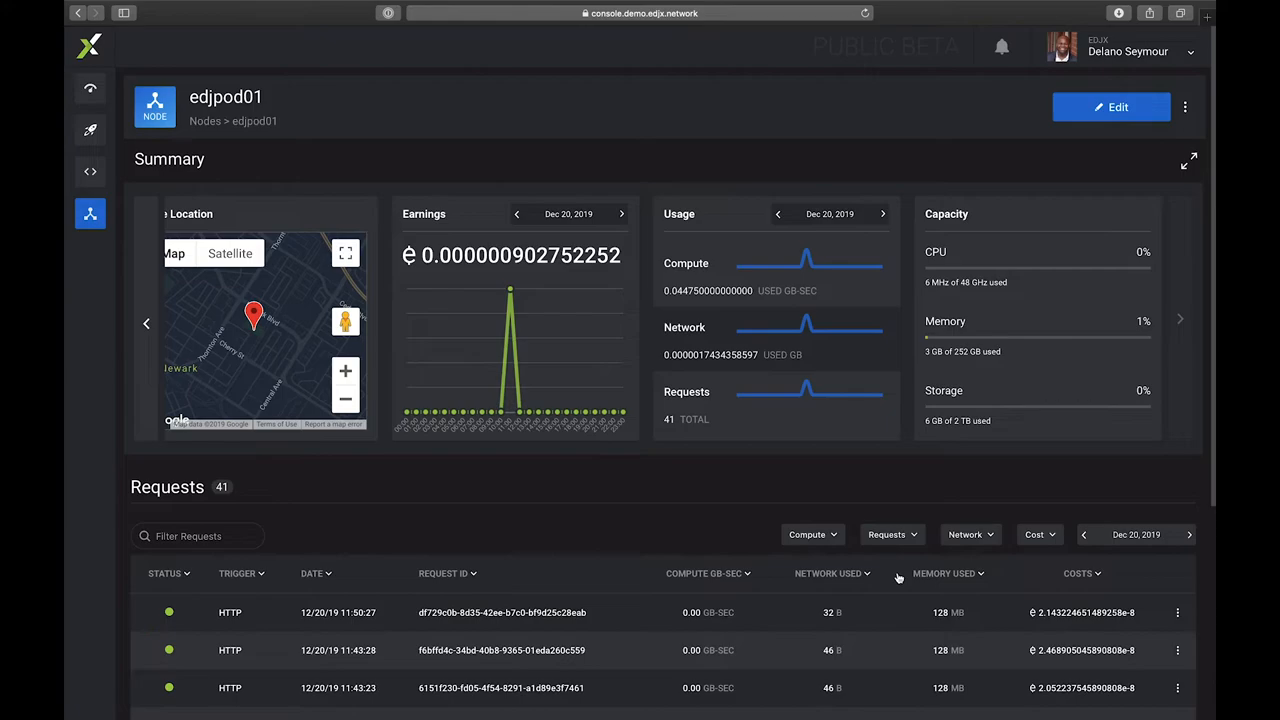
# Step: Scroll down edjpod01's Requests table to reach a request and its logs
pyautogui.scroll(-3)
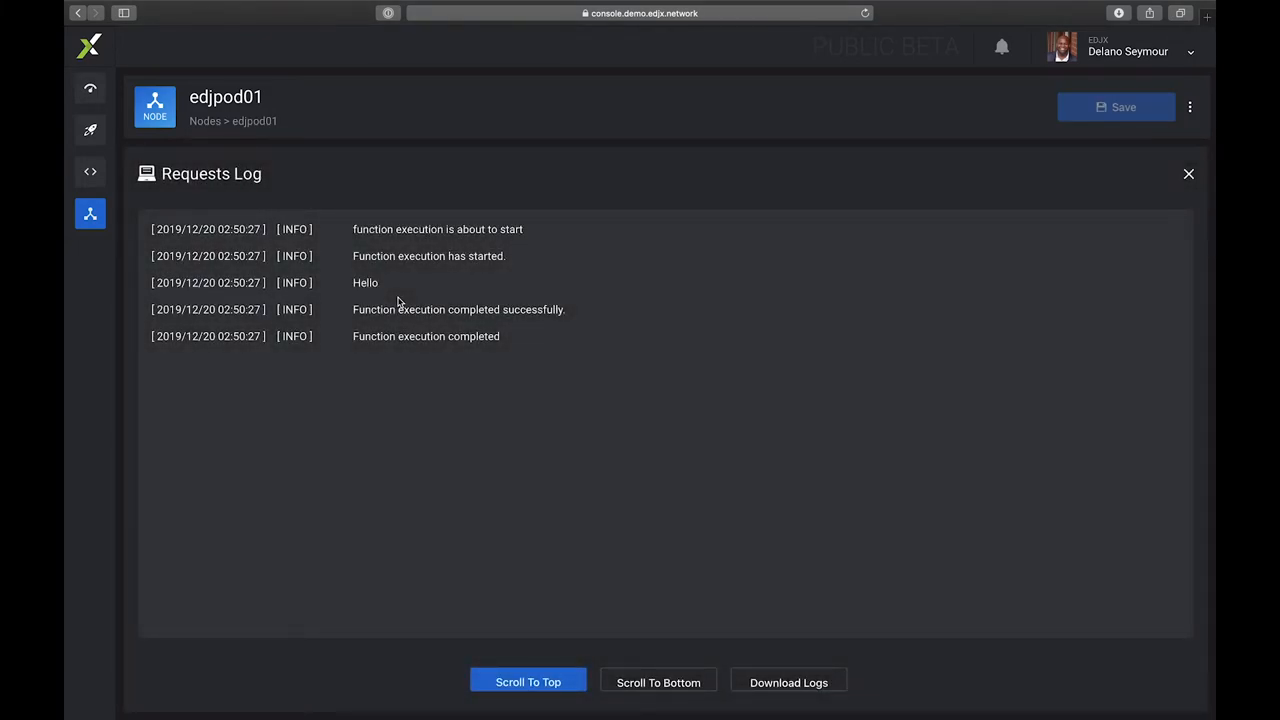
pyautogui.moveTo(936, 327)
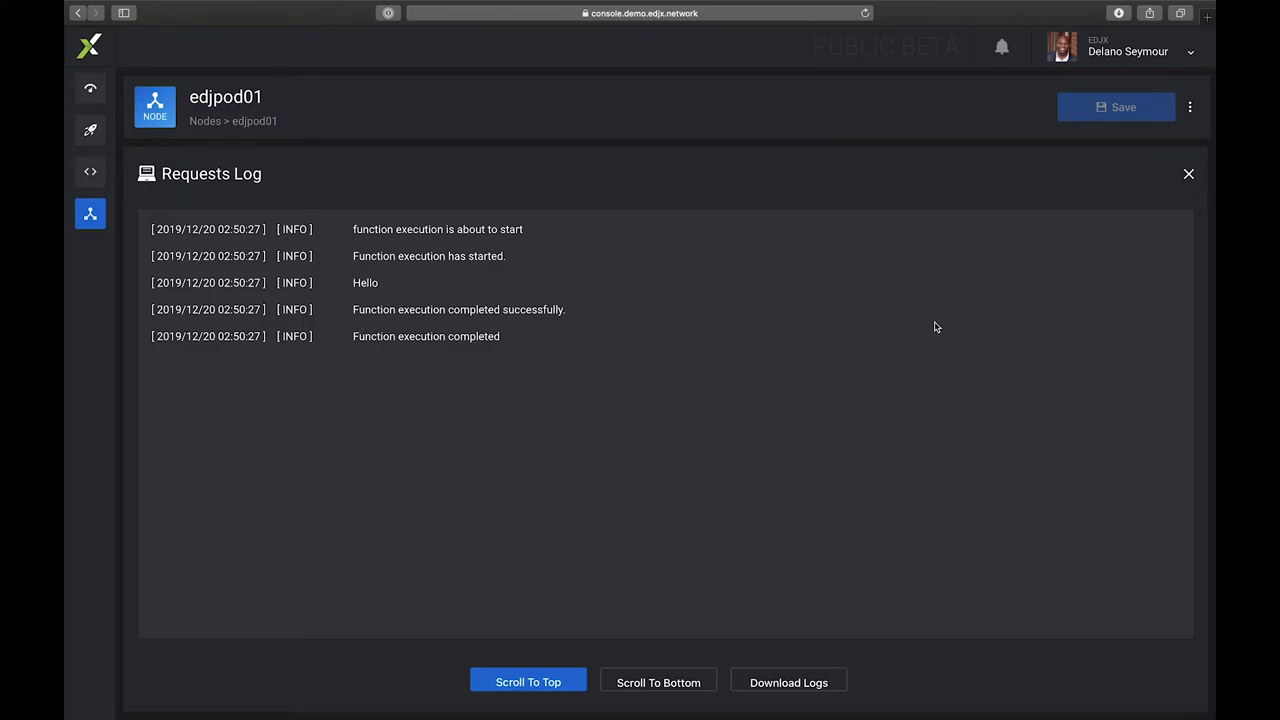
# Step: Close the Requests Log and page forward to the final page showing 1 of 41 requests
pyautogui.click(1189, 173)
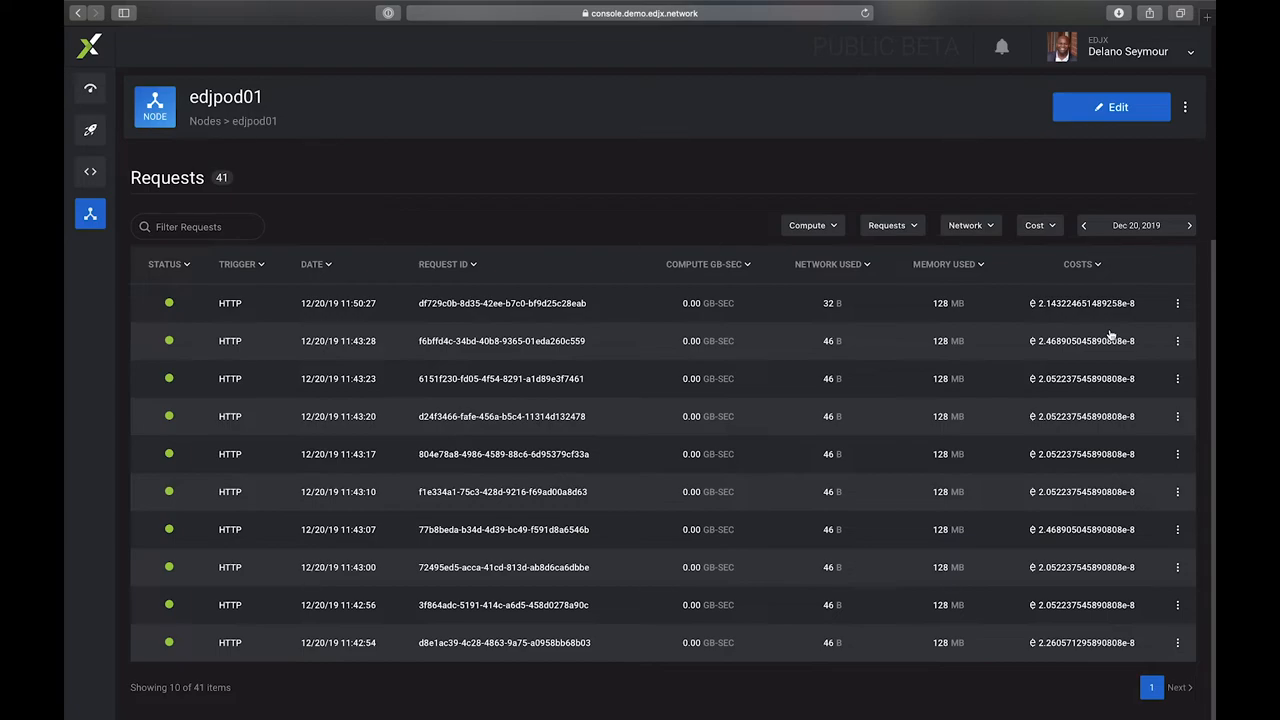
pyautogui.moveTo(903, 473)
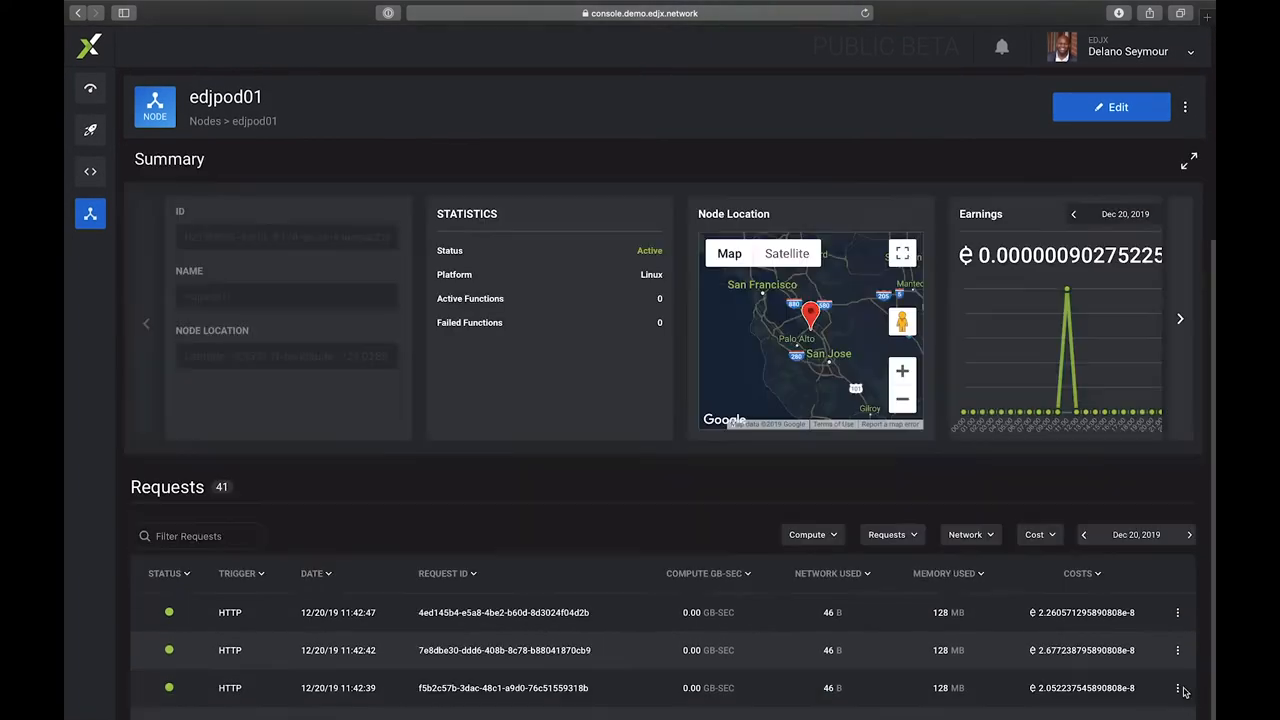
pyautogui.click(1178, 687)
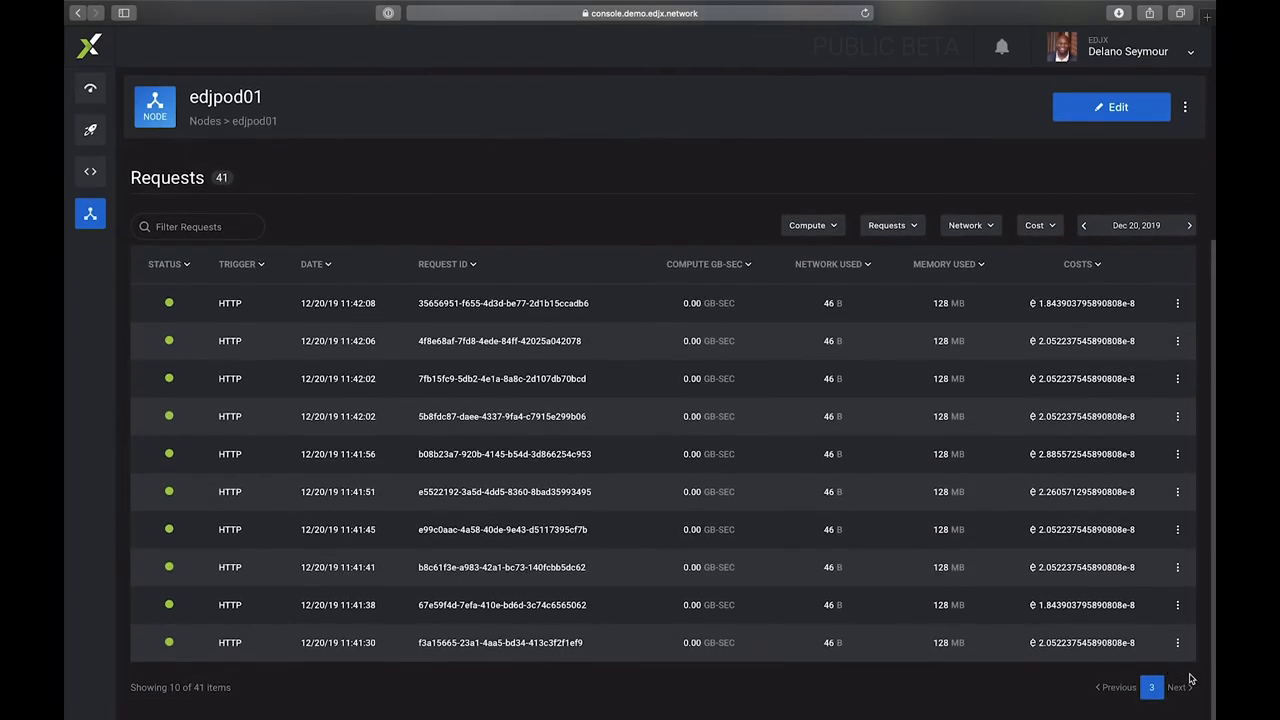
pyautogui.click(1177, 687)
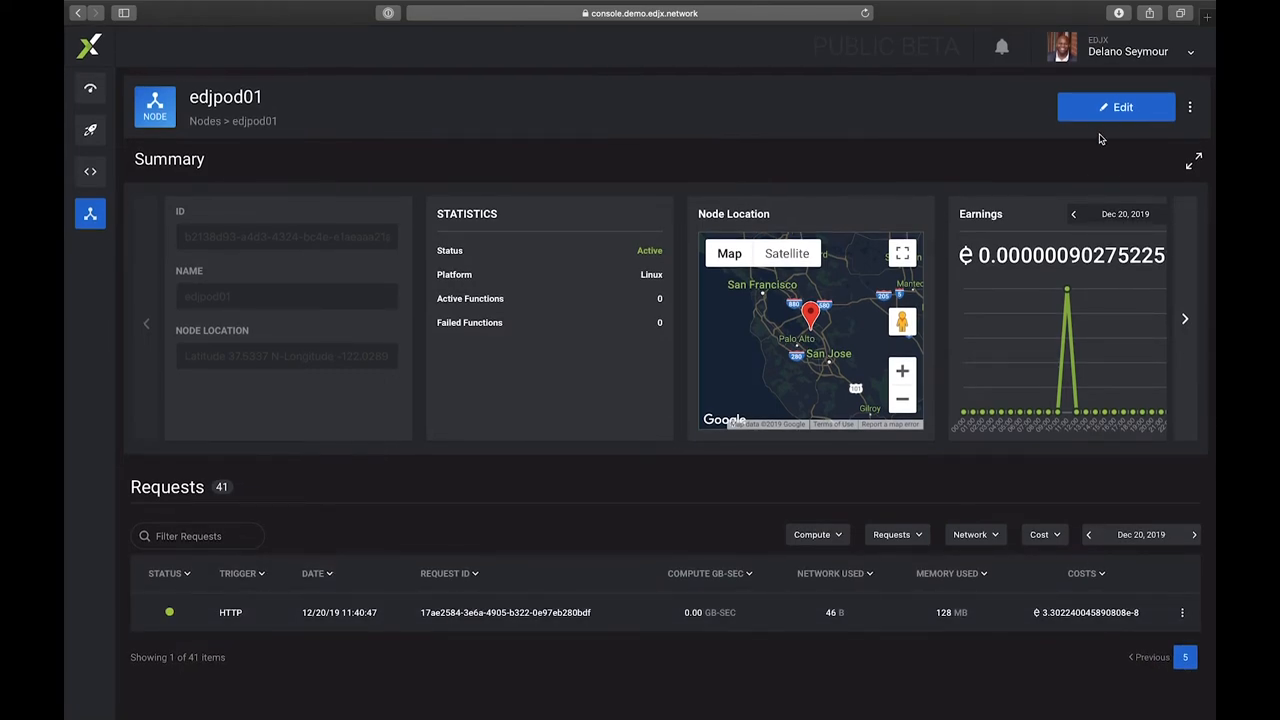
pyautogui.moveTo(1143, 67)
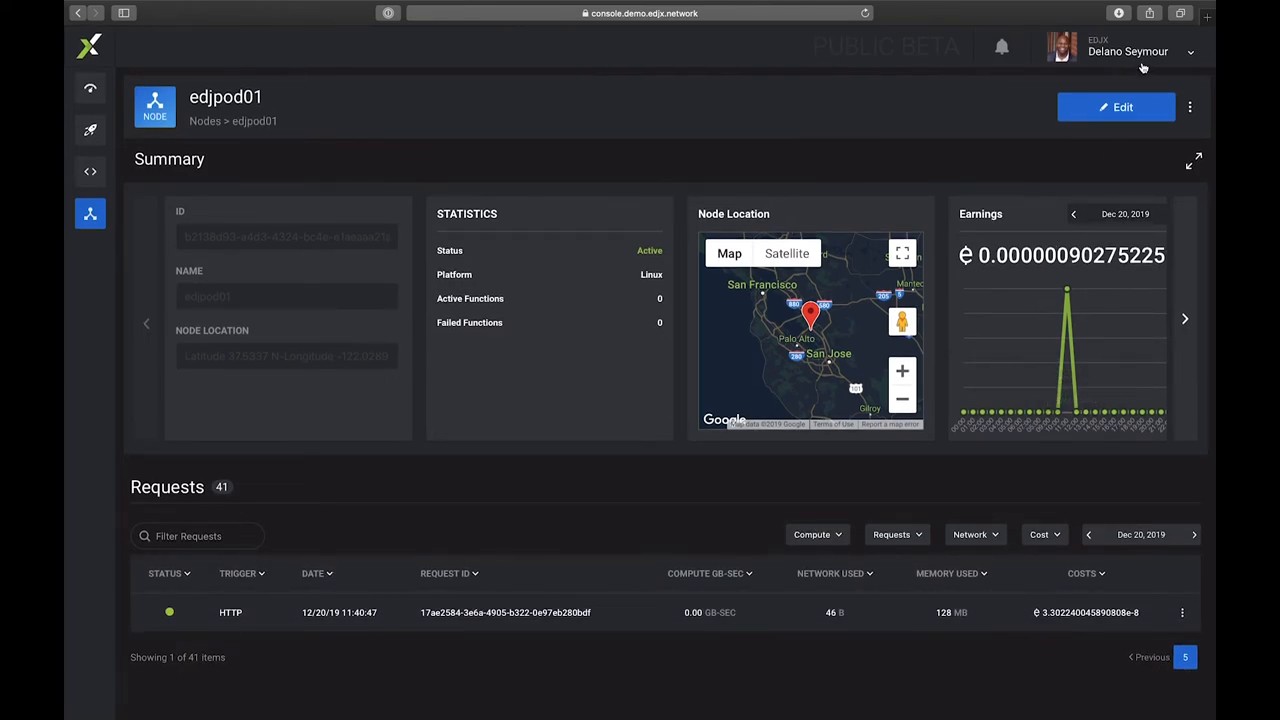
# Step: Switch to EDJX Node Operators, view its first node's details, then return to the EDJX organization
pyautogui.click(1128, 51)
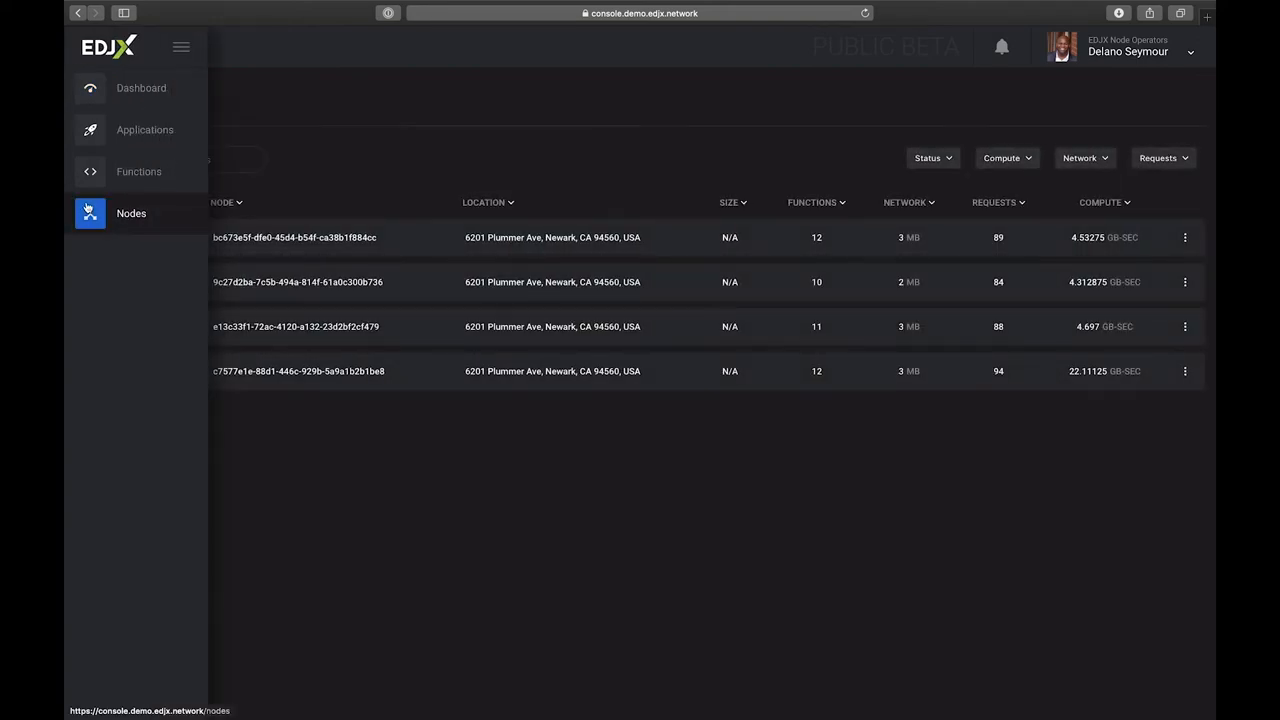
pyautogui.click(144, 129)
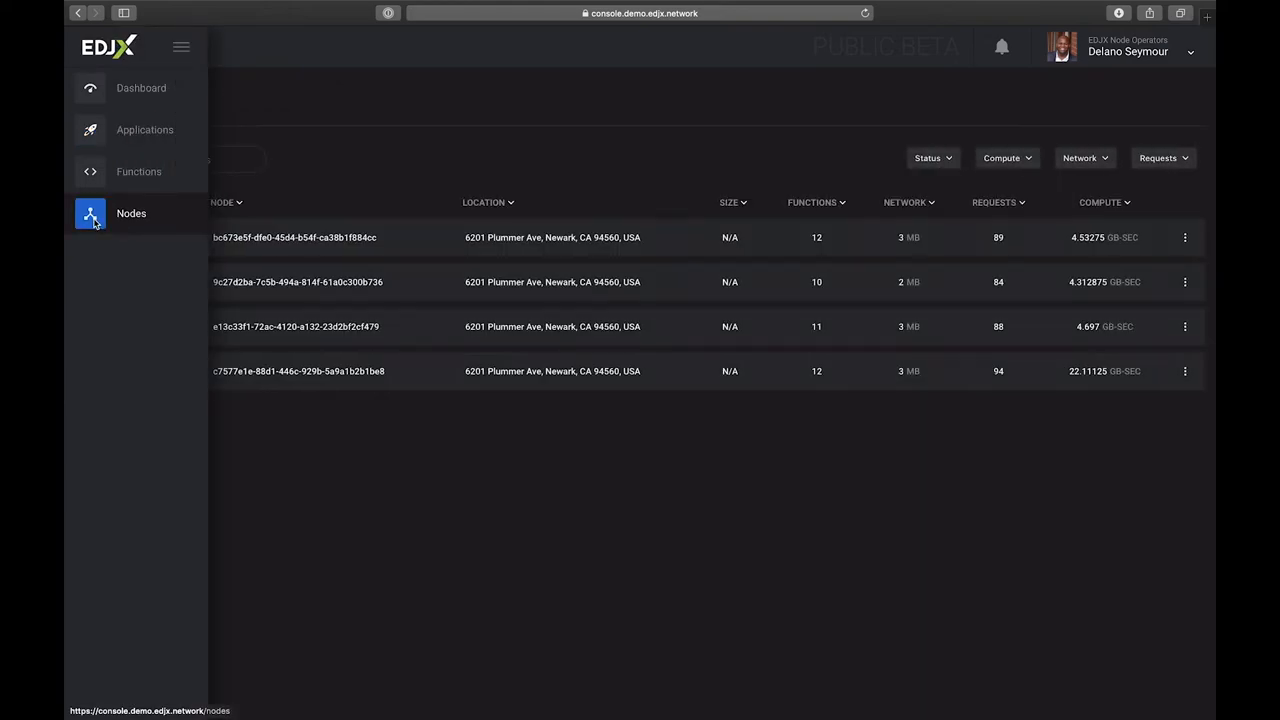
pyautogui.click(181, 47)
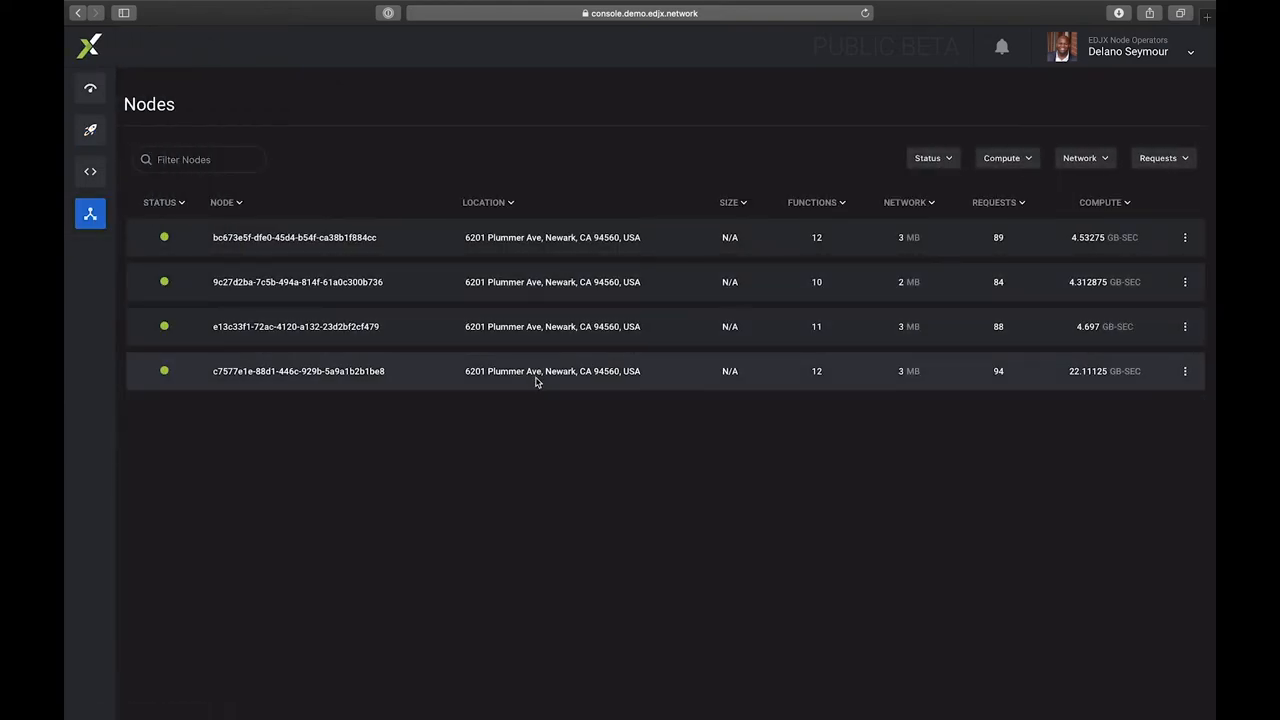
pyautogui.click(89, 213)
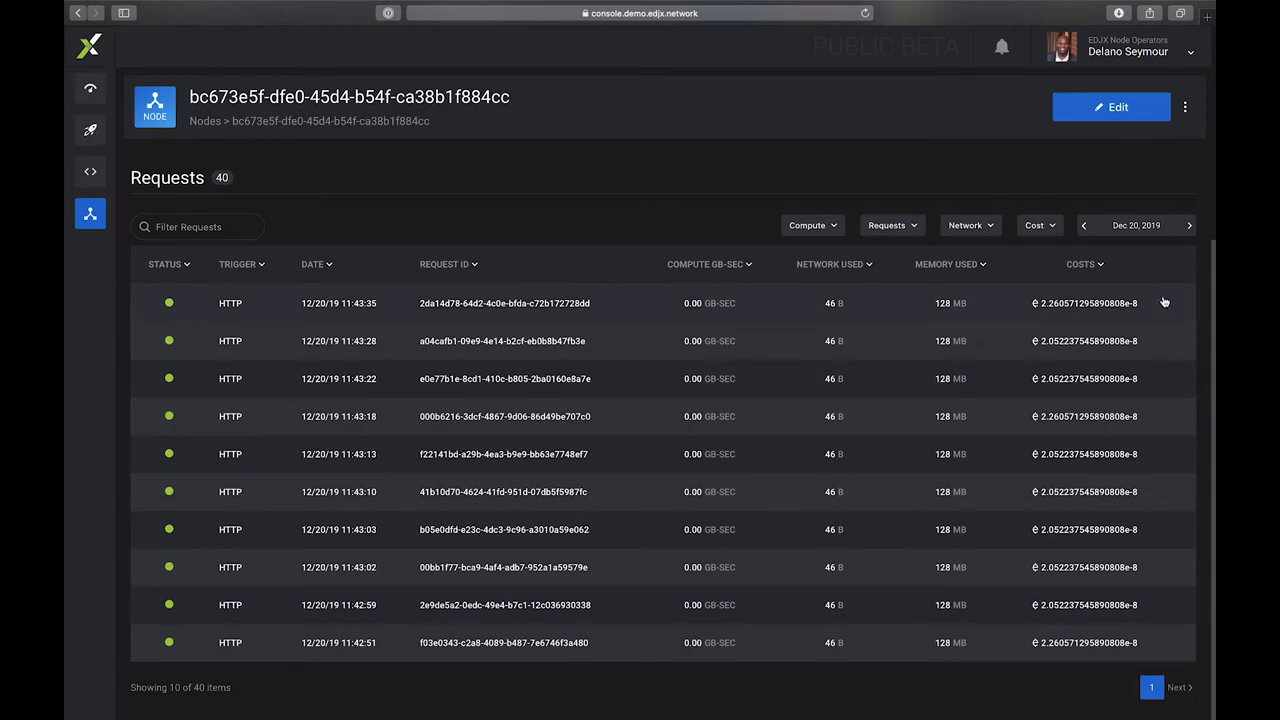
pyautogui.moveTo(583, 309)
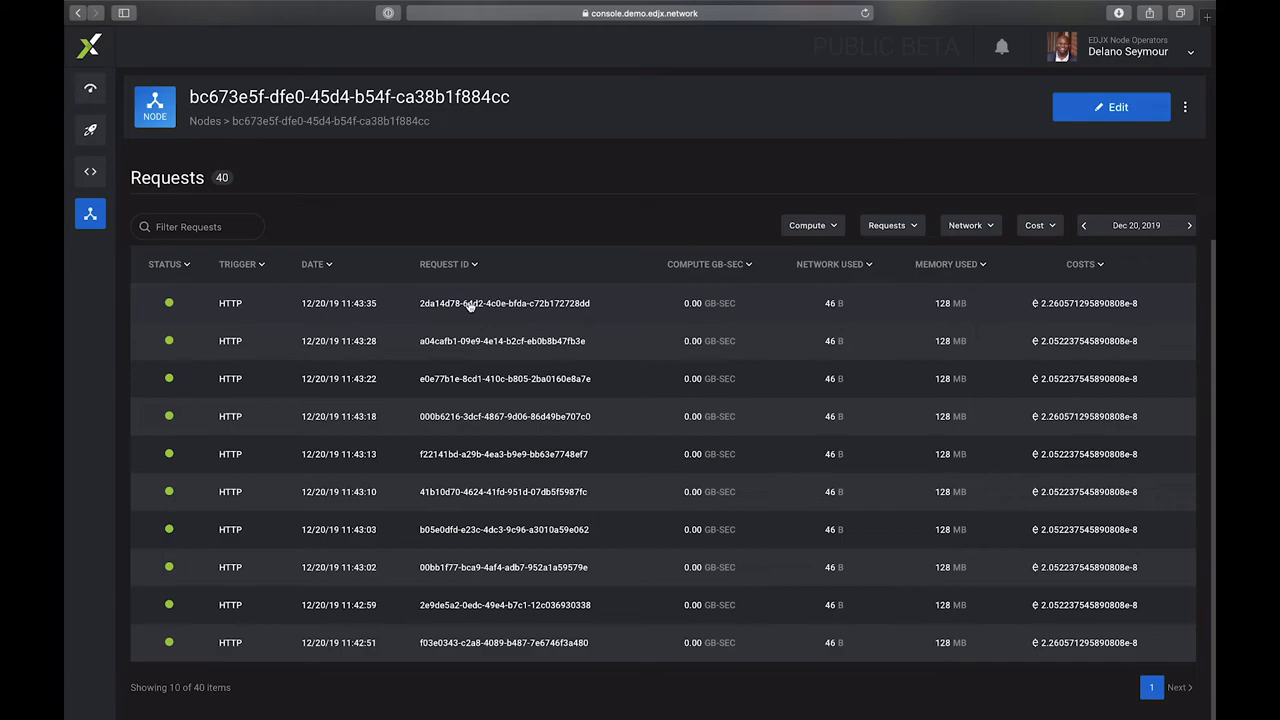
pyautogui.click(1128, 47)
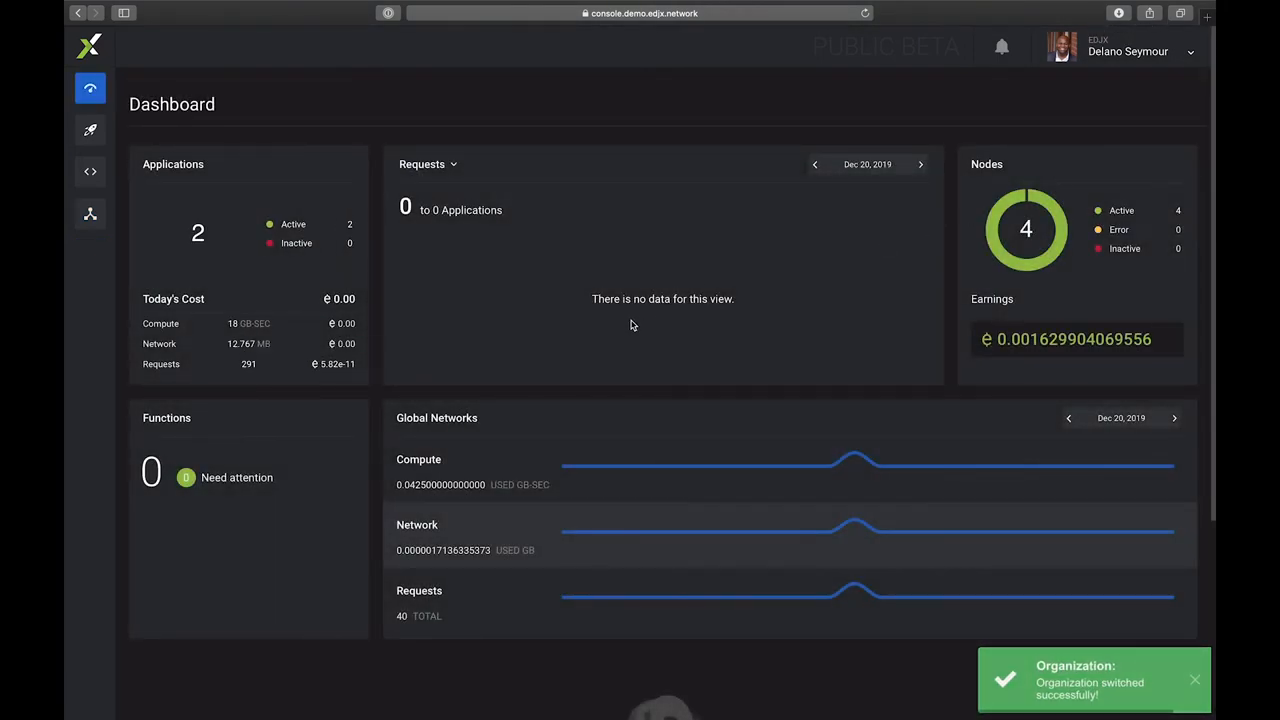
# Step: Go through the side menu's Nodes list to edjpod01's detail page
pyautogui.click(90, 213)
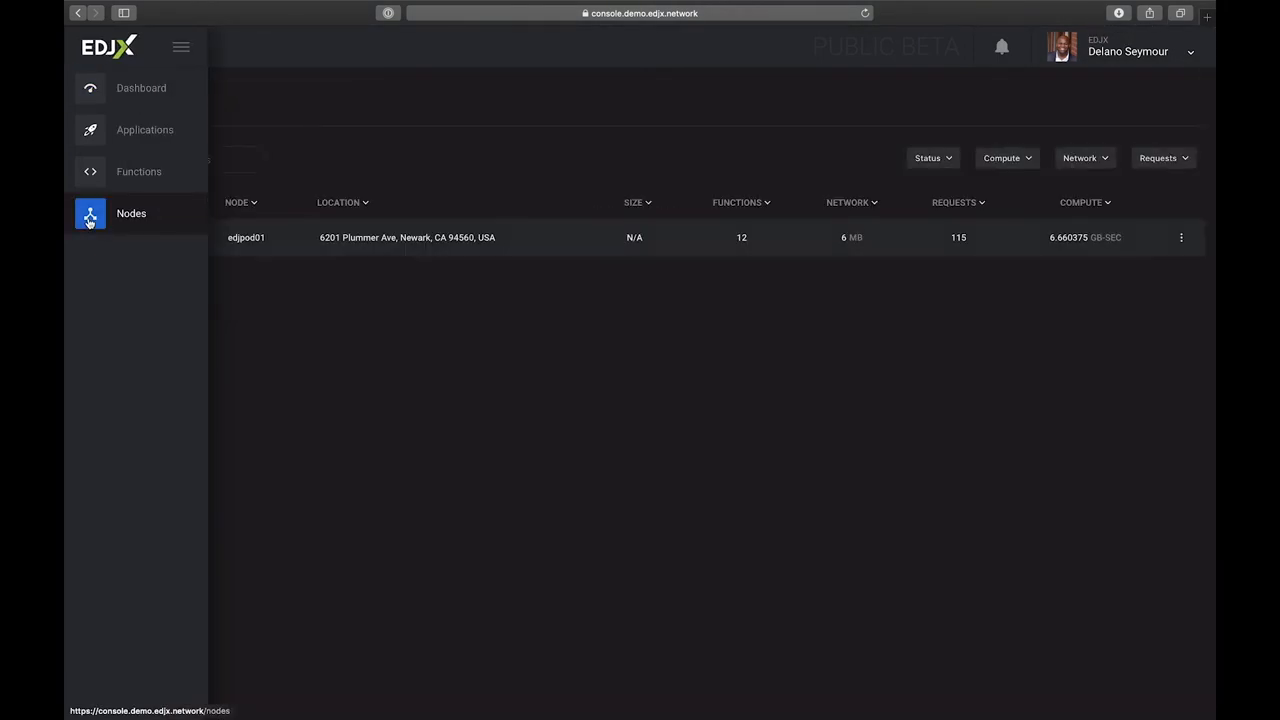
pyautogui.click(246, 237)
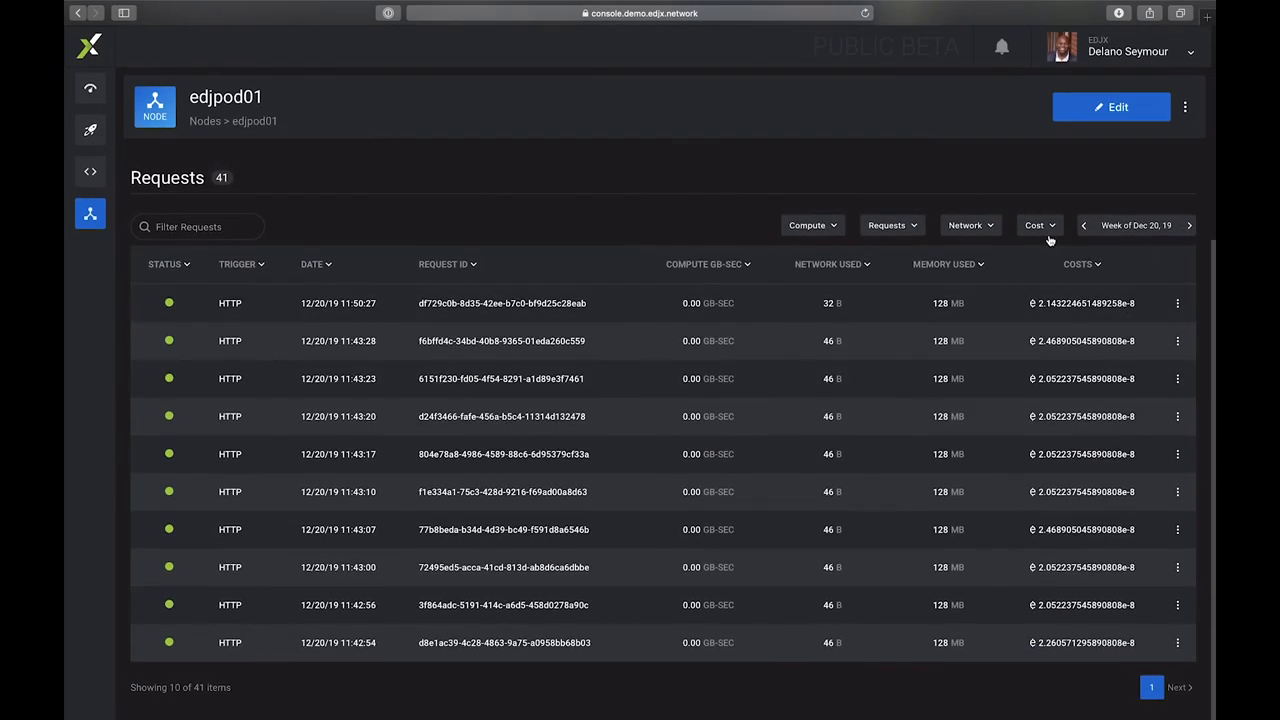
pyautogui.click(1038, 225)
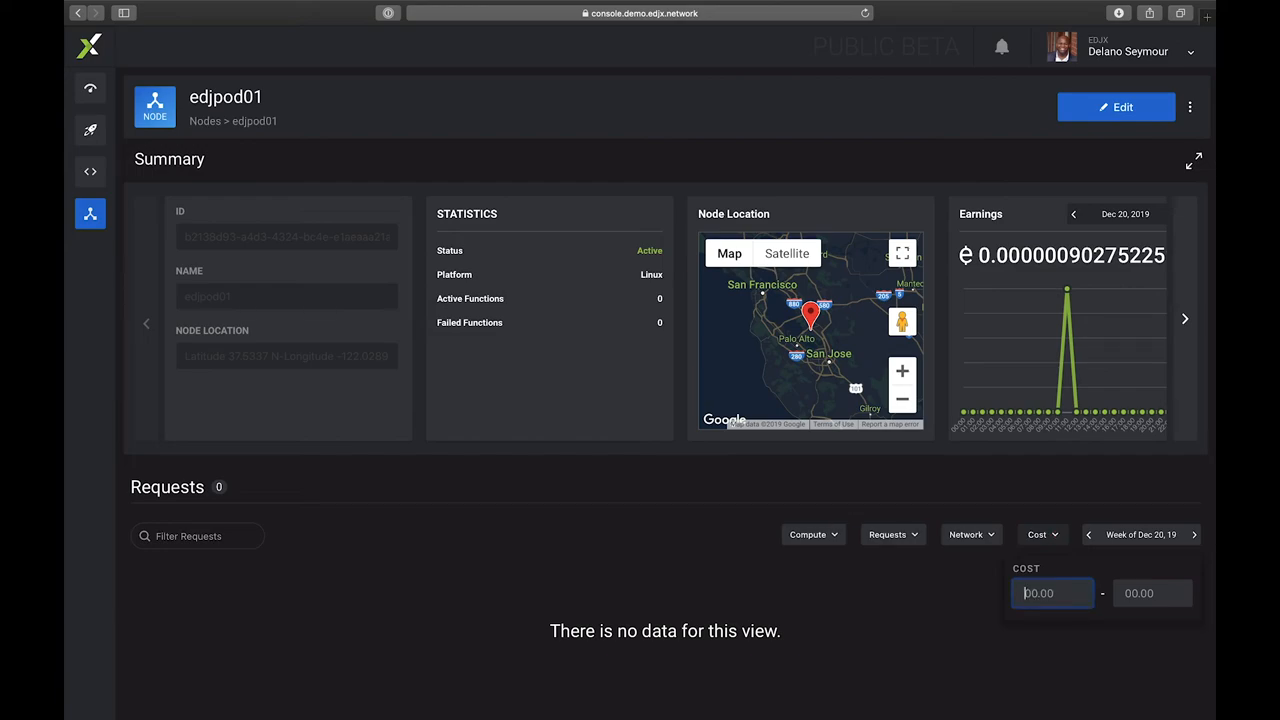
pyautogui.write('0.5')
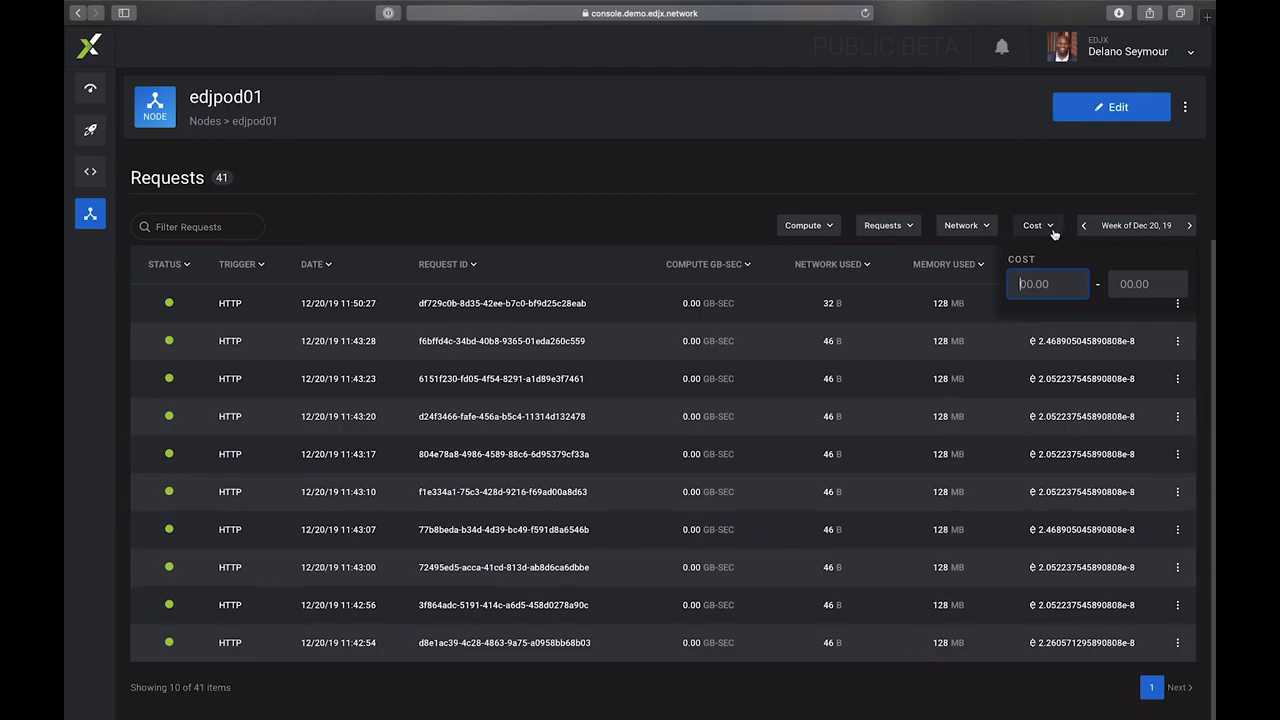
pyautogui.click(963, 225)
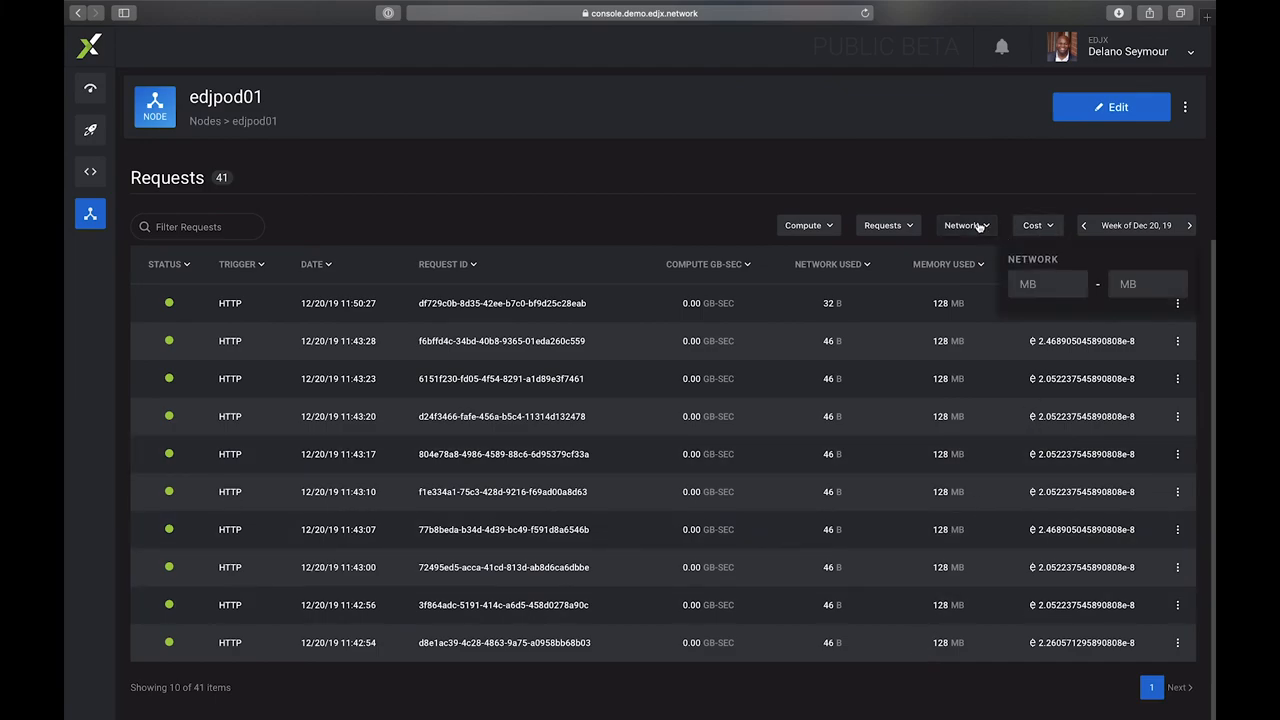
pyautogui.click(885, 225)
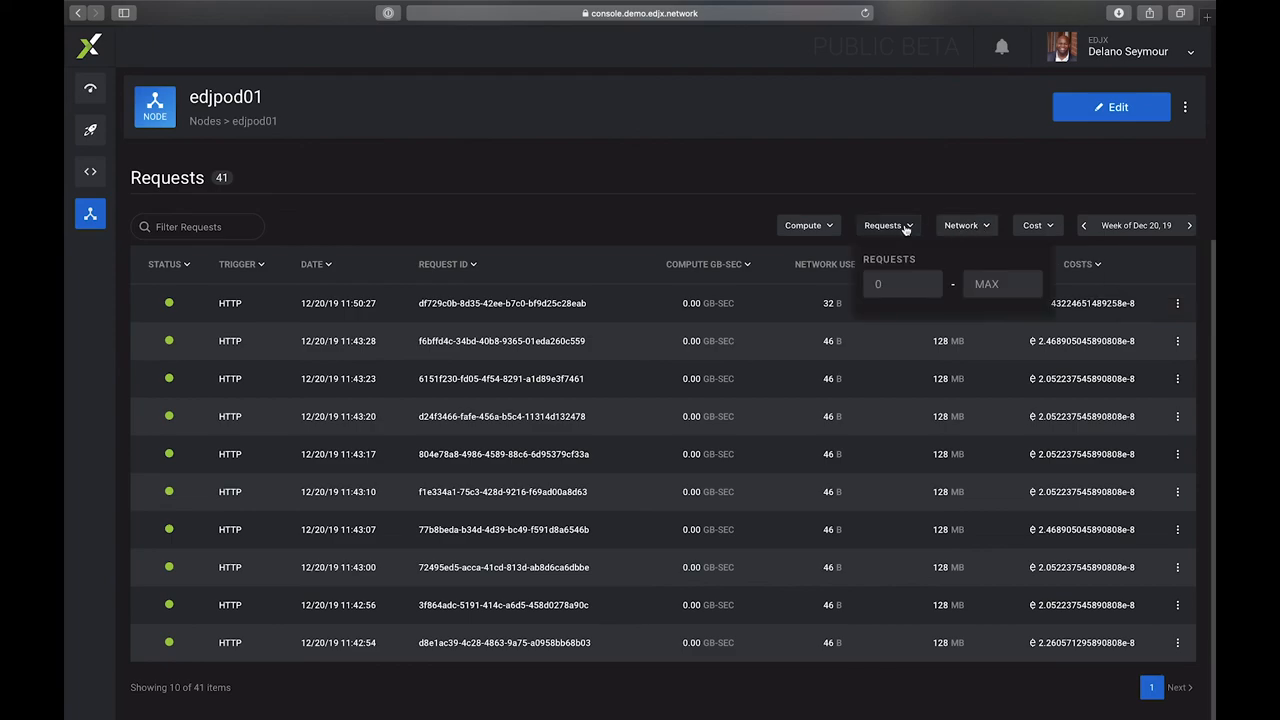
pyautogui.click(886, 225)
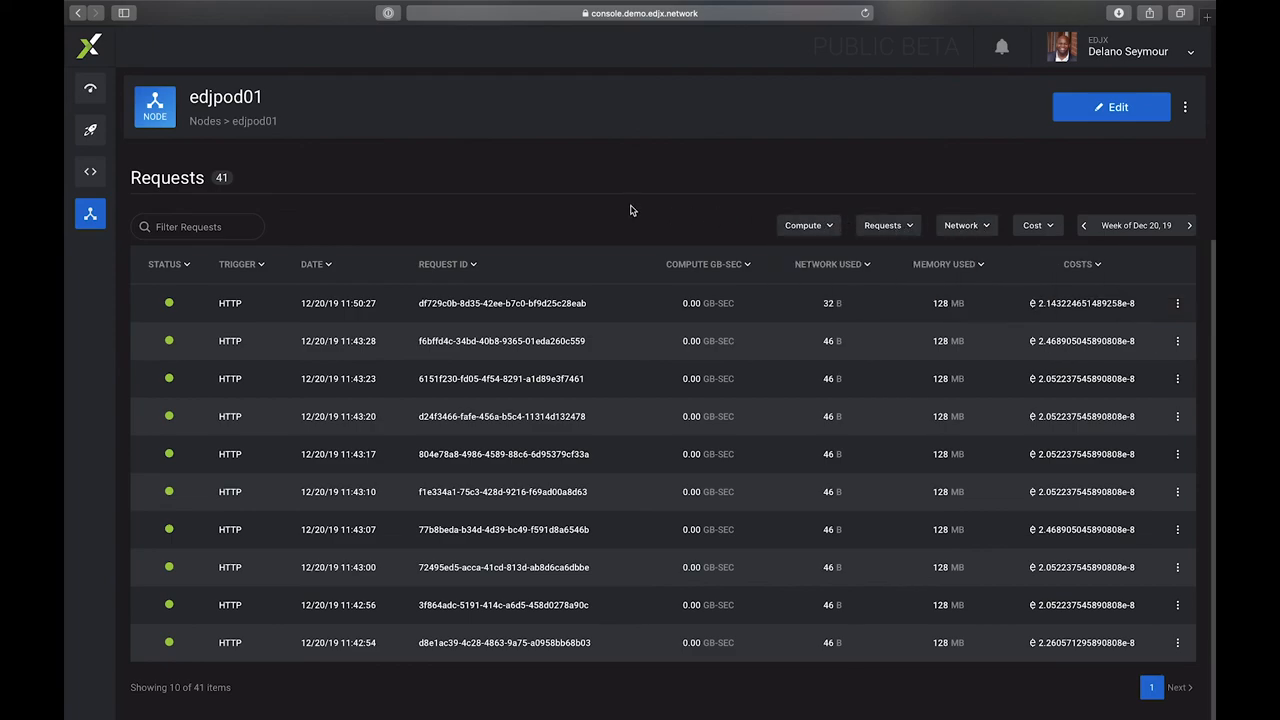